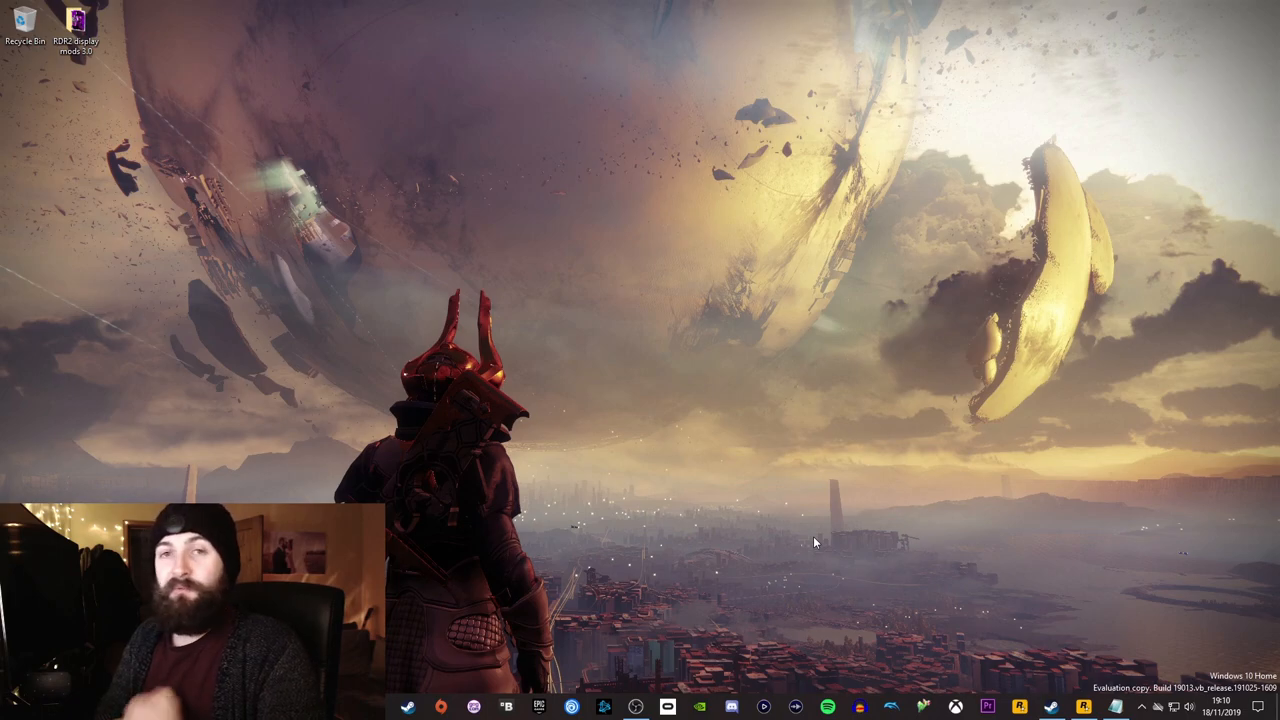
{"action": "mouse_move", "coordinate": [71, 197]}
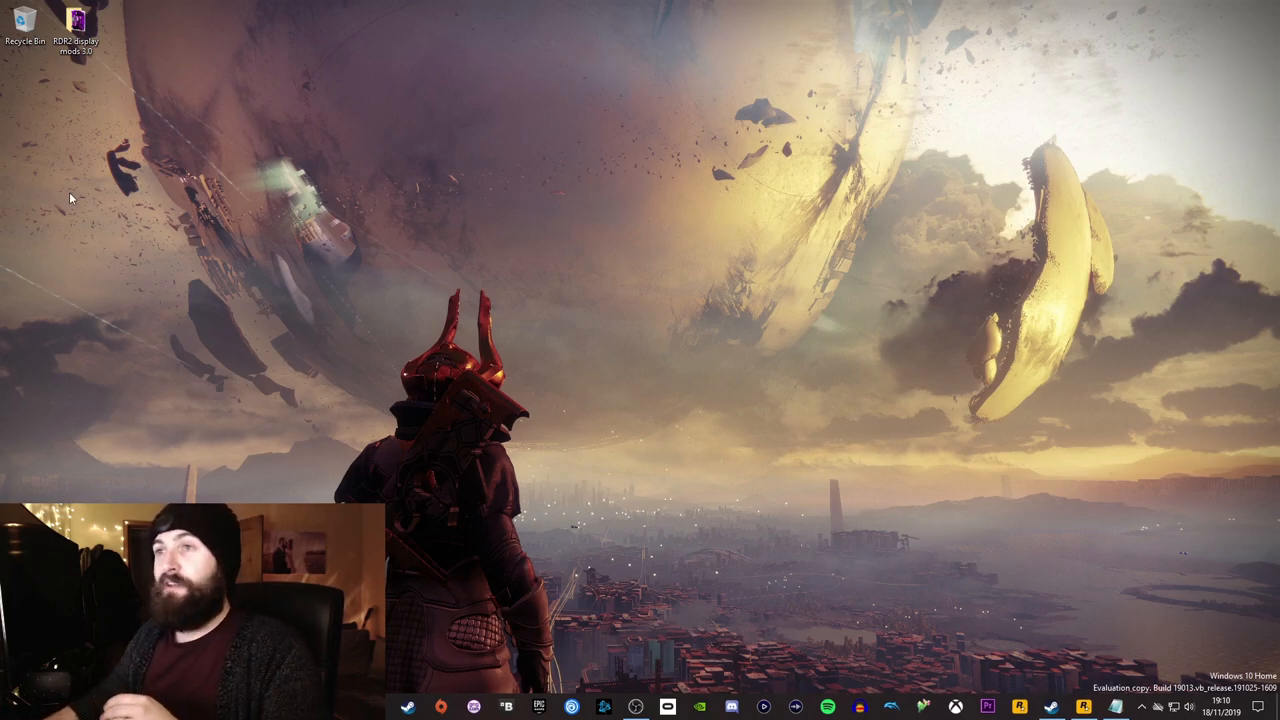
{"action": "mouse_move", "coordinate": [764, 430]}
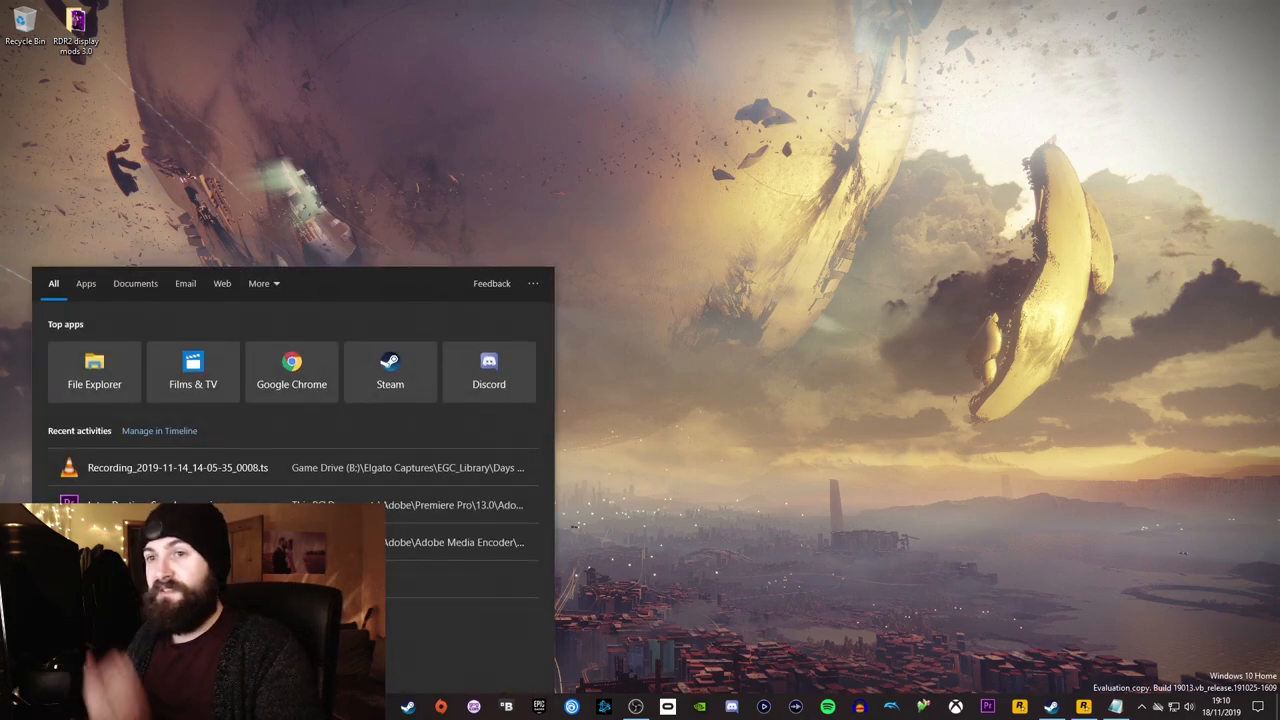
- Search the Start menu for 'vorpx' and launch vorpX Config
{"action": "type", "text": "vorpx"}
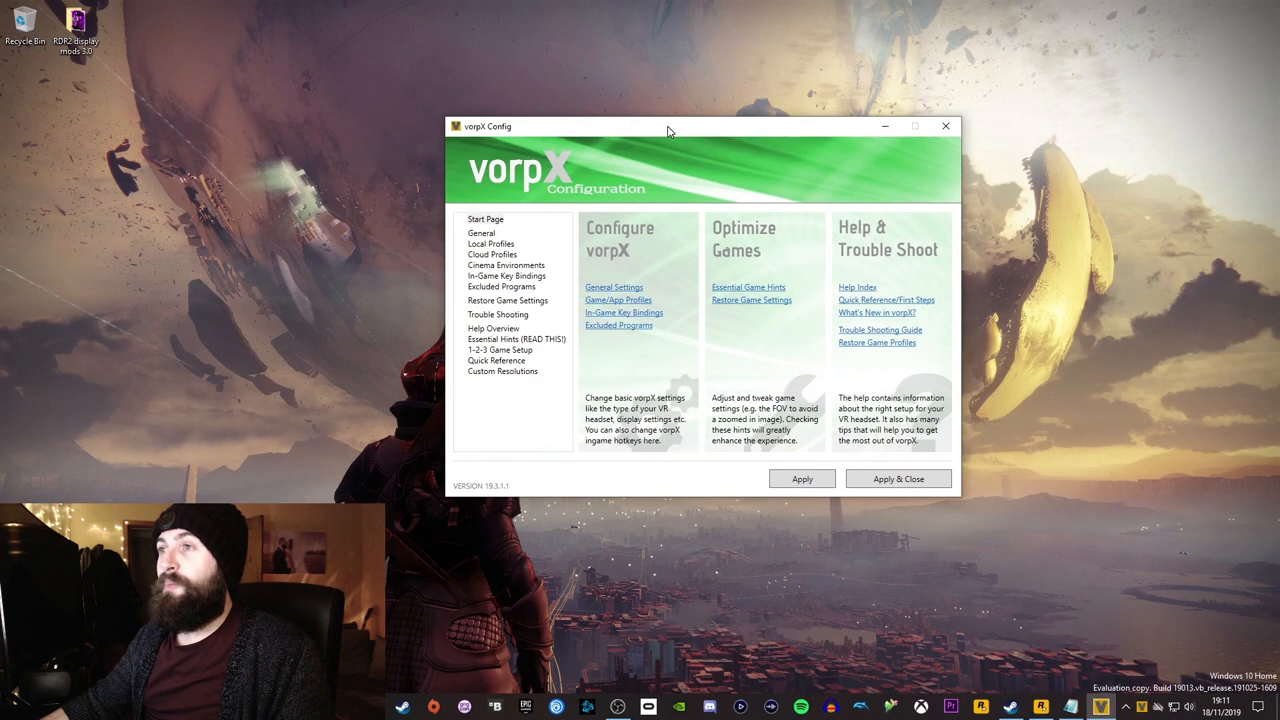
{"action": "mouse_move", "coordinate": [707, 428]}
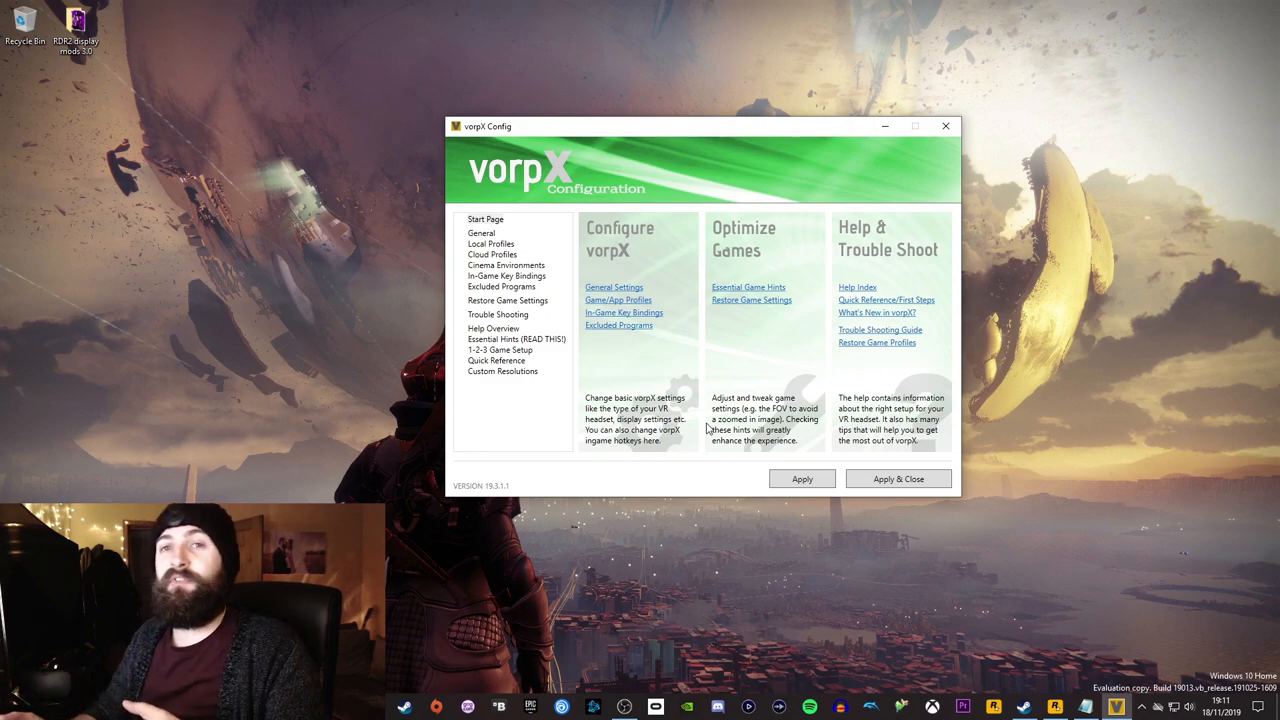
{"action": "mouse_move", "coordinate": [555, 256]}
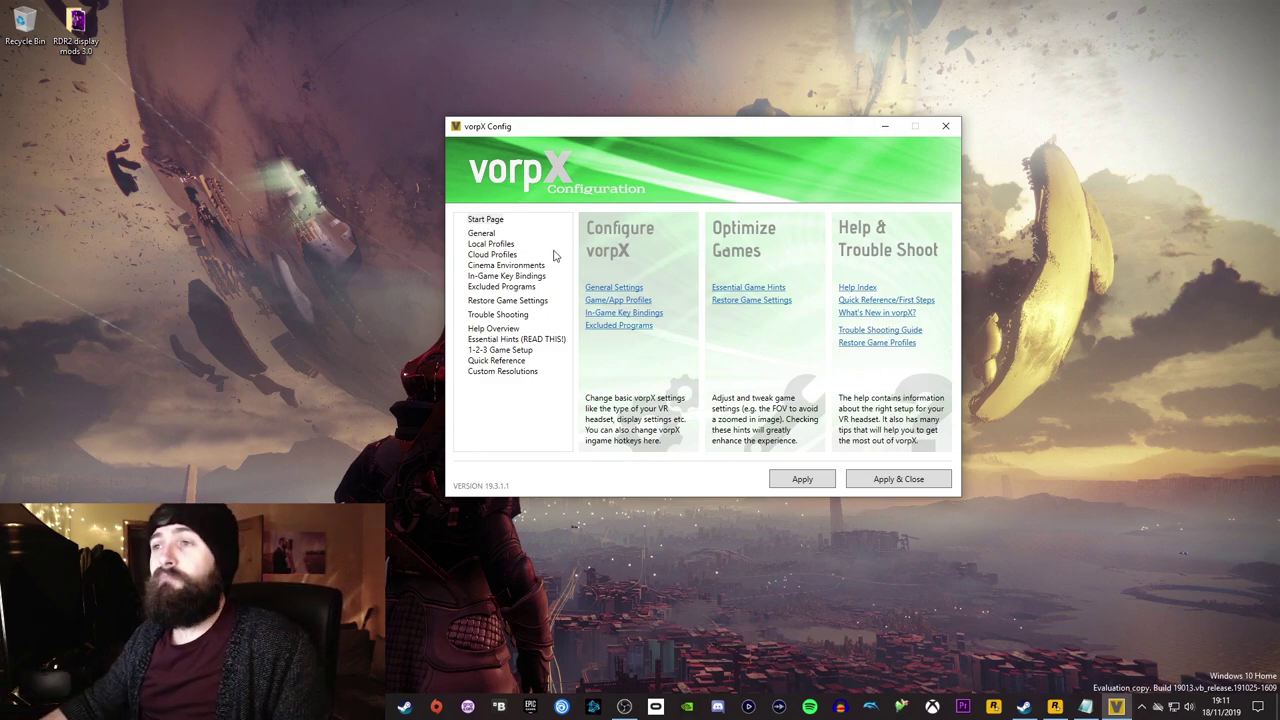
{"action": "mouse_move", "coordinate": [515, 257]}
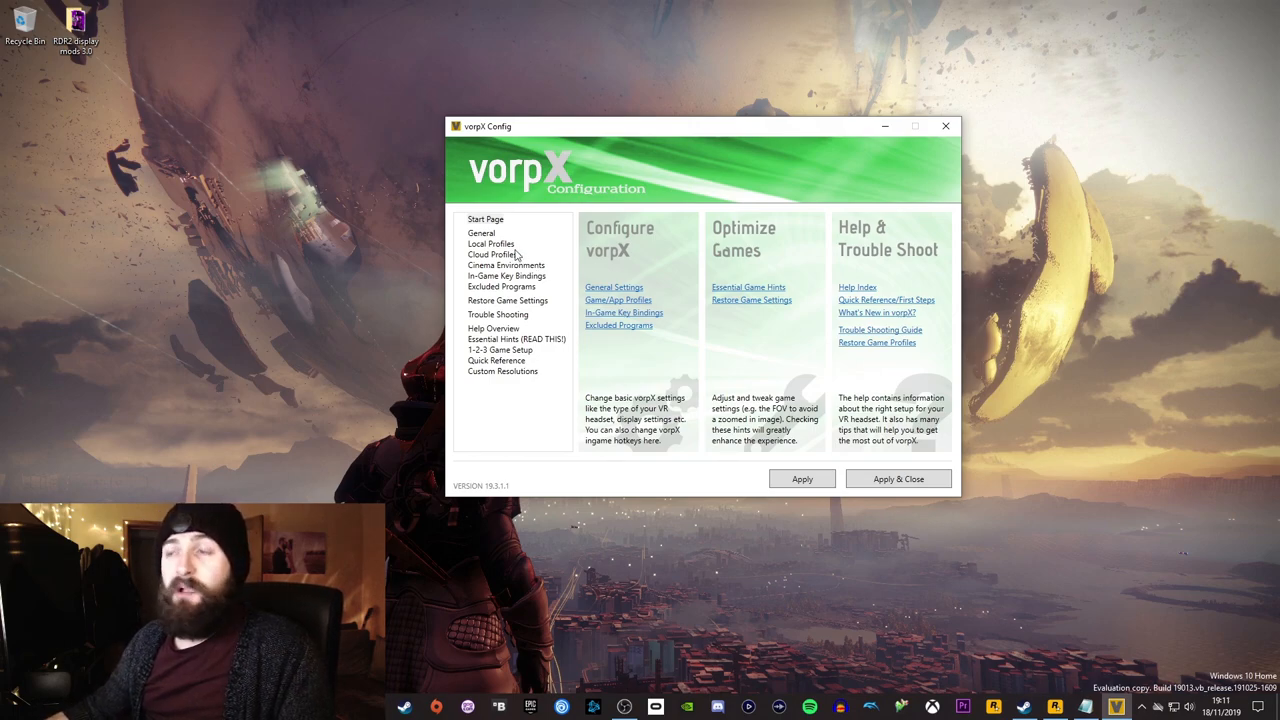
{"action": "mouse_move", "coordinate": [561, 449]}
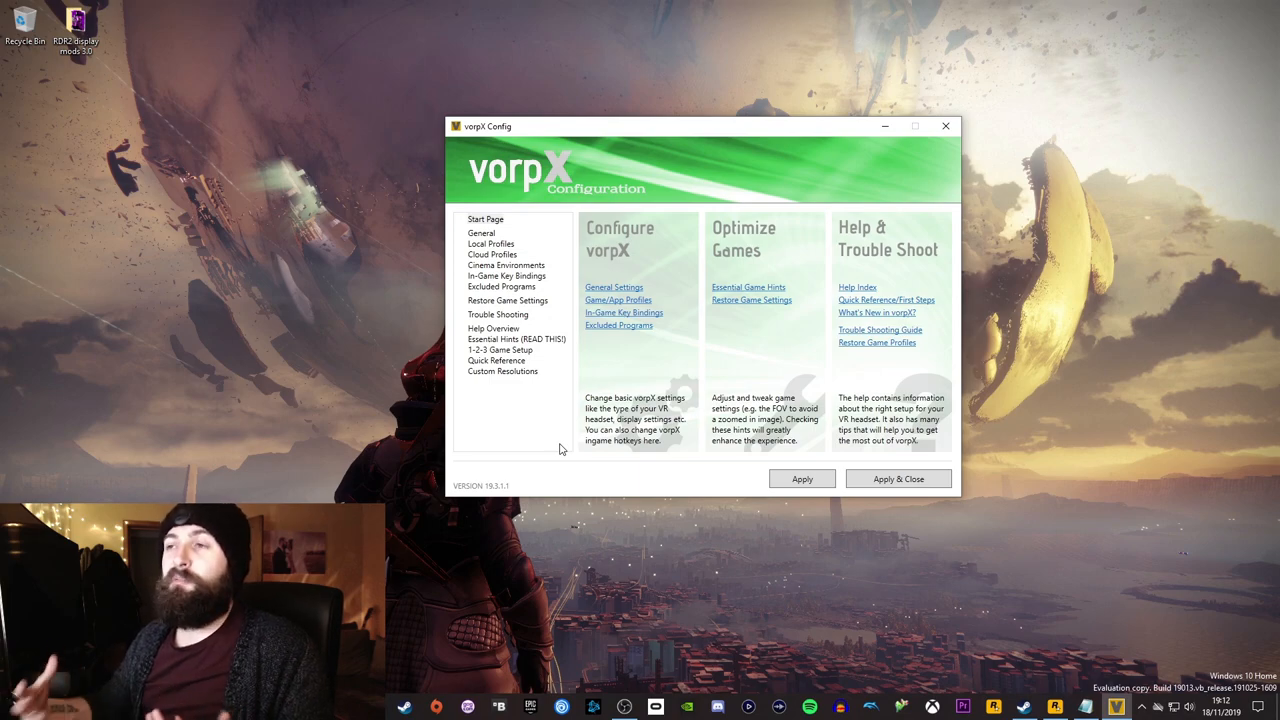
{"action": "mouse_move", "coordinate": [552, 462]}
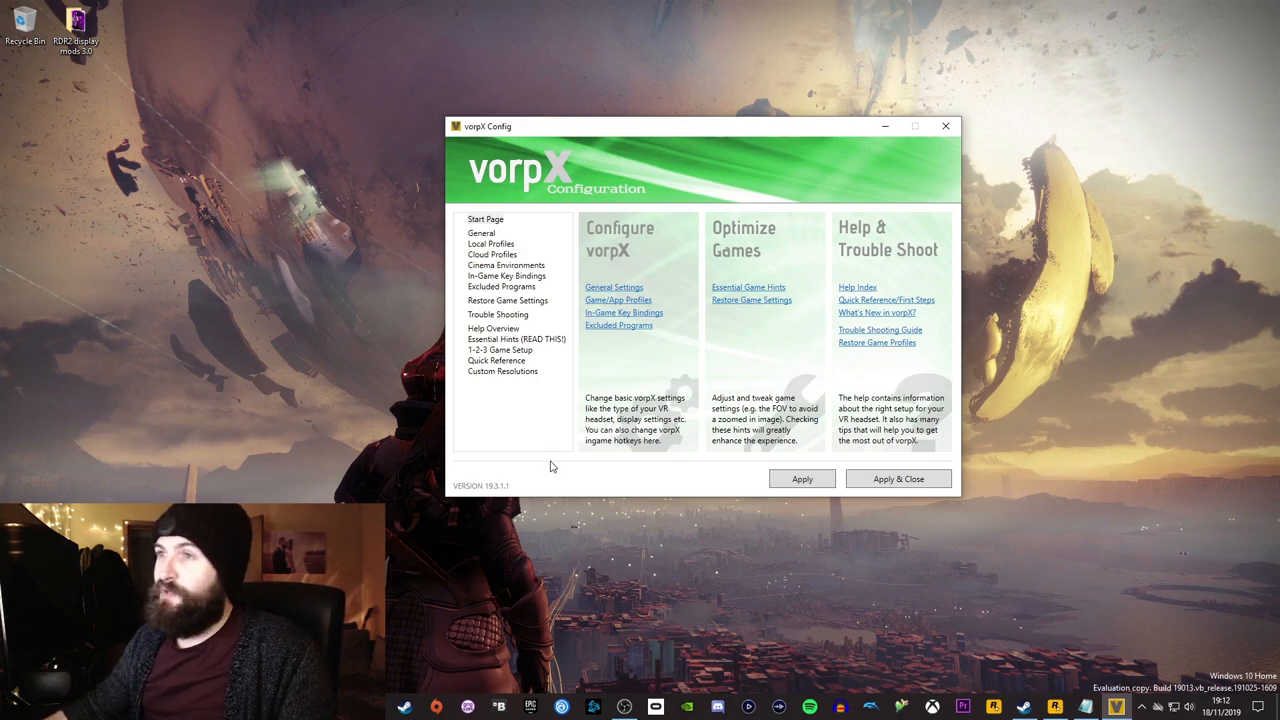
{"action": "mouse_move", "coordinate": [555, 465]}
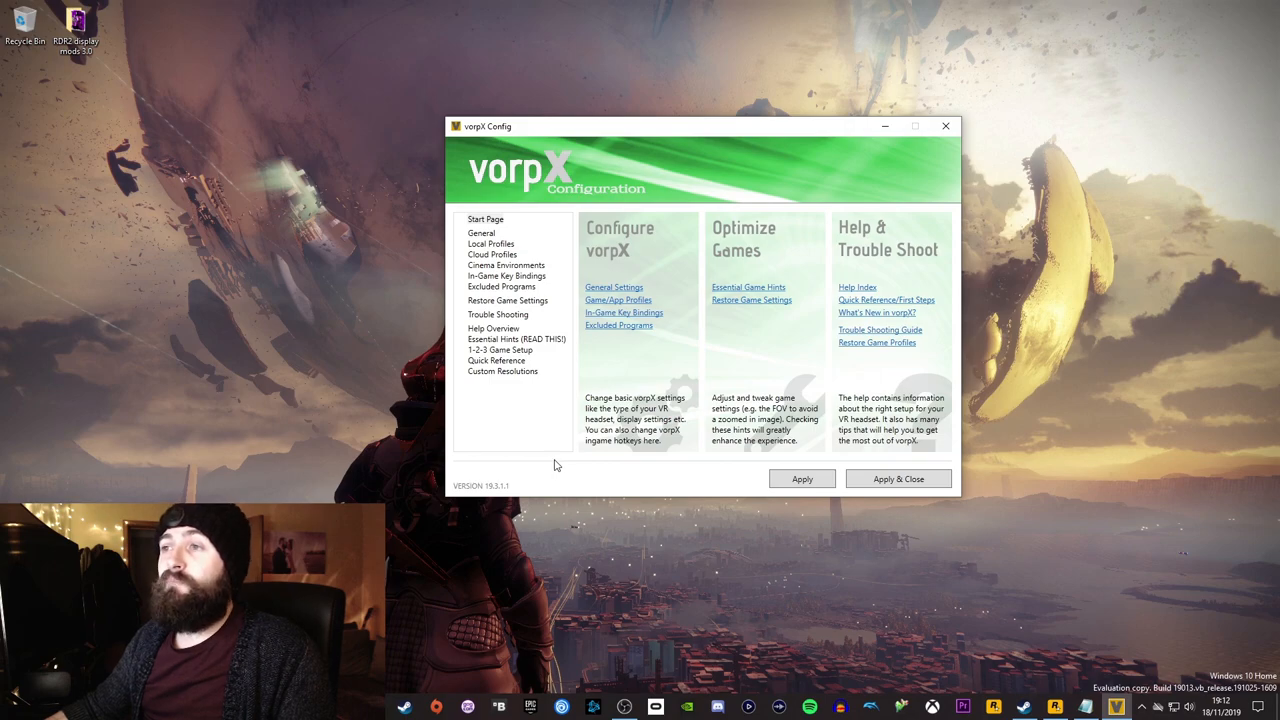
{"action": "mouse_move", "coordinate": [502, 265]}
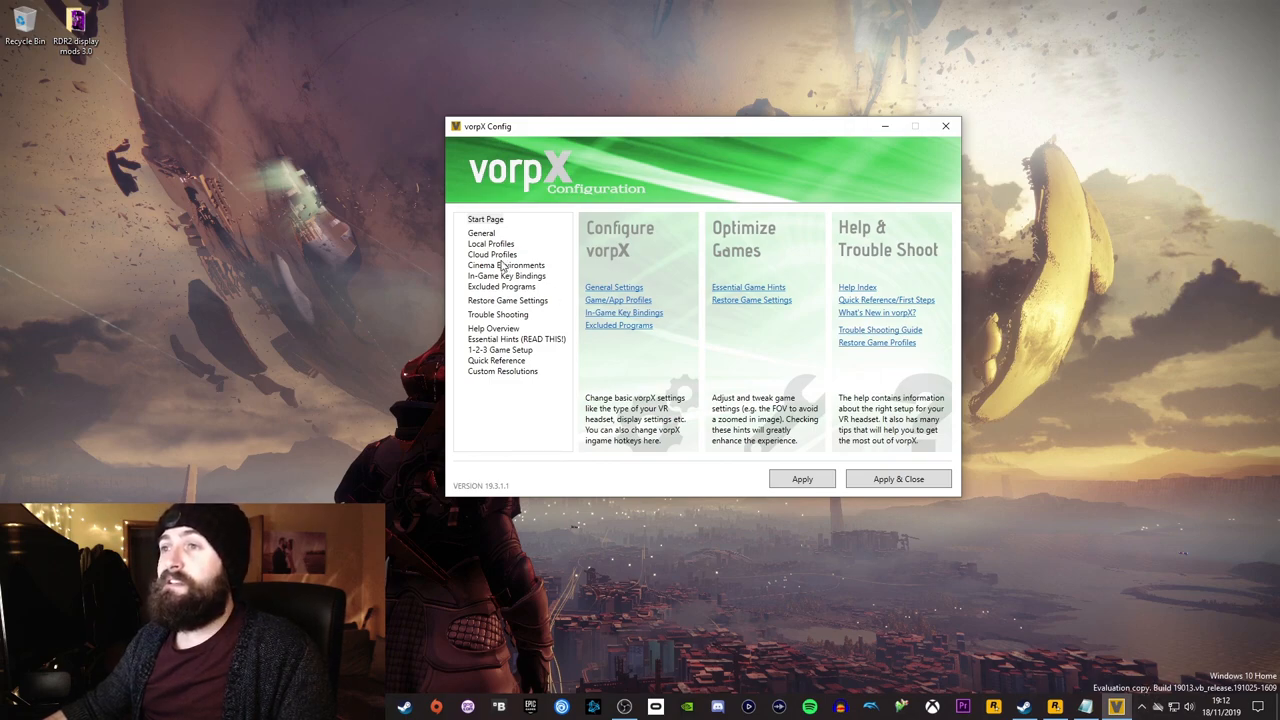
{"action": "mouse_move", "coordinate": [492, 257]}
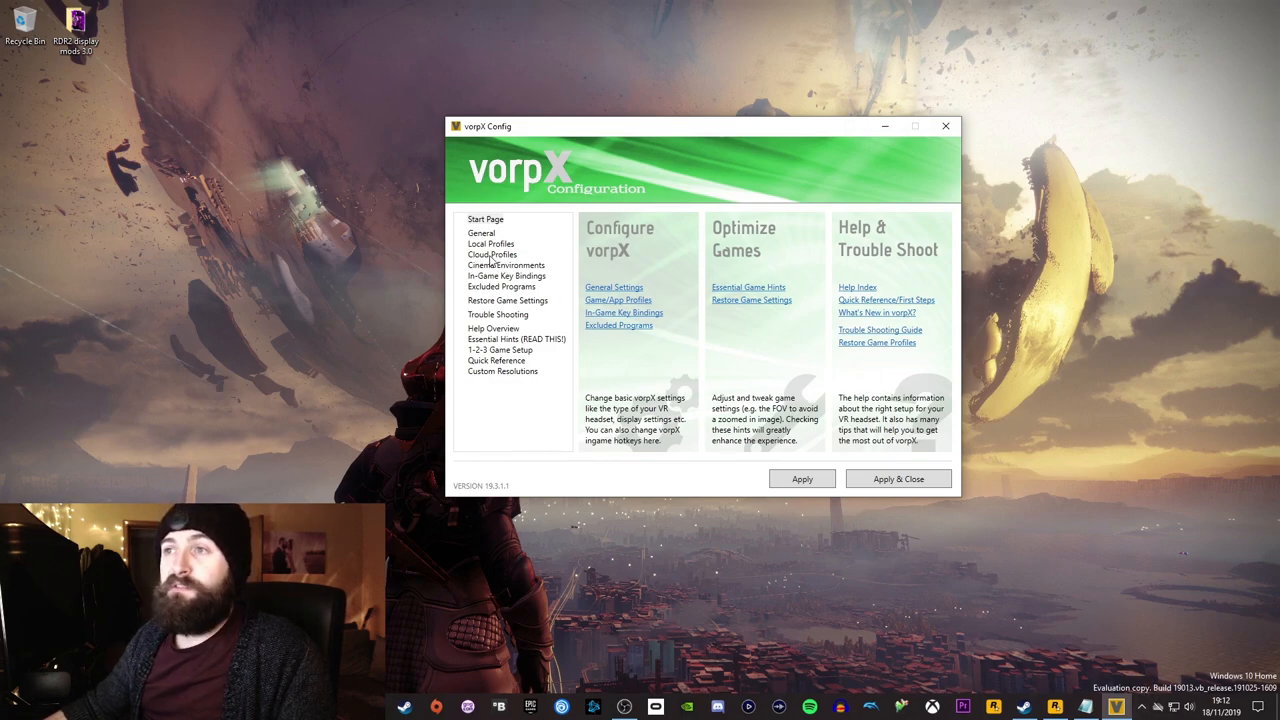
- Search the cloud profiles for BORDERLANDS
{"action": "left_click", "coordinate": [491, 254]}
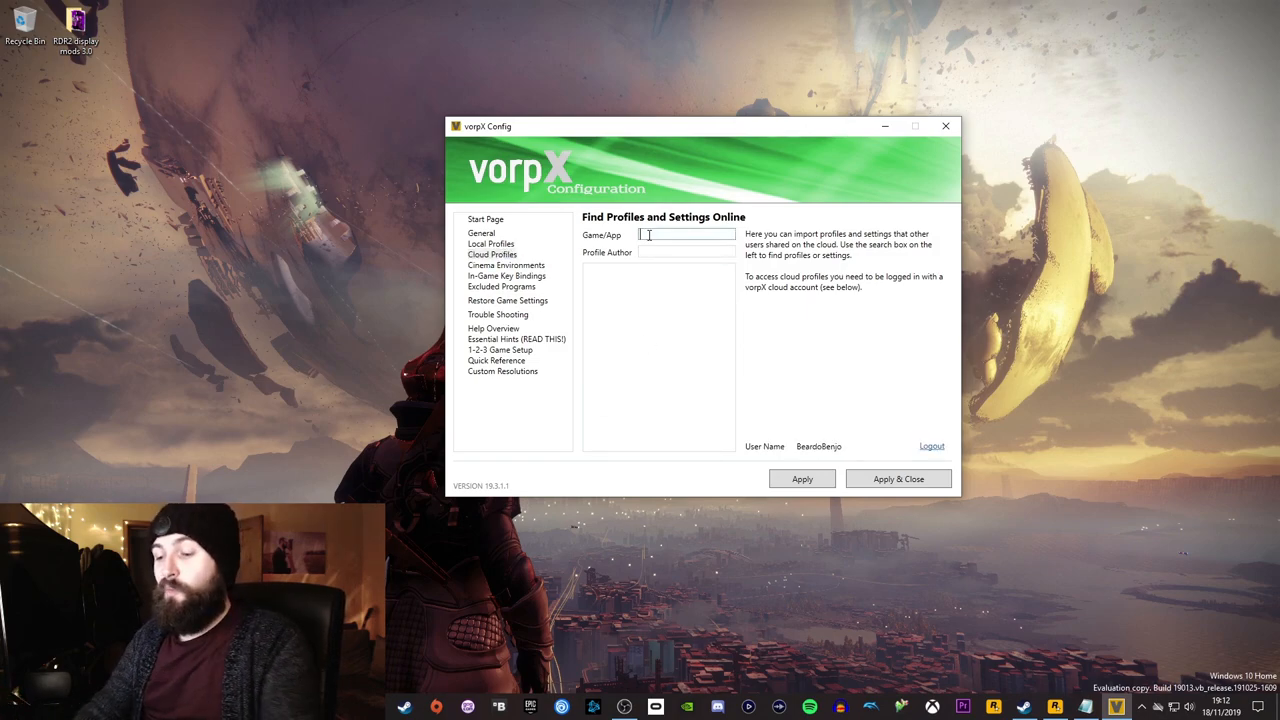
{"action": "type", "text": "BORDERLANDS"}
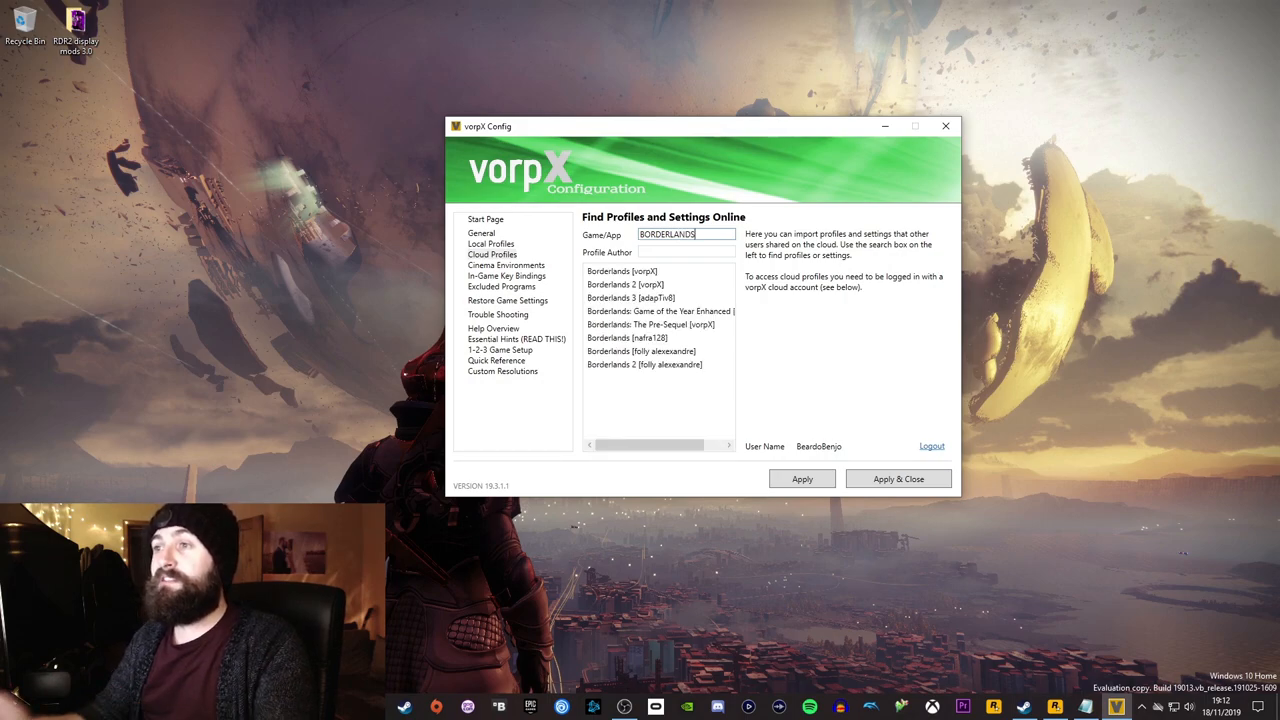
{"action": "left_click", "coordinate": [659, 324]}
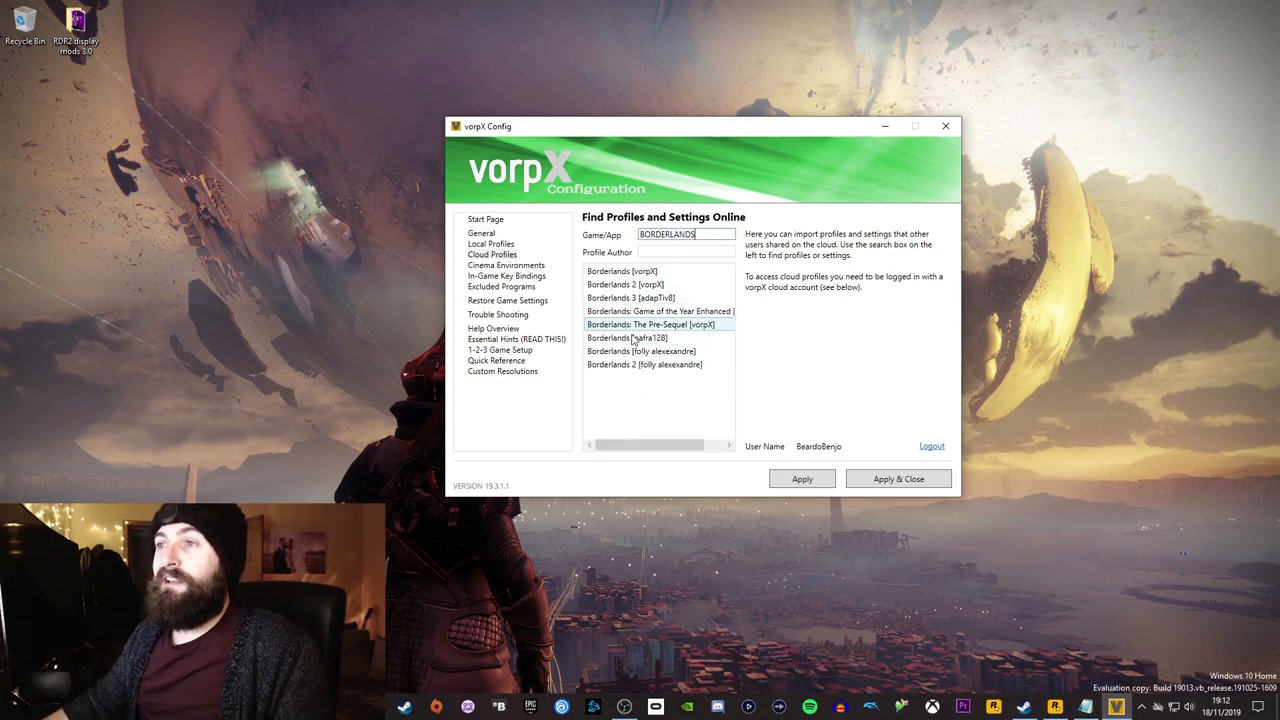
{"action": "left_click", "coordinate": [650, 297]}
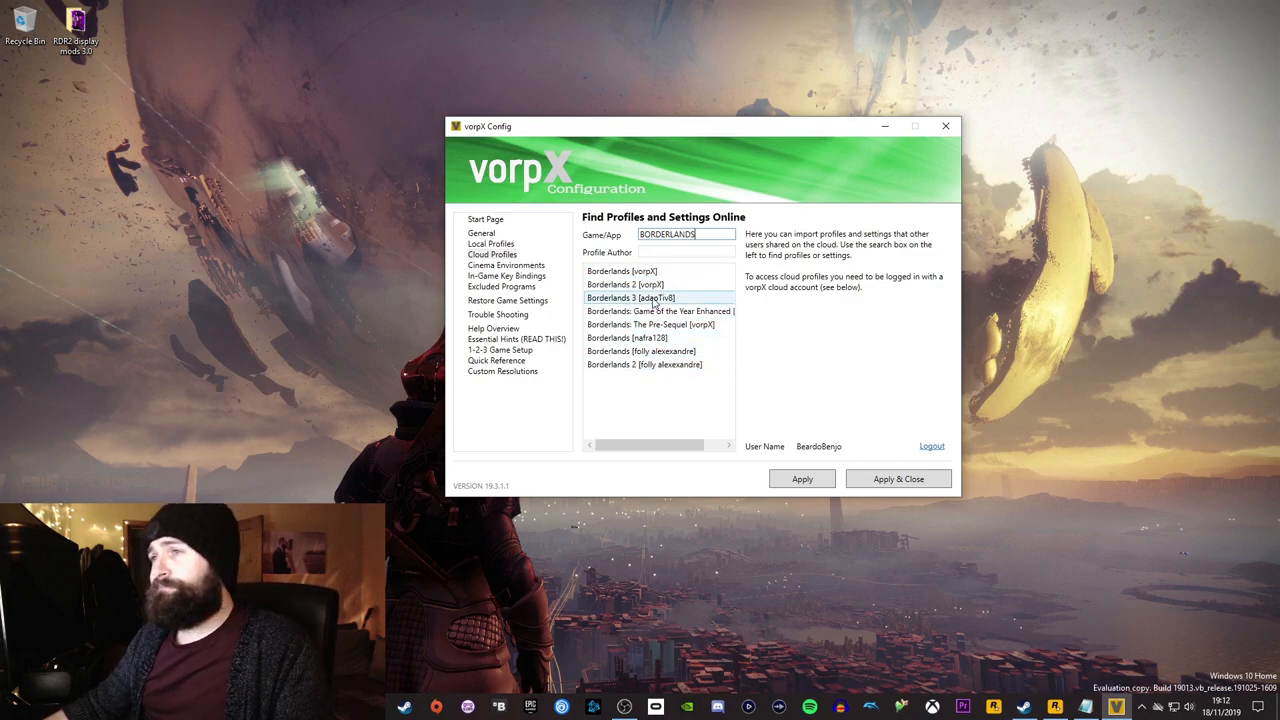
- Compare the Borderlands, Borderlands 2 and 3 profiles, then import Borderlands 3 [adapTiv8]
{"action": "left_click", "coordinate": [623, 271]}
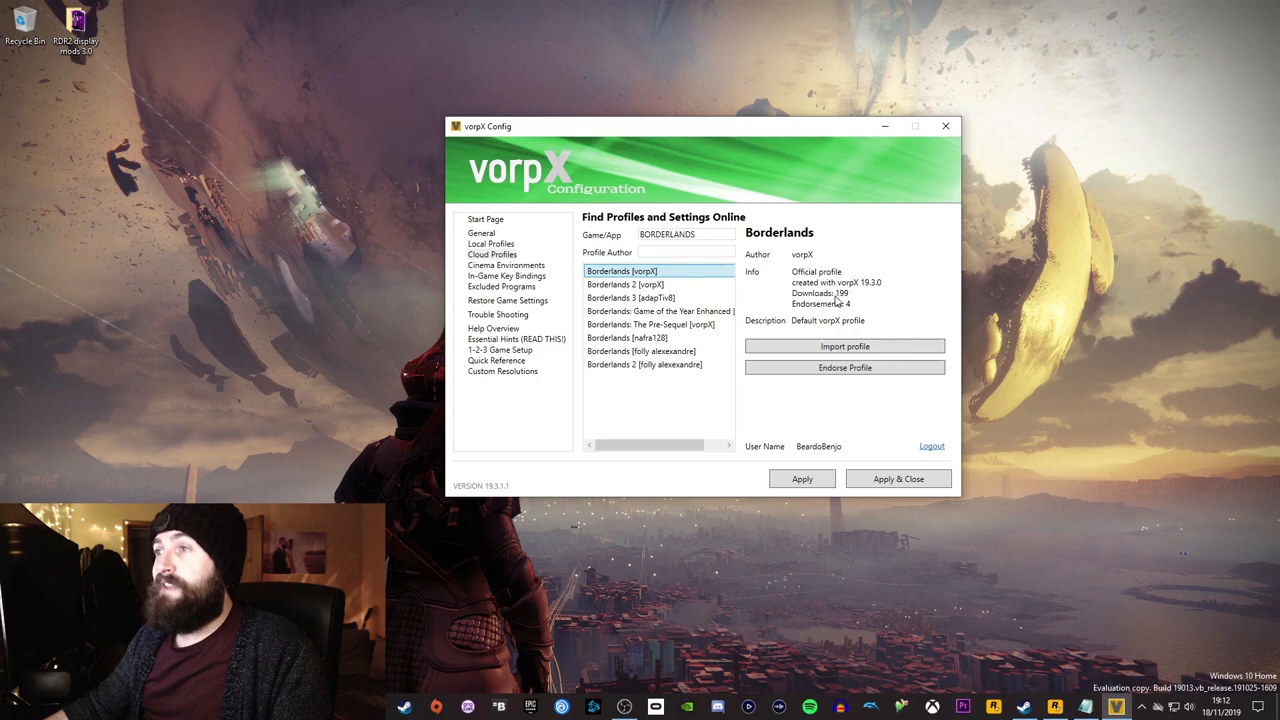
{"action": "mouse_move", "coordinate": [854, 304]}
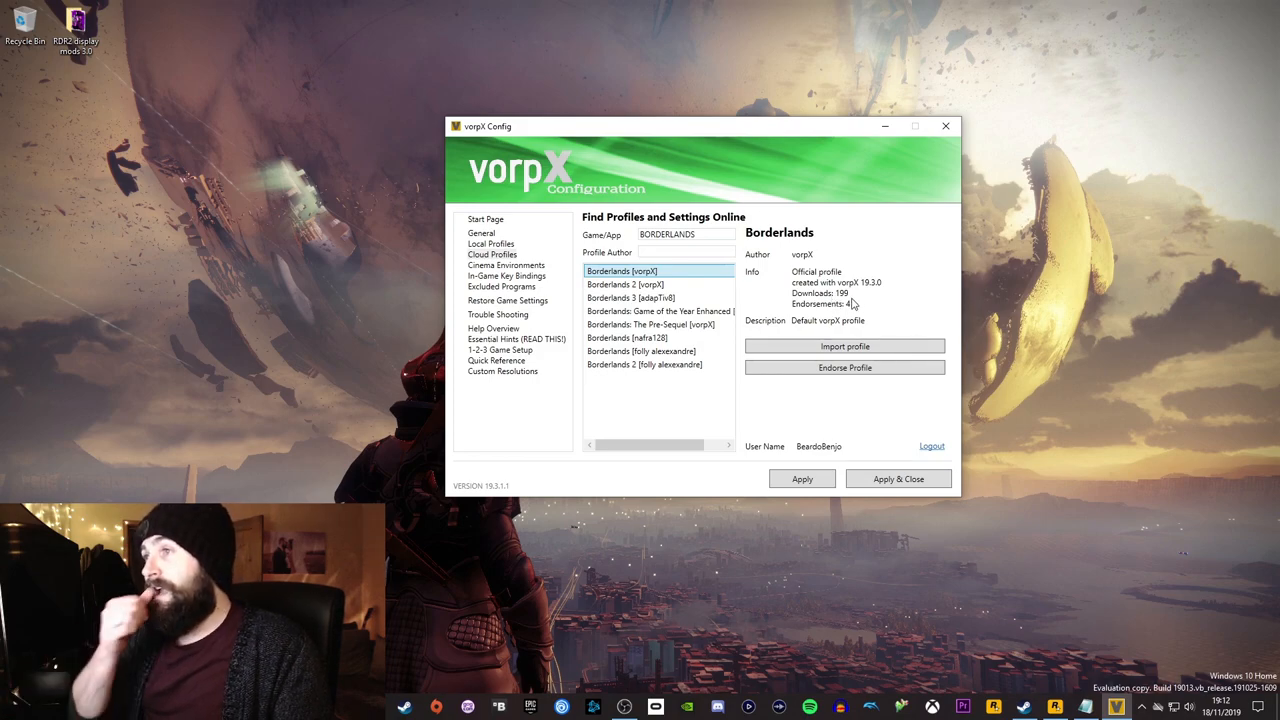
{"action": "left_click", "coordinate": [620, 284]}
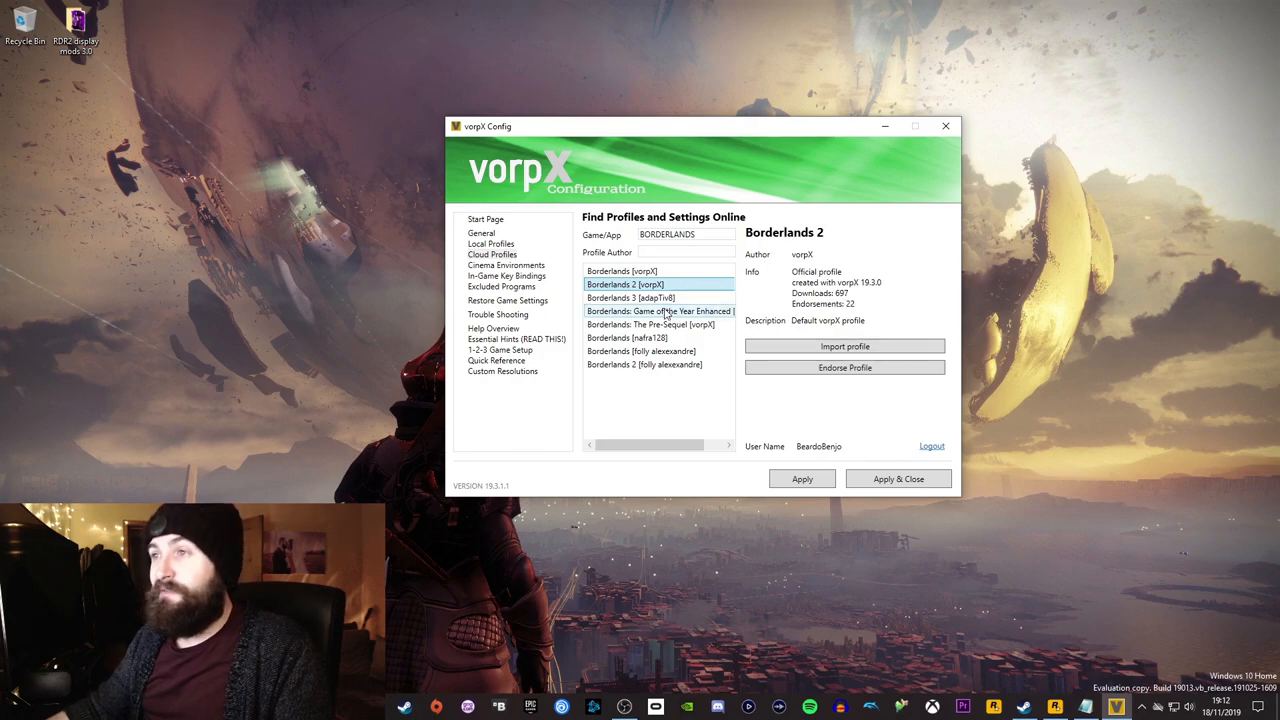
{"action": "left_click", "coordinate": [630, 297]}
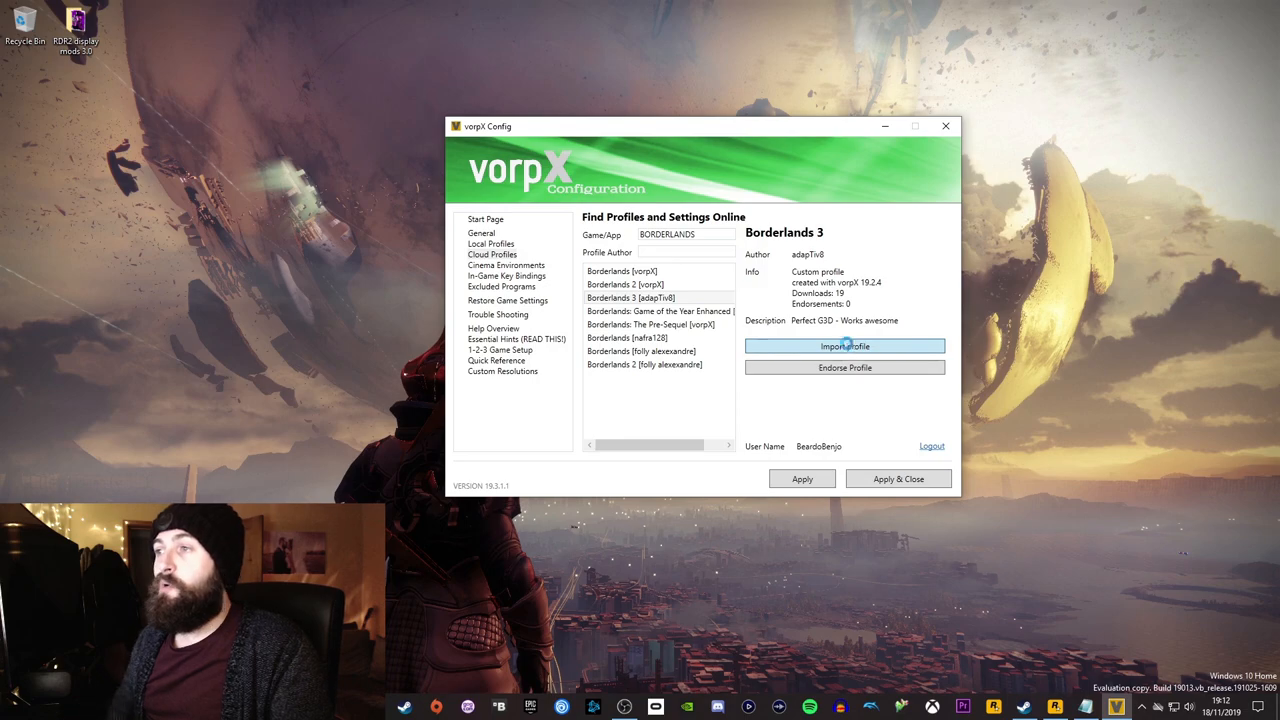
{"action": "left_click", "coordinate": [844, 346]}
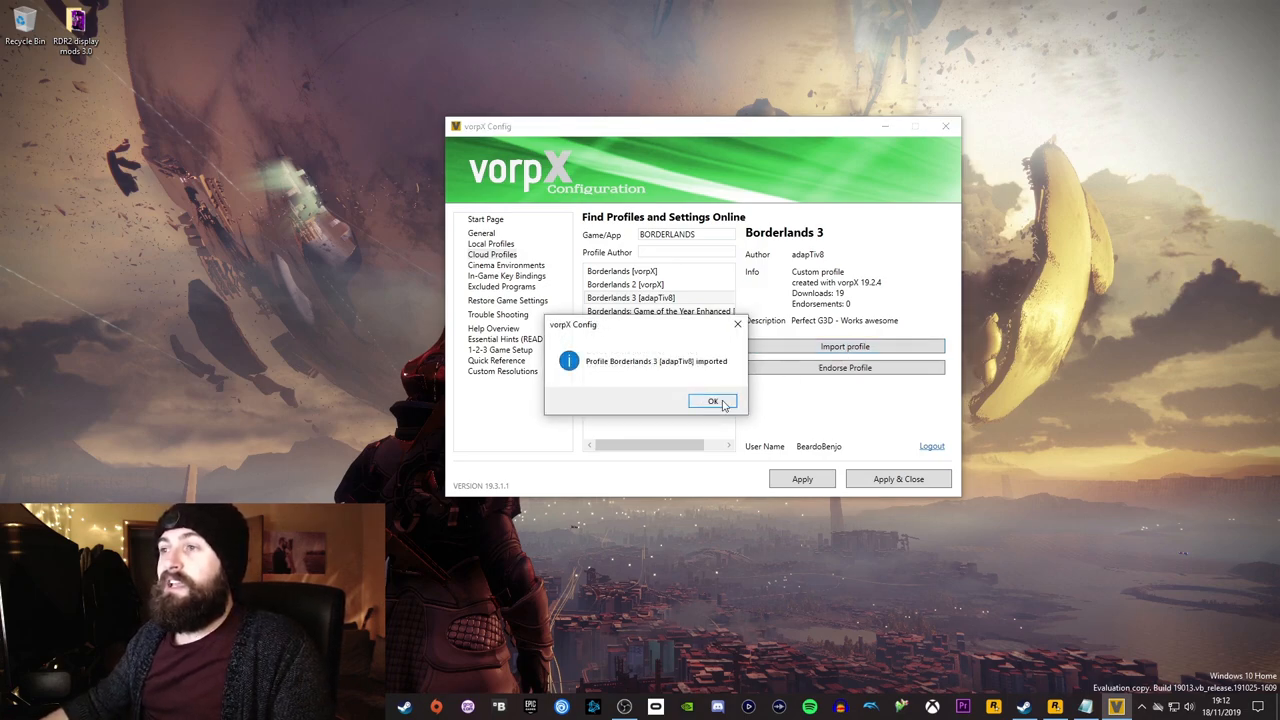
{"action": "left_click", "coordinate": [712, 401]}
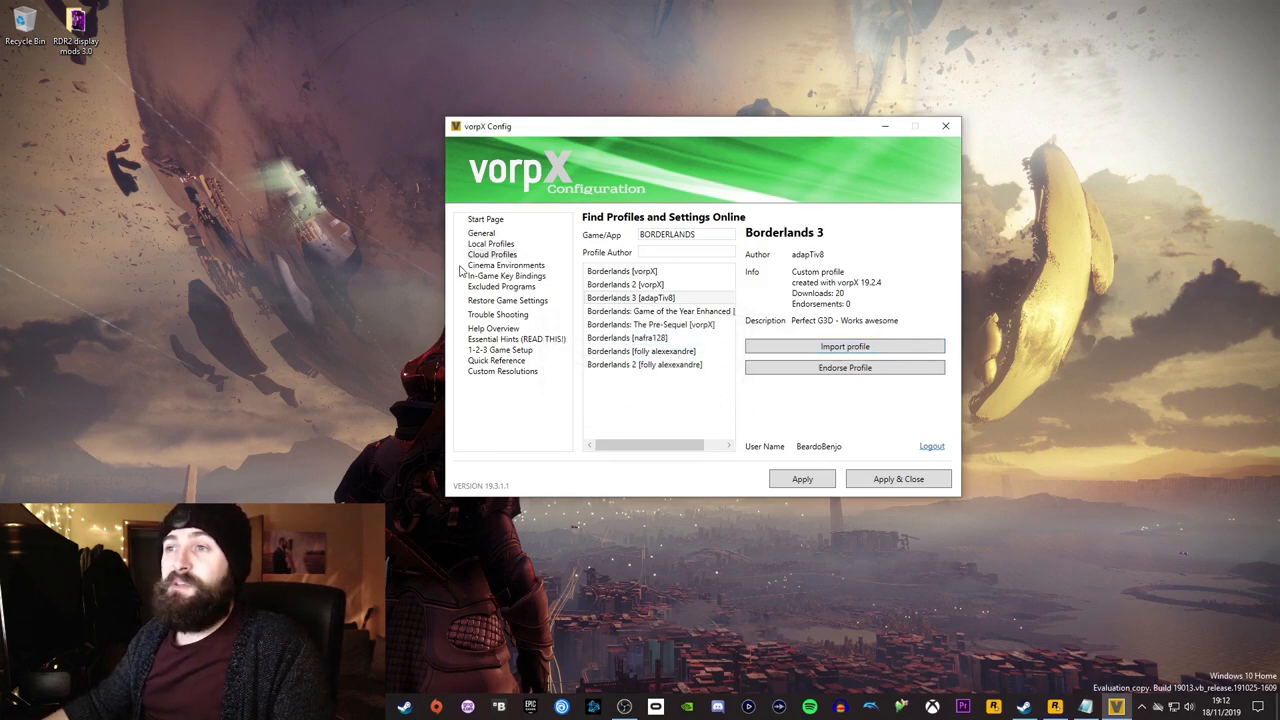
- Filter local profiles by 'BORDERLA' and view the Borderlands 3 (1) profile
{"action": "left_click", "coordinate": [490, 243]}
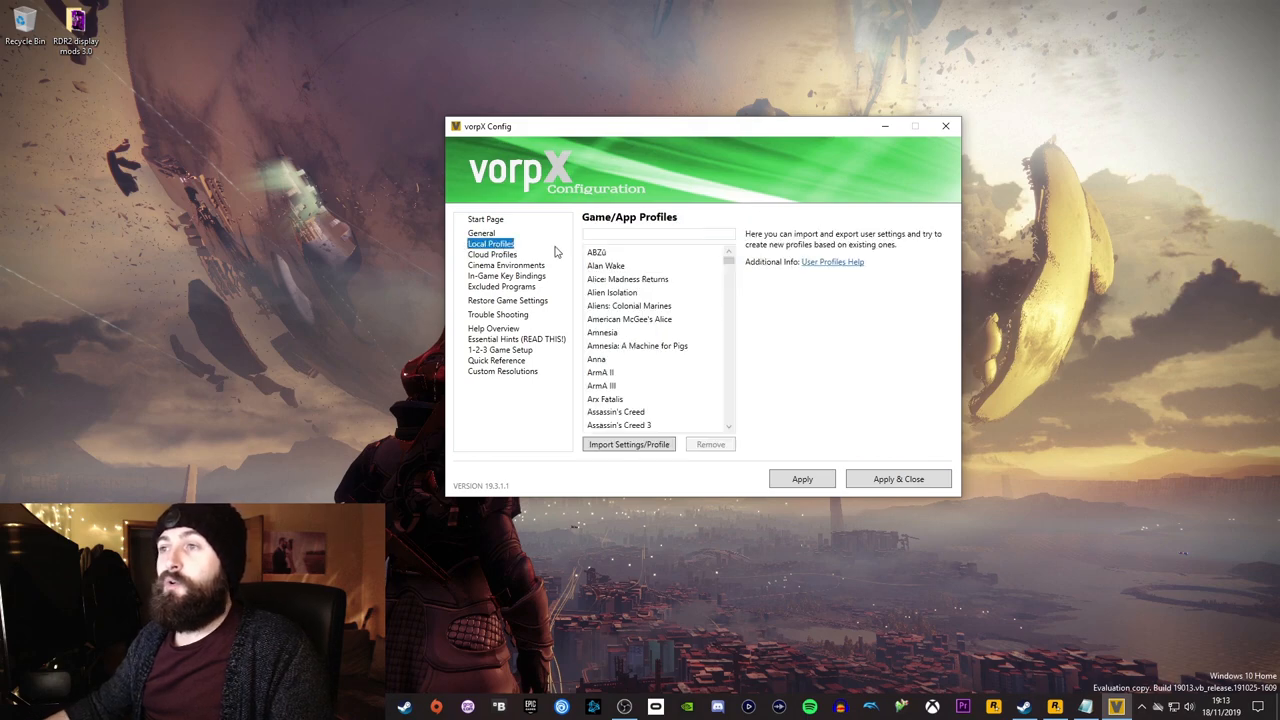
{"action": "type", "text": "BORDERLA"}
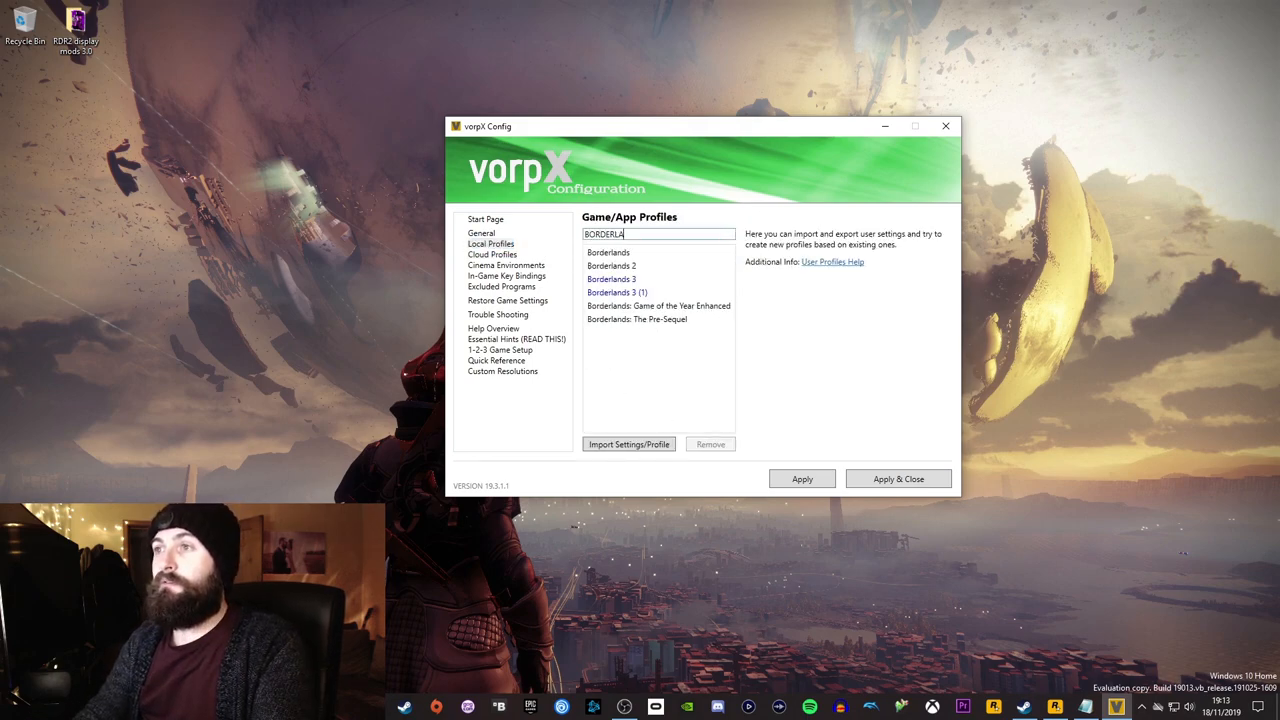
{"action": "left_click", "coordinate": [611, 279]}
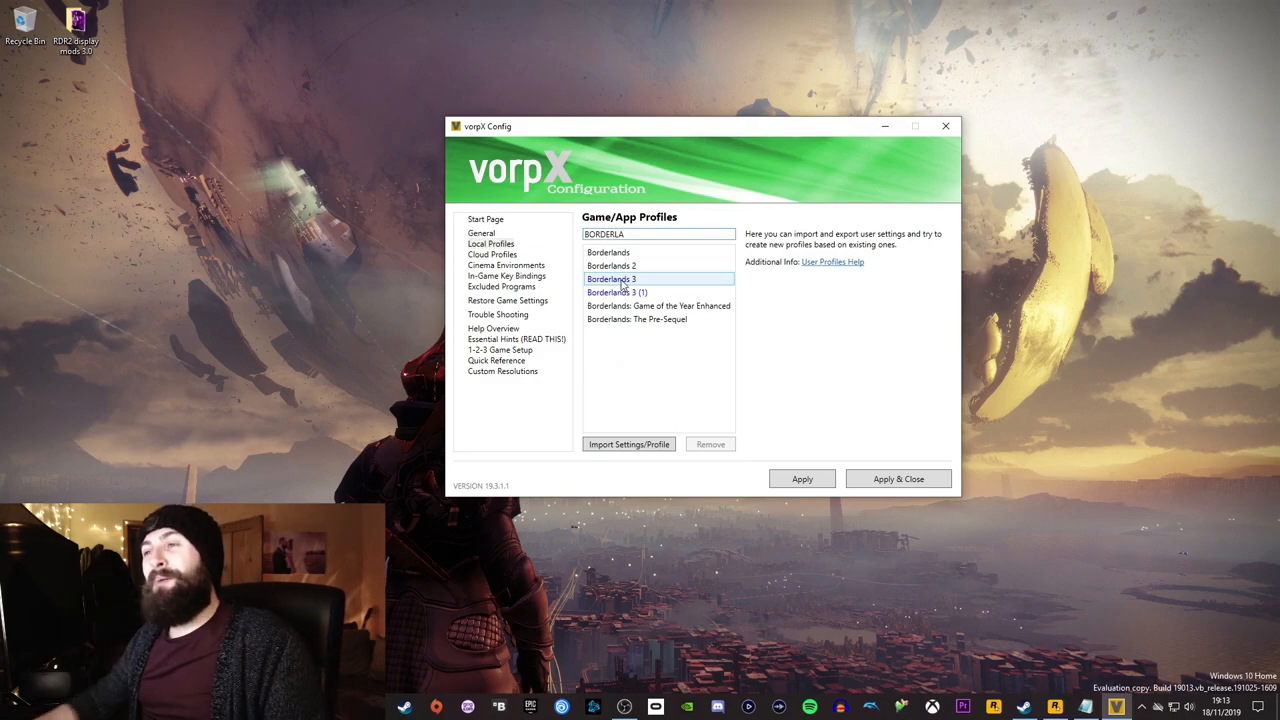
{"action": "left_click", "coordinate": [617, 292]}
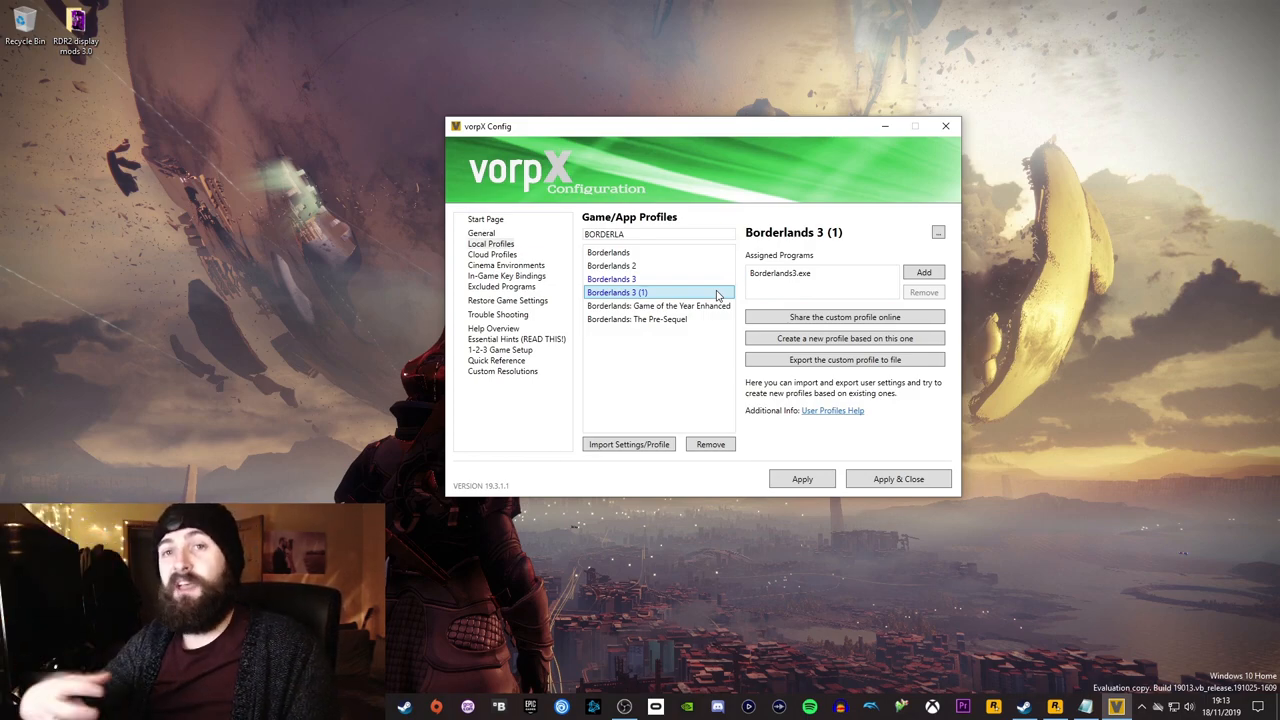
{"action": "mouse_move", "coordinate": [726, 291]}
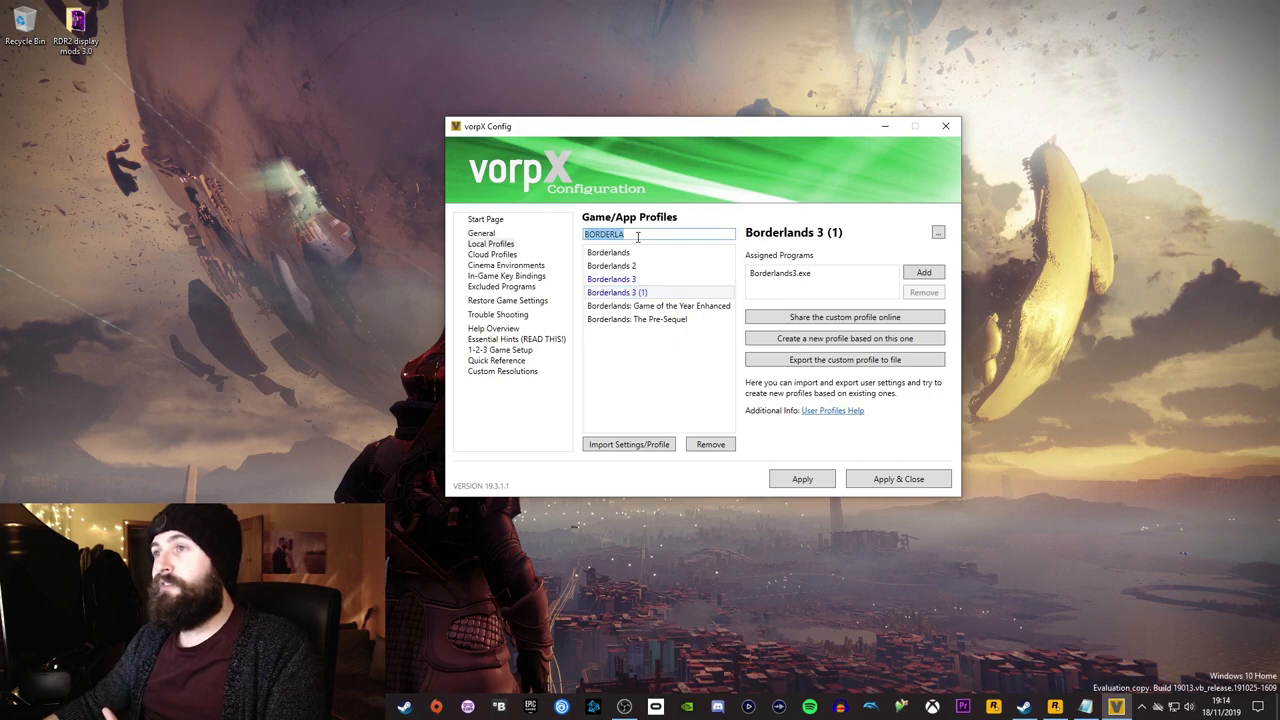
- Search local profiles for RED DEAD and view Red Dead Redemption II
{"action": "type", "text": "RED"}
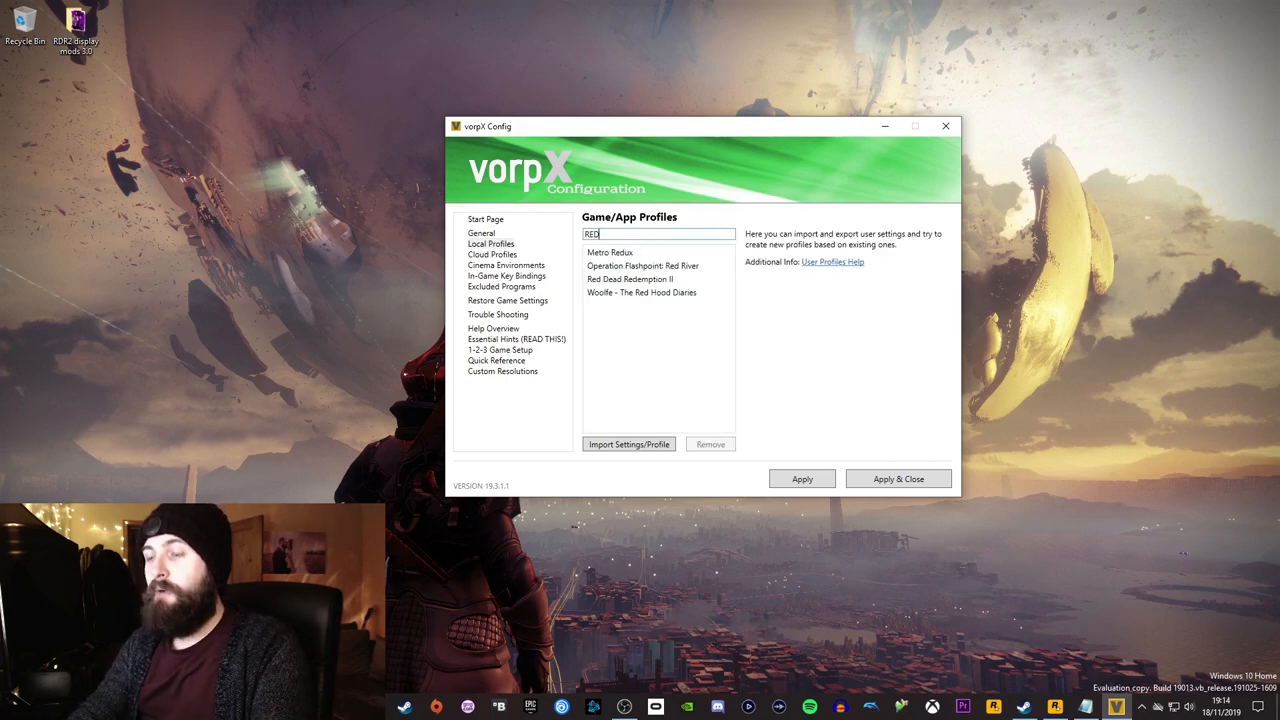
{"action": "type", "text": "GRAND THEFT AUTO V"}
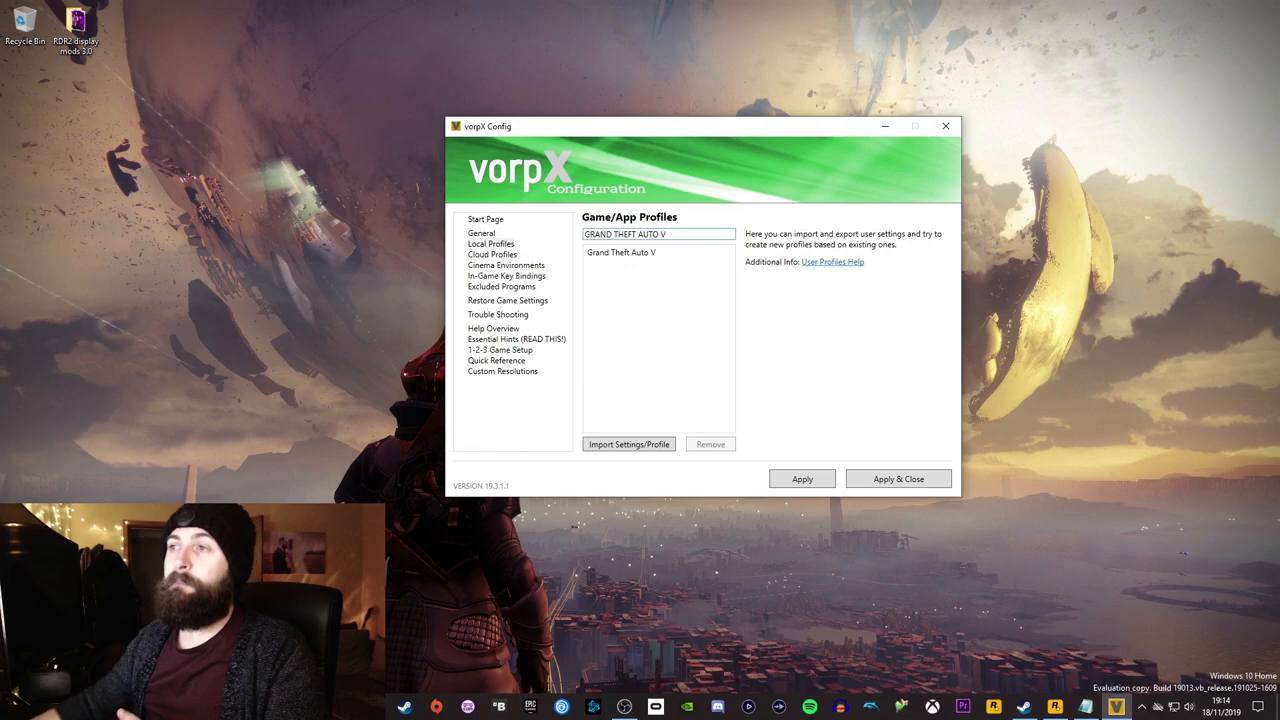
{"action": "left_click", "coordinate": [674, 234]}
{"action": "type", "text": "RED DEAD"}
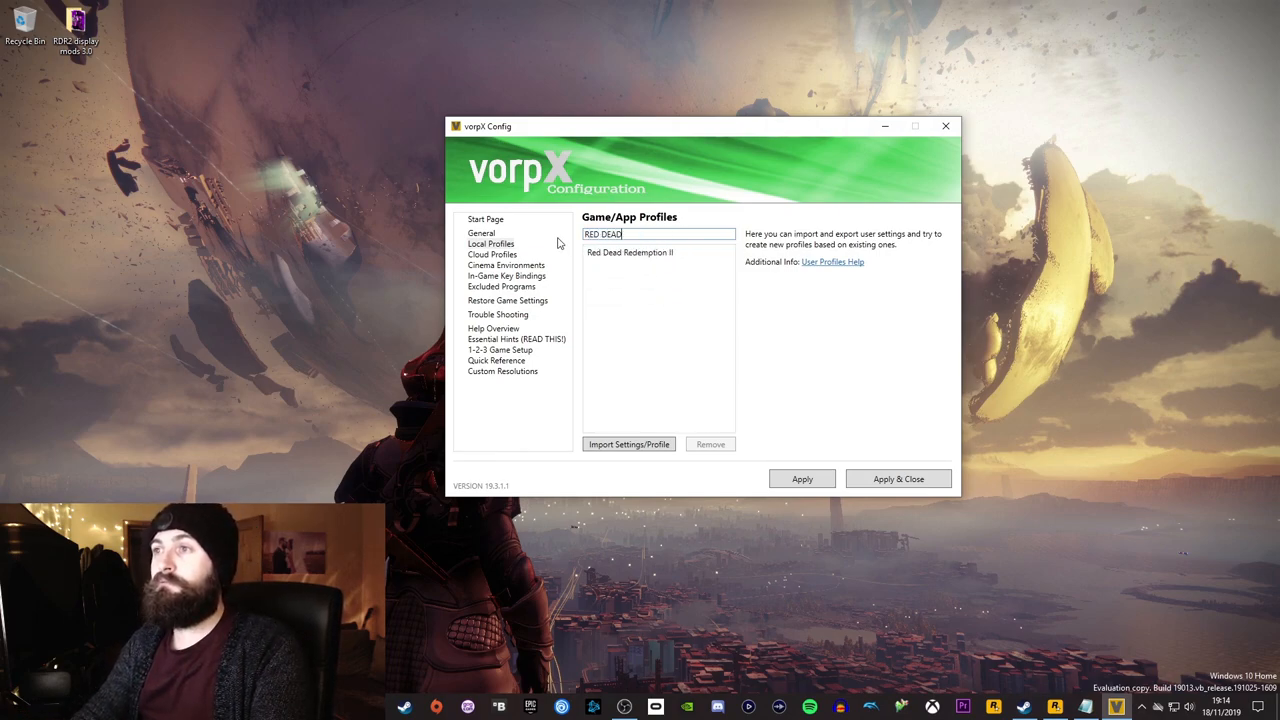
{"action": "left_click", "coordinate": [630, 252]}
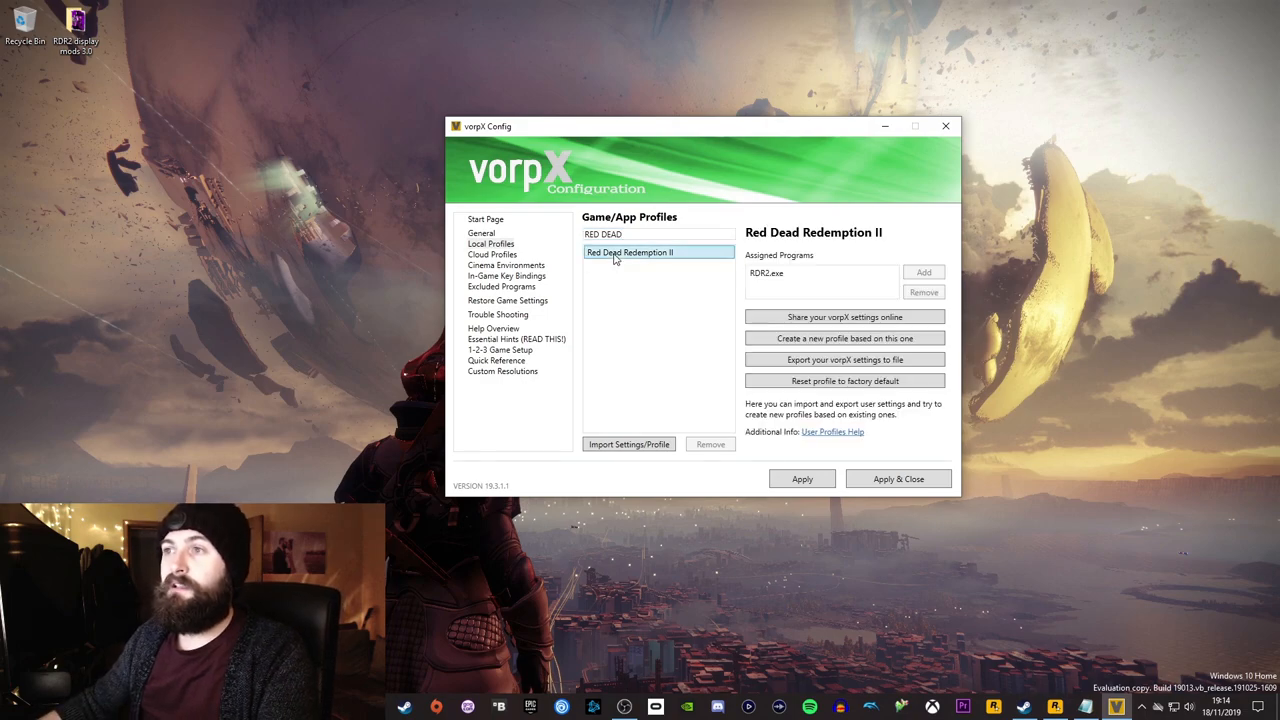
- Change the profile search to GRAND THEFT AUTO V
{"action": "left_click", "coordinate": [627, 234]}
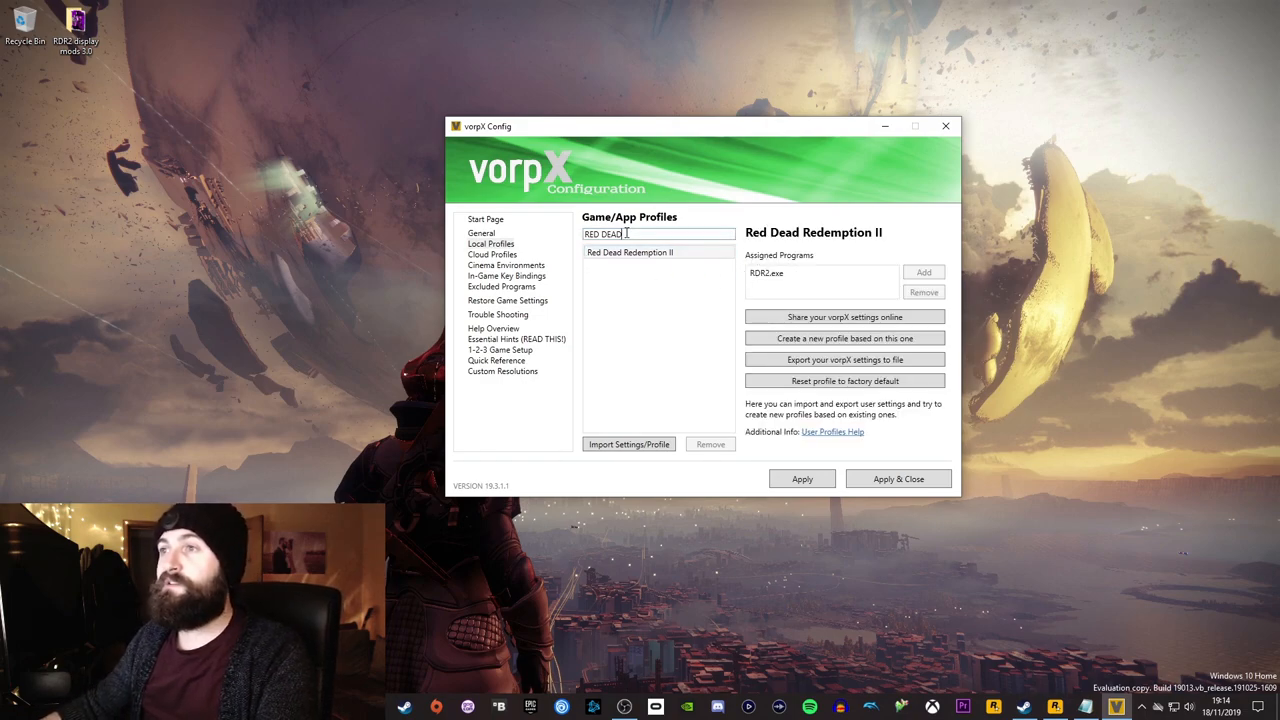
{"action": "type", "text": "GR"}
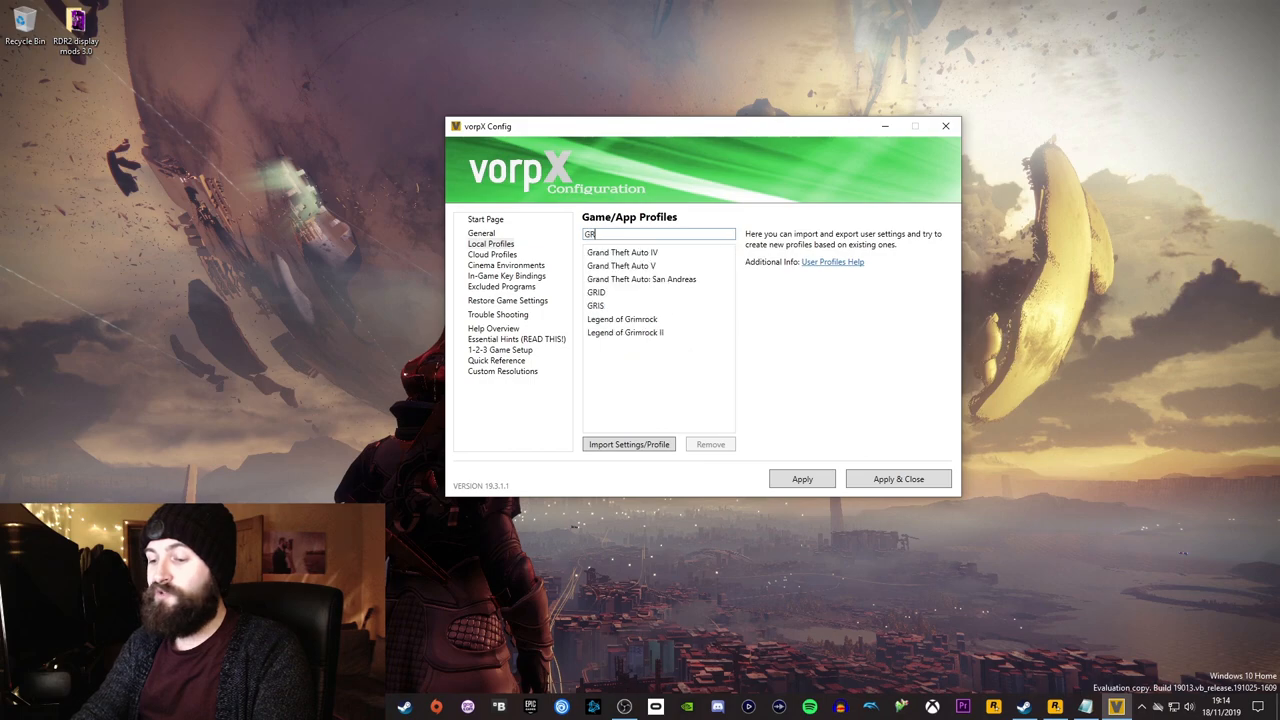
{"action": "type", "text": "RAND THEFT AUTO V"}
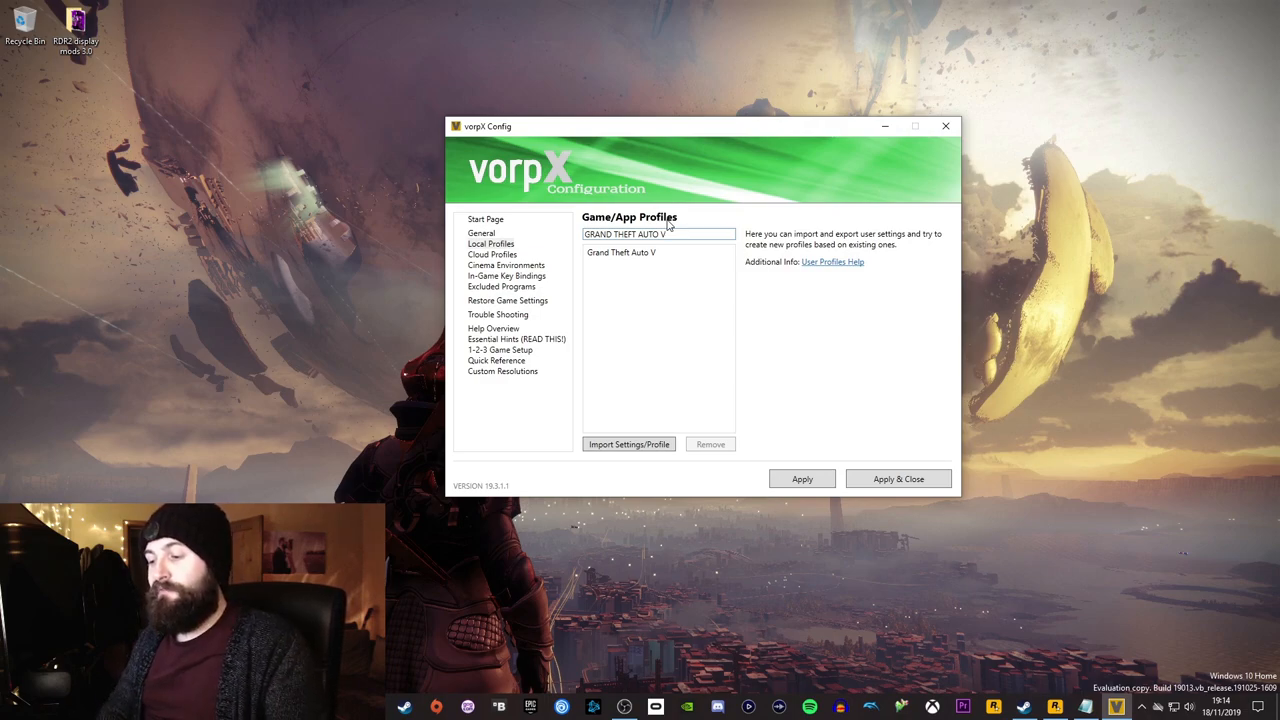
- Copy the Grand Theft Auto V profile into a new profile named 'Red Dead Test'
{"action": "left_click", "coordinate": [621, 252]}
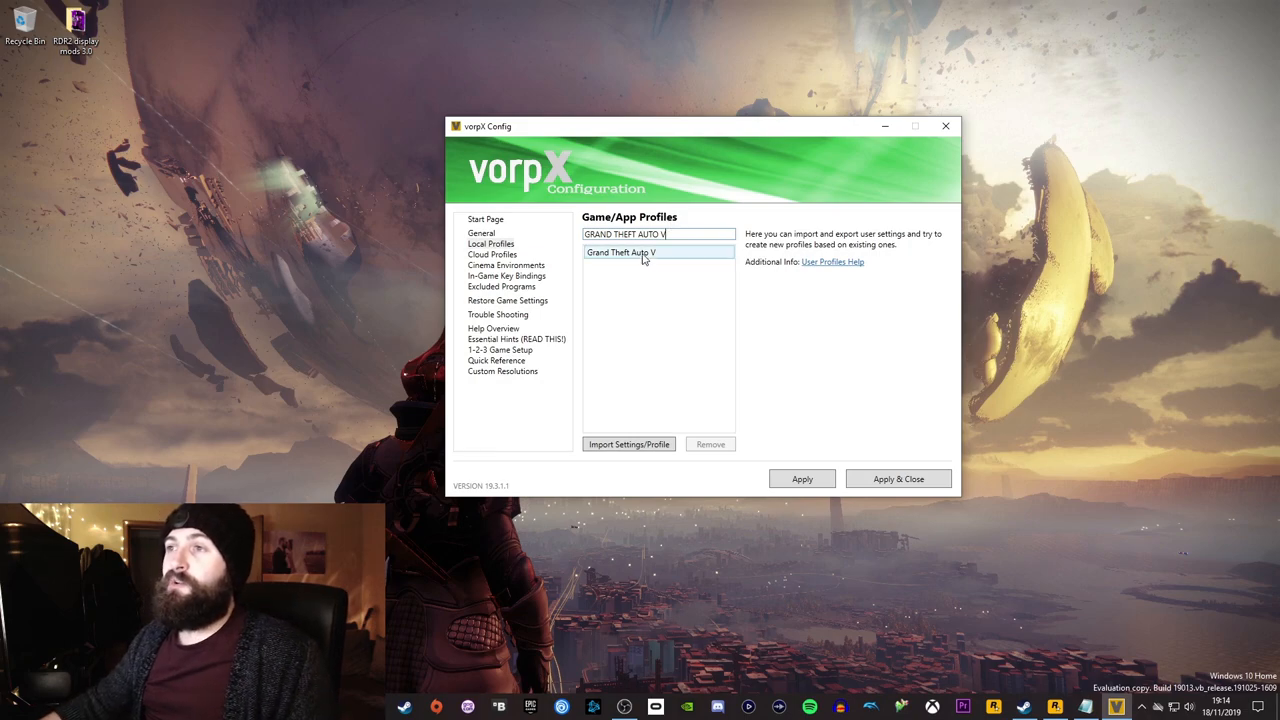
{"action": "left_click", "coordinate": [619, 252]}
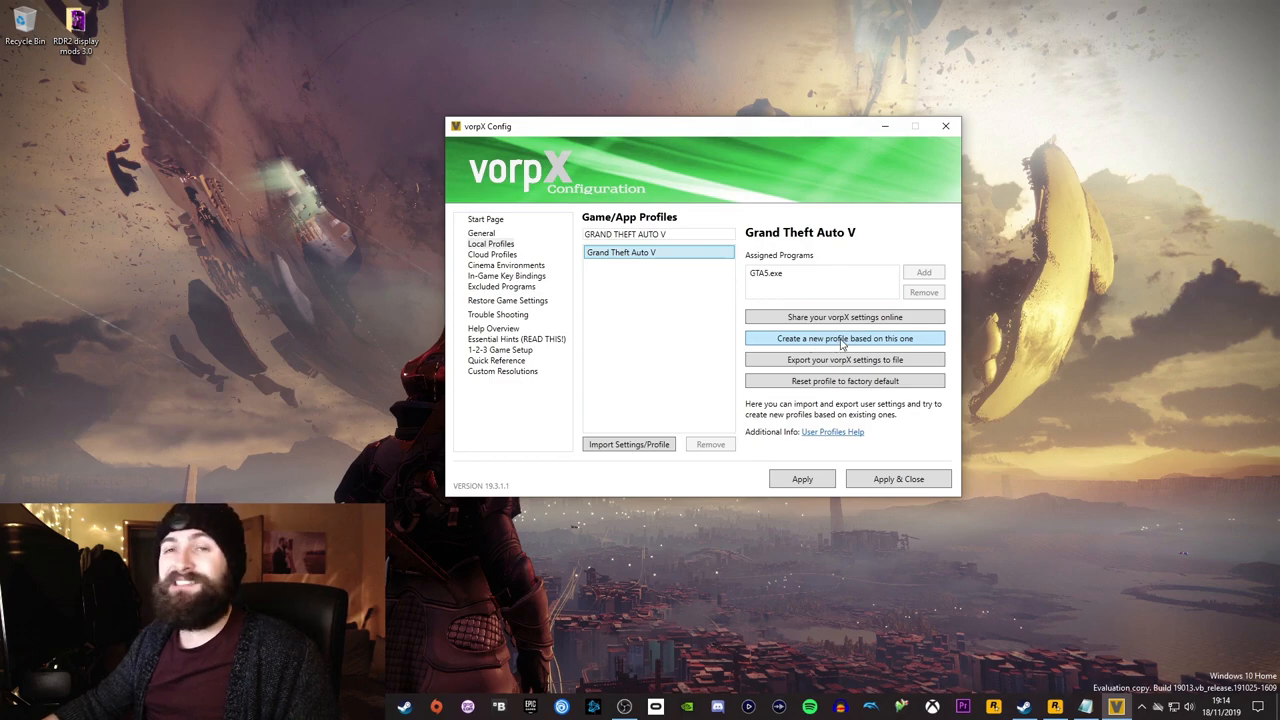
{"action": "left_click", "coordinate": [844, 338]}
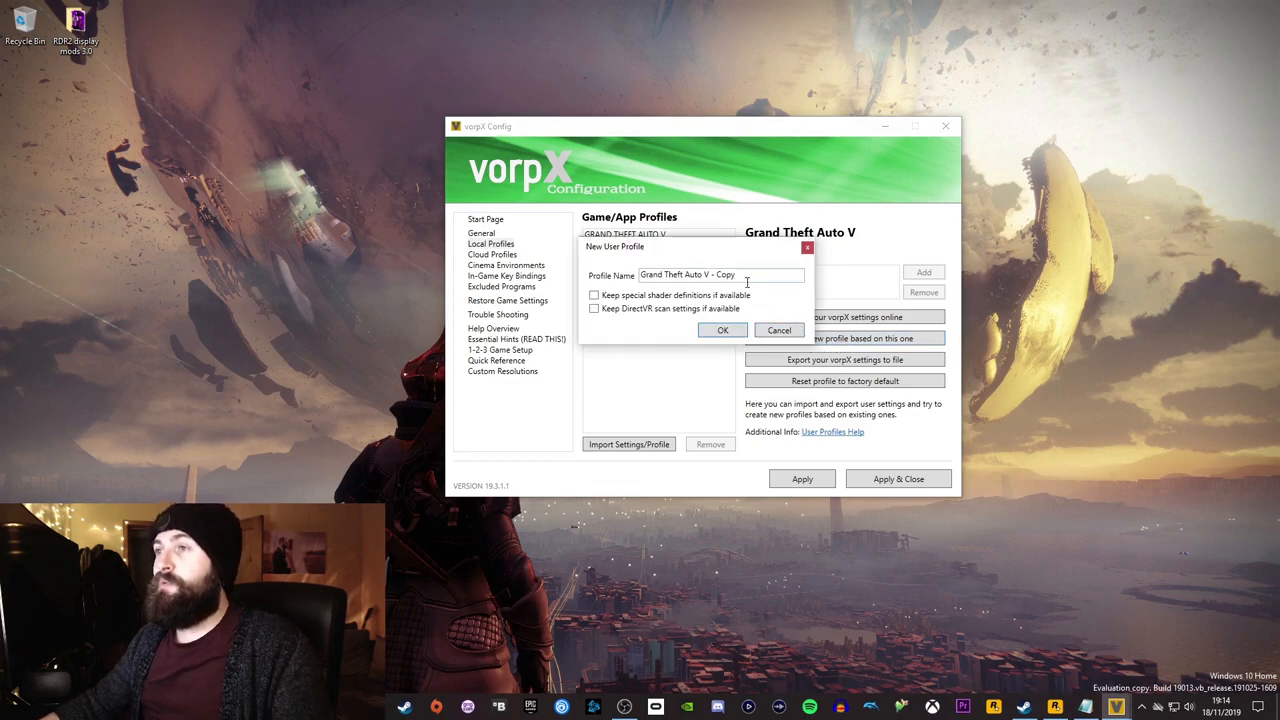
{"action": "type", "text": "rd"}
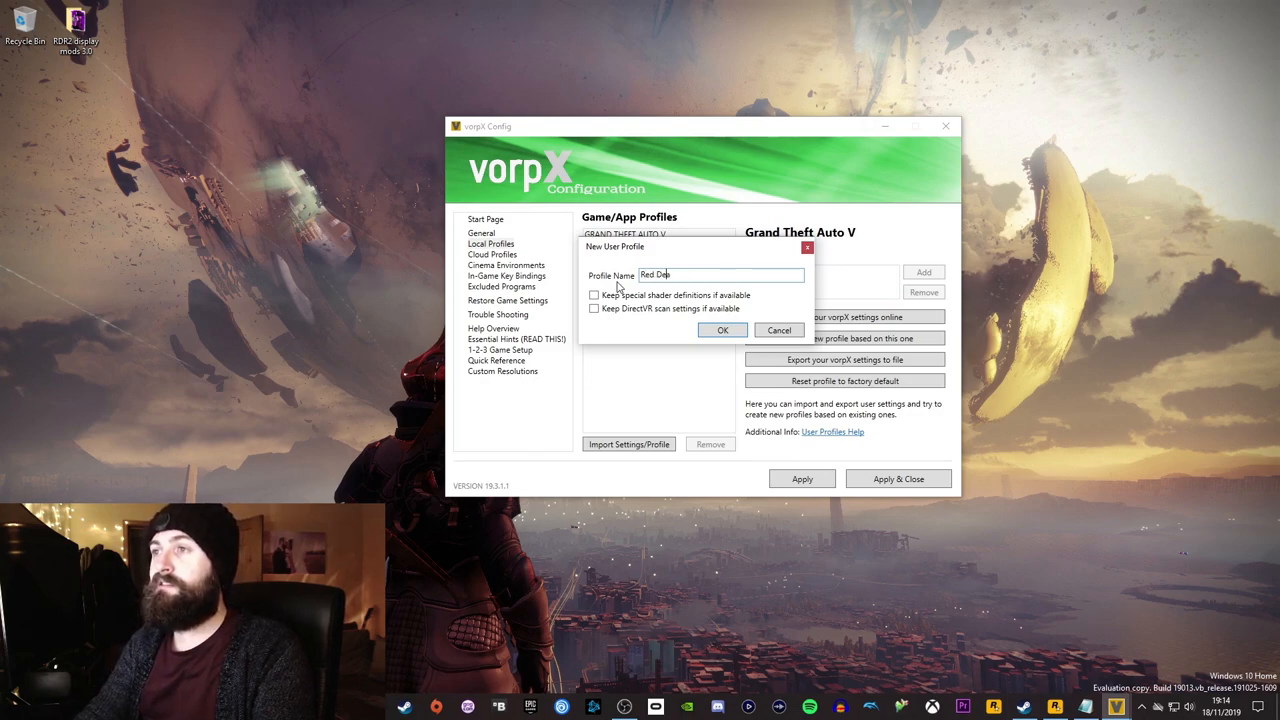
{"action": "type", "text": "Red Dead Test"}
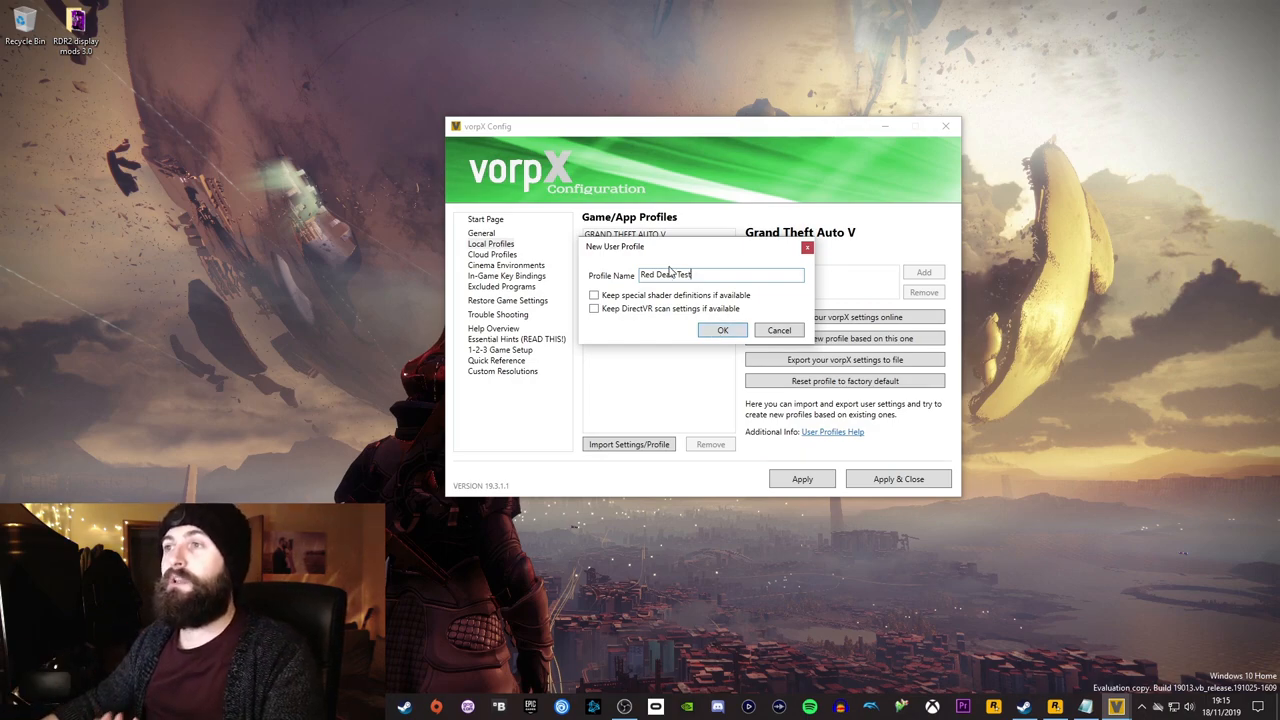
{"action": "mouse_move", "coordinate": [825, 330]}
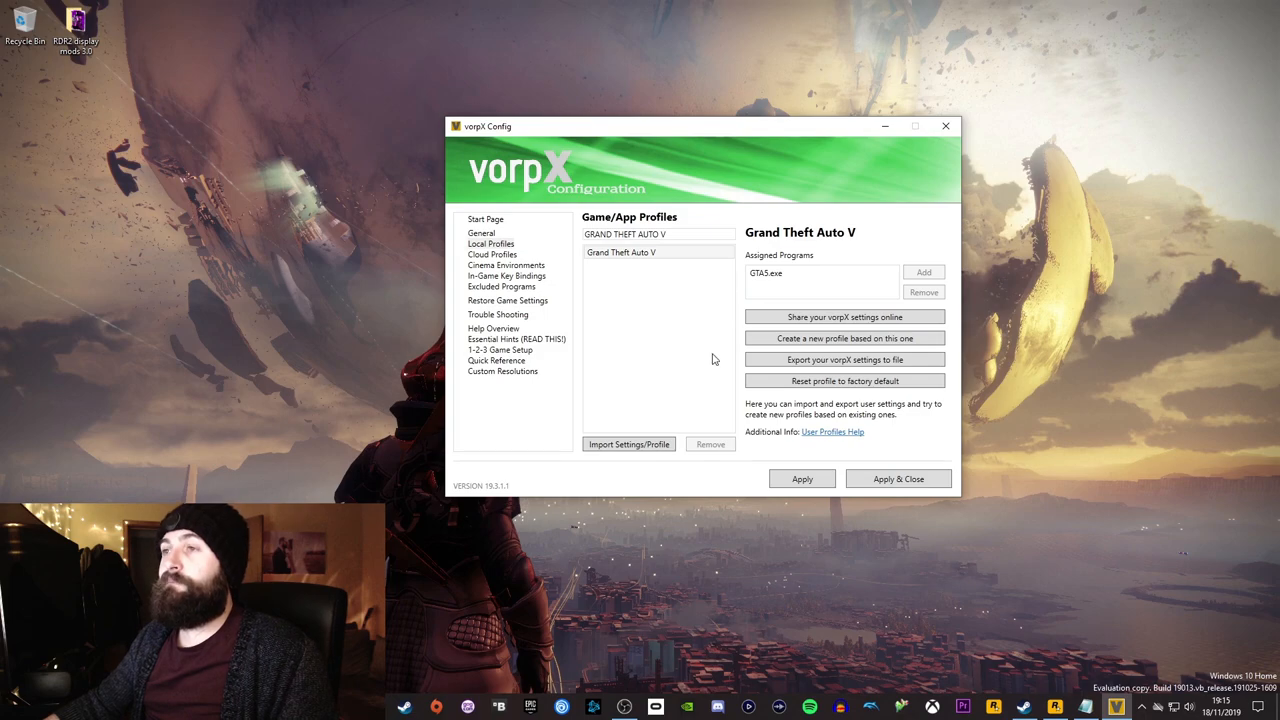
- Search local profiles for 'red' and open Red Dead Test
{"action": "type", "text": "red"}
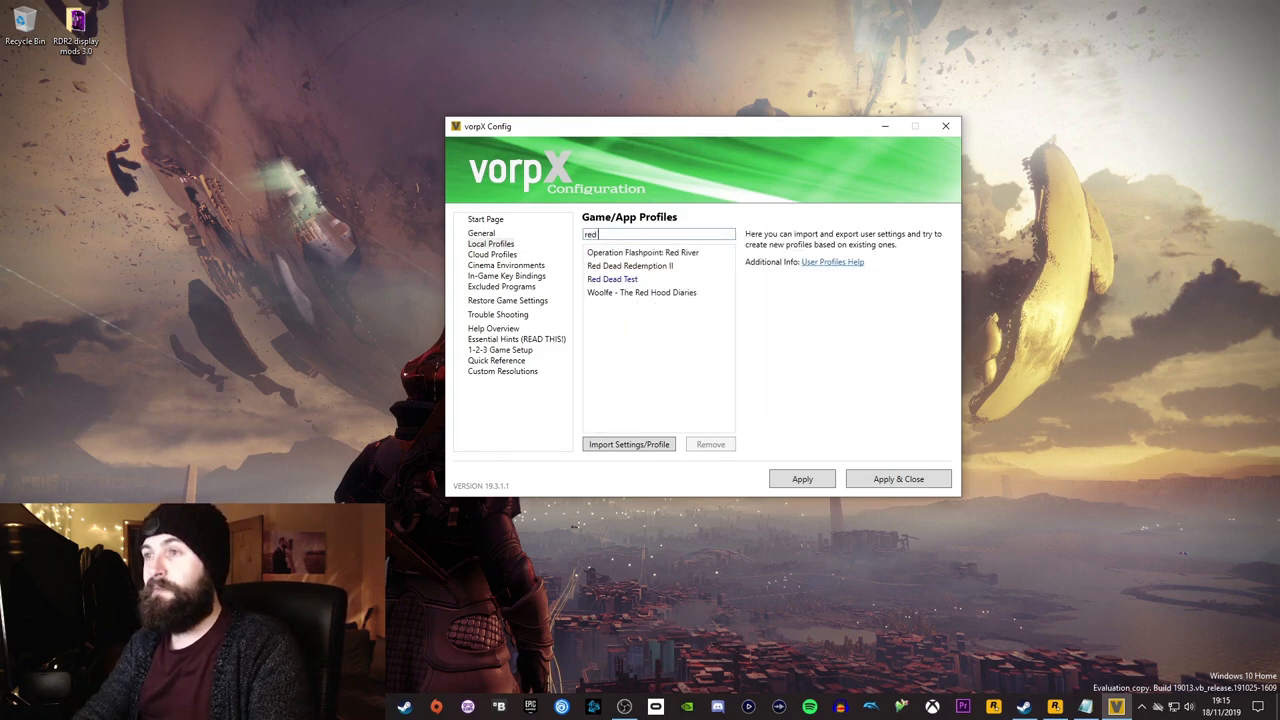
{"action": "left_click", "coordinate": [612, 265]}
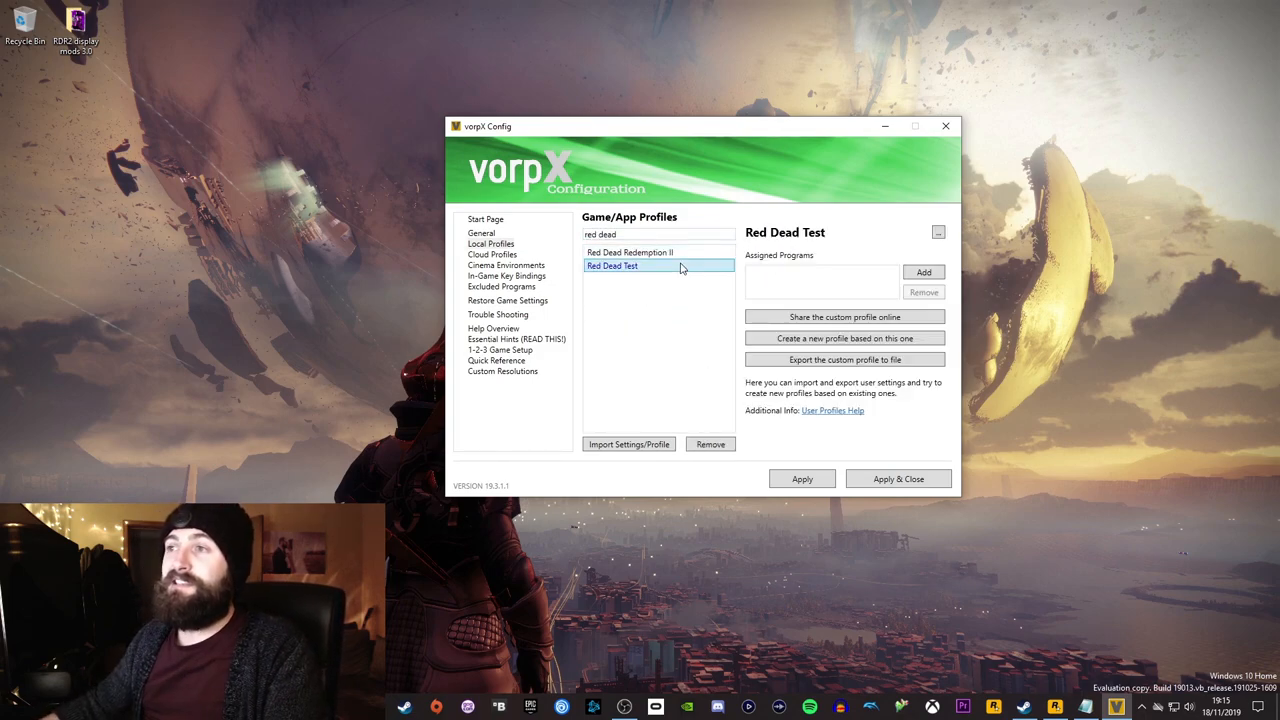
{"action": "mouse_move", "coordinate": [832, 291]}
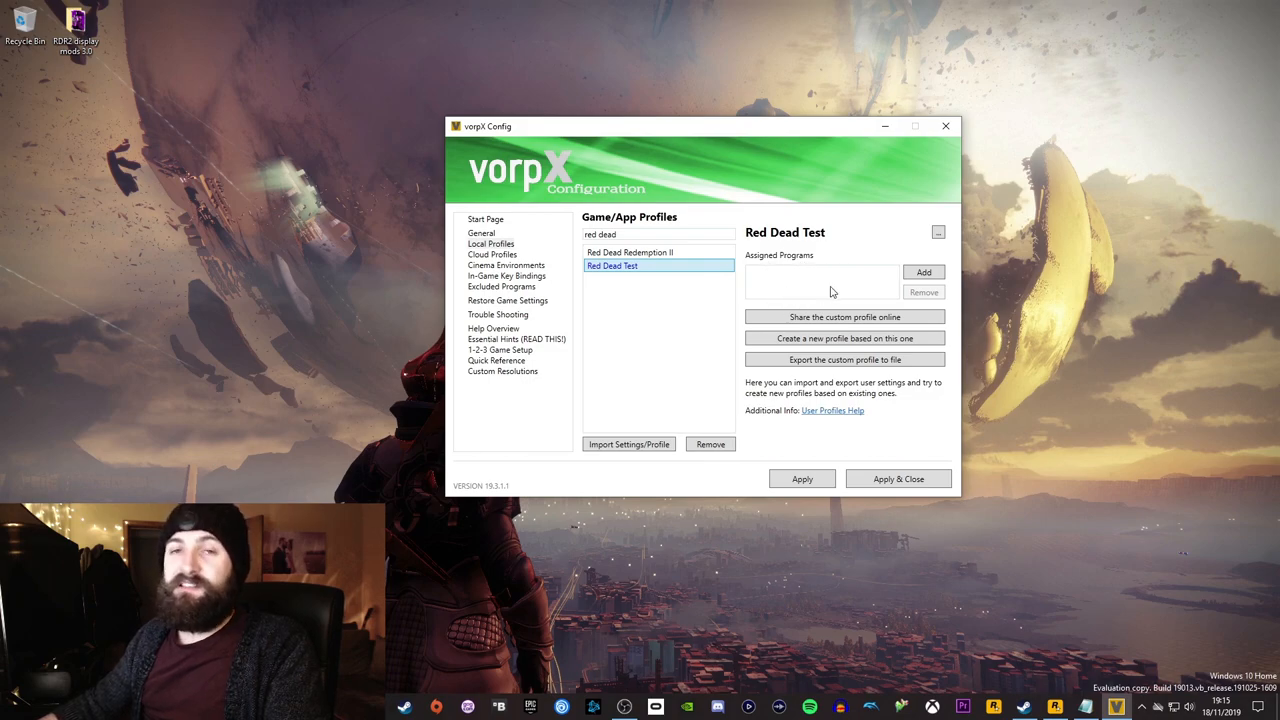
{"action": "mouse_move", "coordinate": [790, 316]}
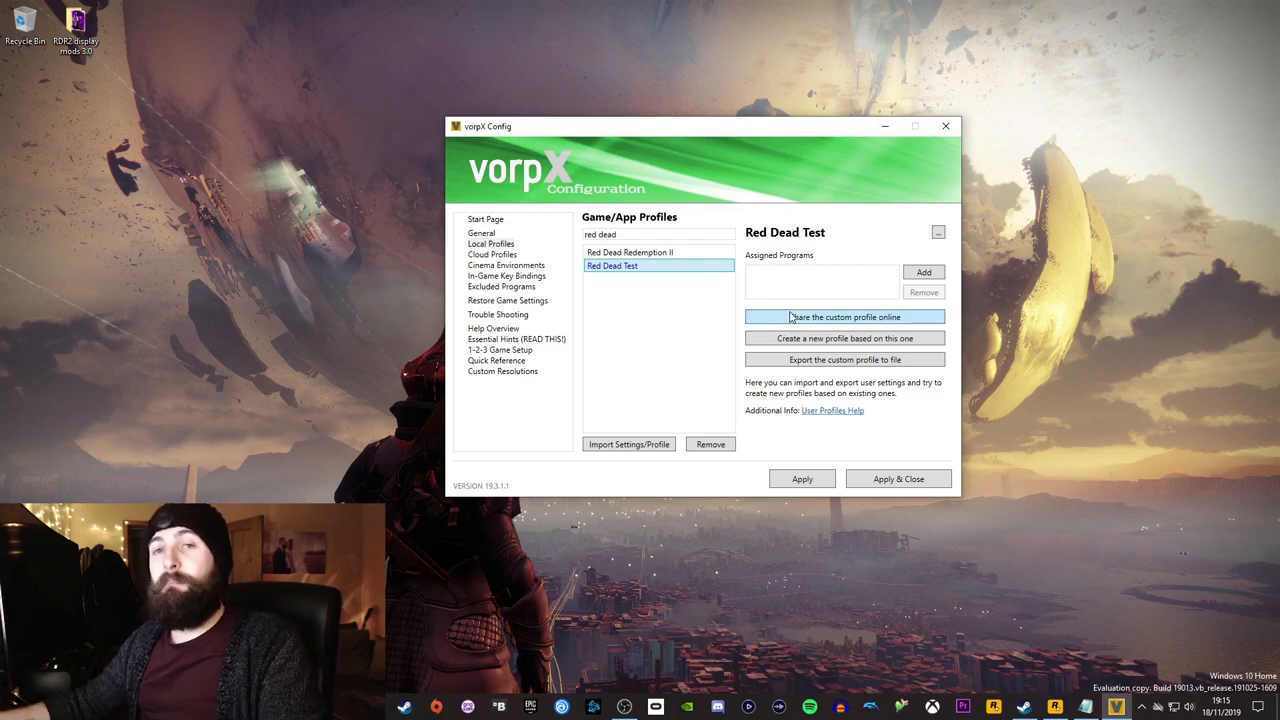
{"action": "mouse_move", "coordinate": [610, 282]}
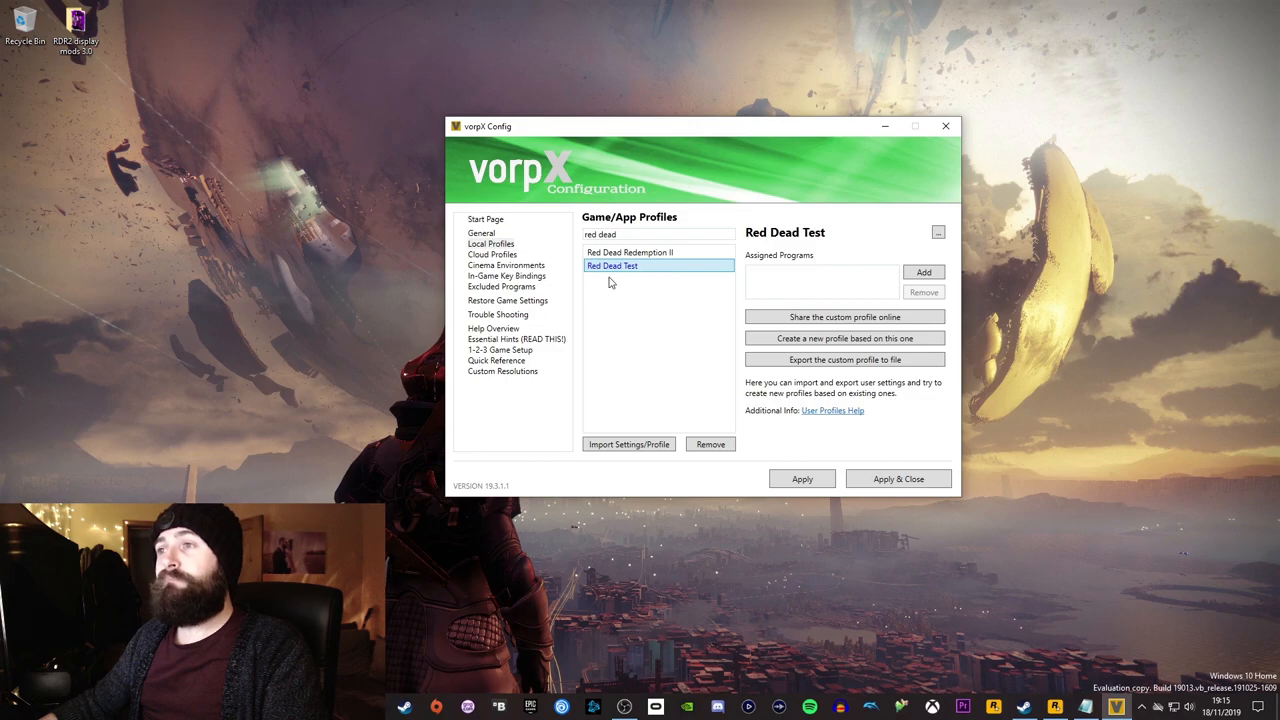
{"action": "mouse_move", "coordinate": [637, 283]}
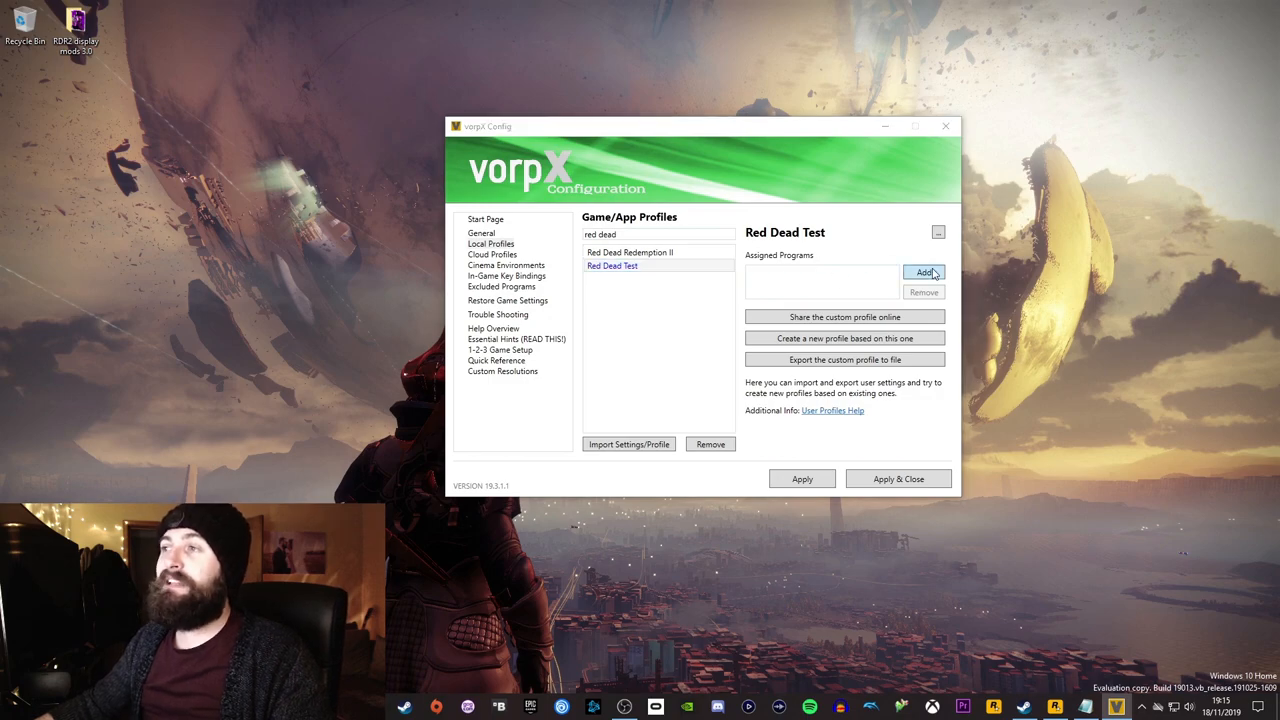
- Assign Beat Saber.exe from B:\SteamLibrary\steamapps\common\Beat Saber to Red Dead Test
{"action": "left_click", "coordinate": [924, 272]}
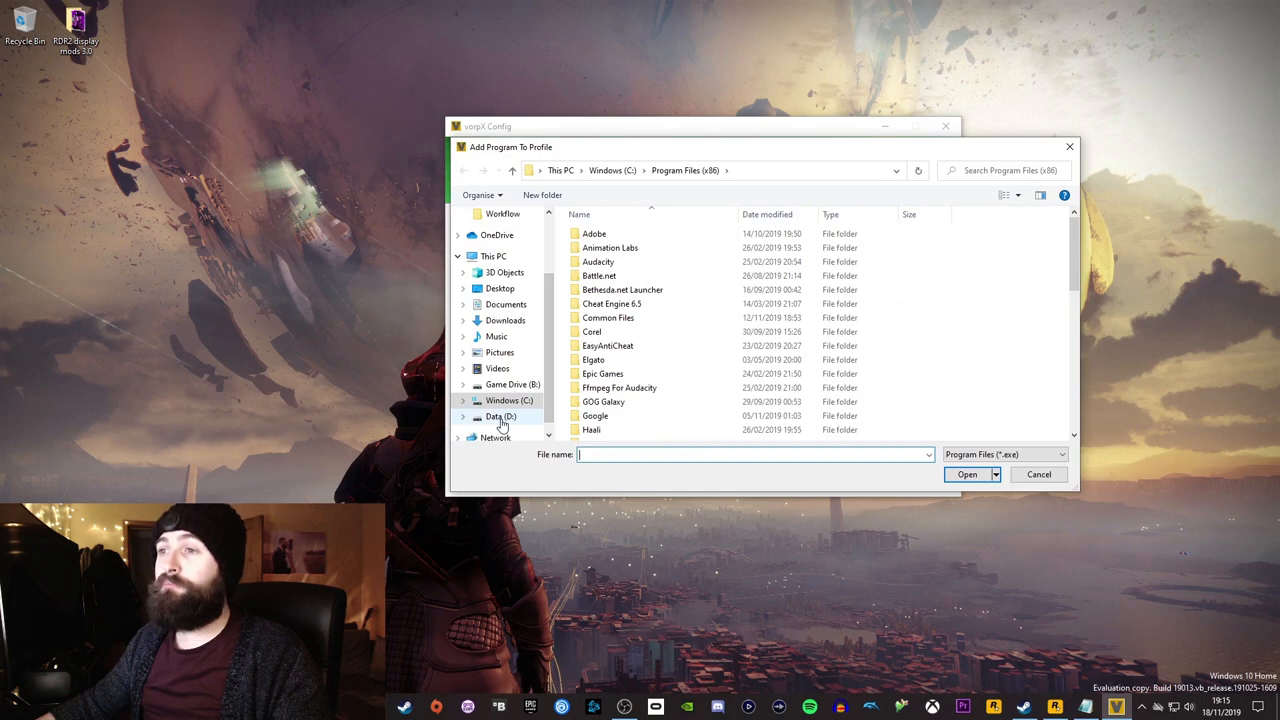
{"action": "left_click", "coordinate": [508, 384]}
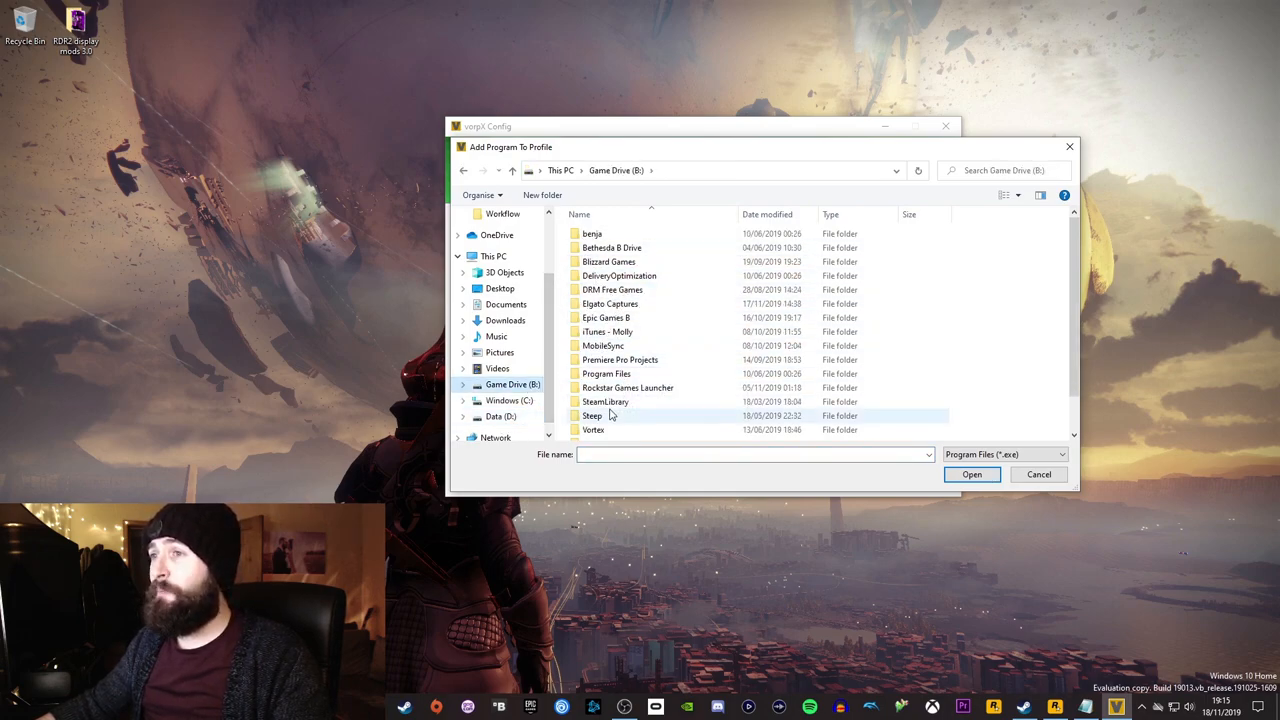
{"action": "double_click", "coordinate": [605, 401]}
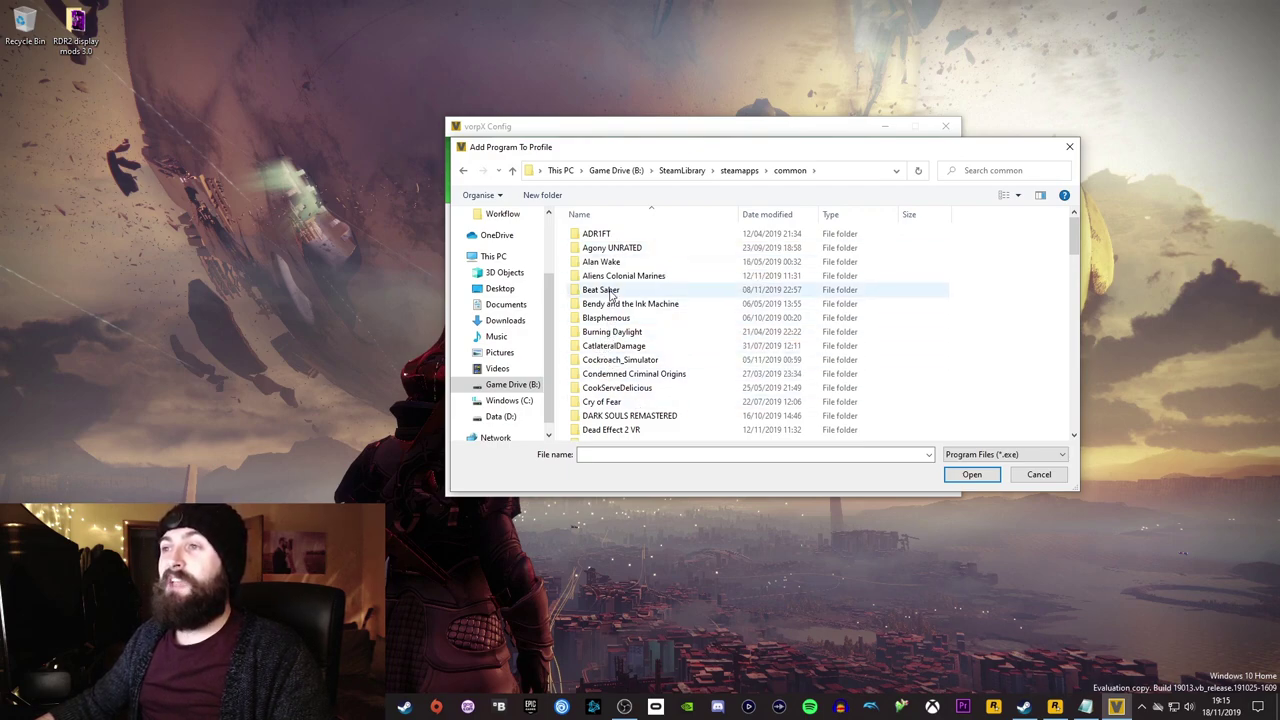
{"action": "double_click", "coordinate": [600, 289]}
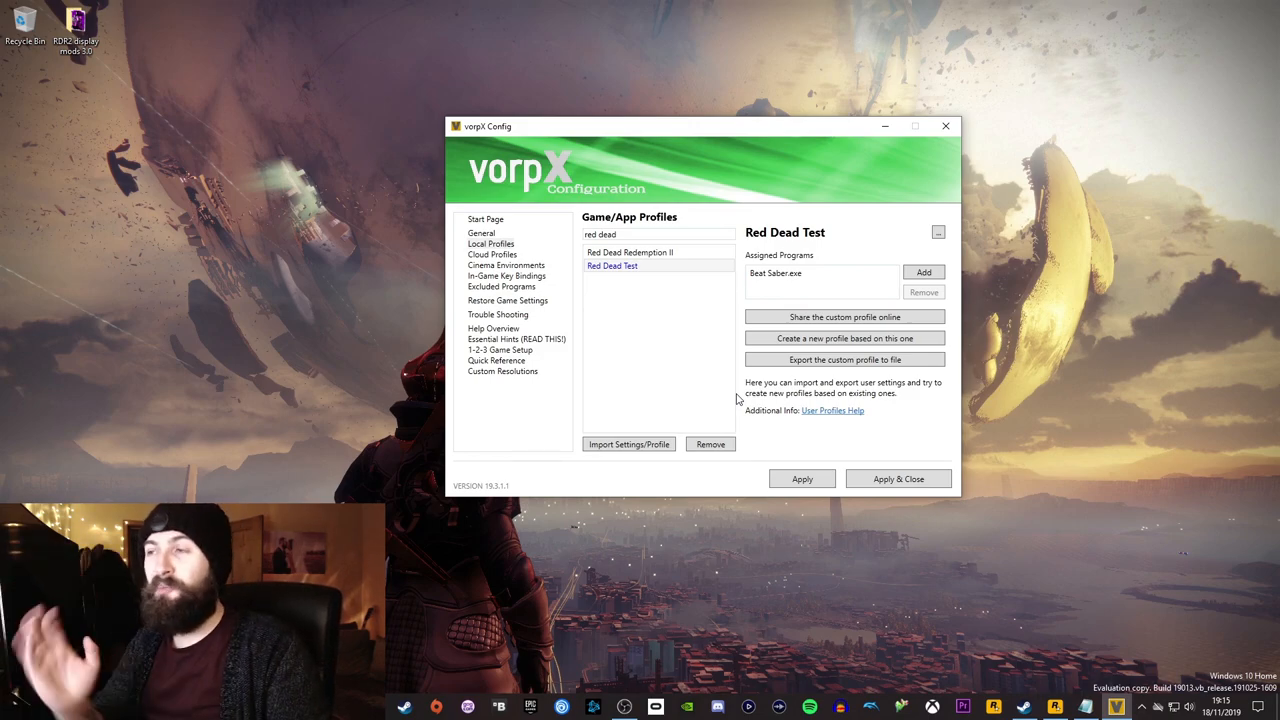
- Remove Beat Saber.exe from the Assigned Programs list
{"action": "left_click", "coordinate": [820, 272]}
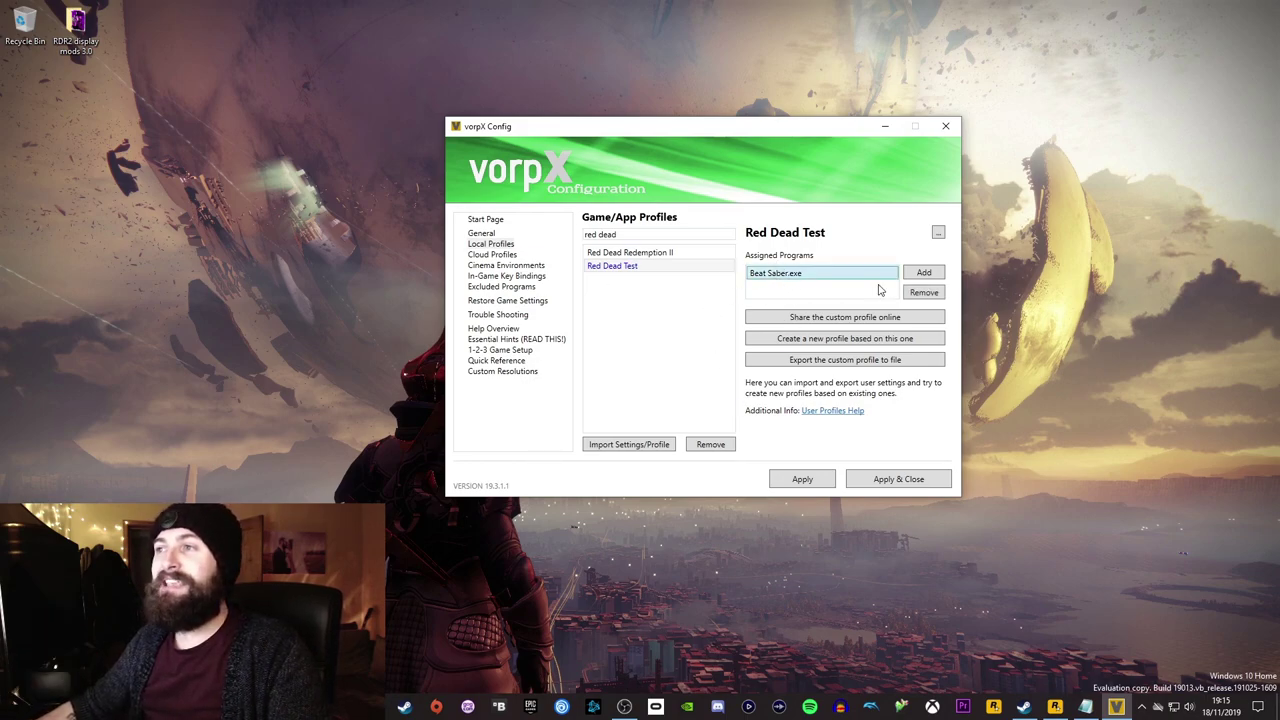
{"action": "left_click", "coordinate": [923, 291]}
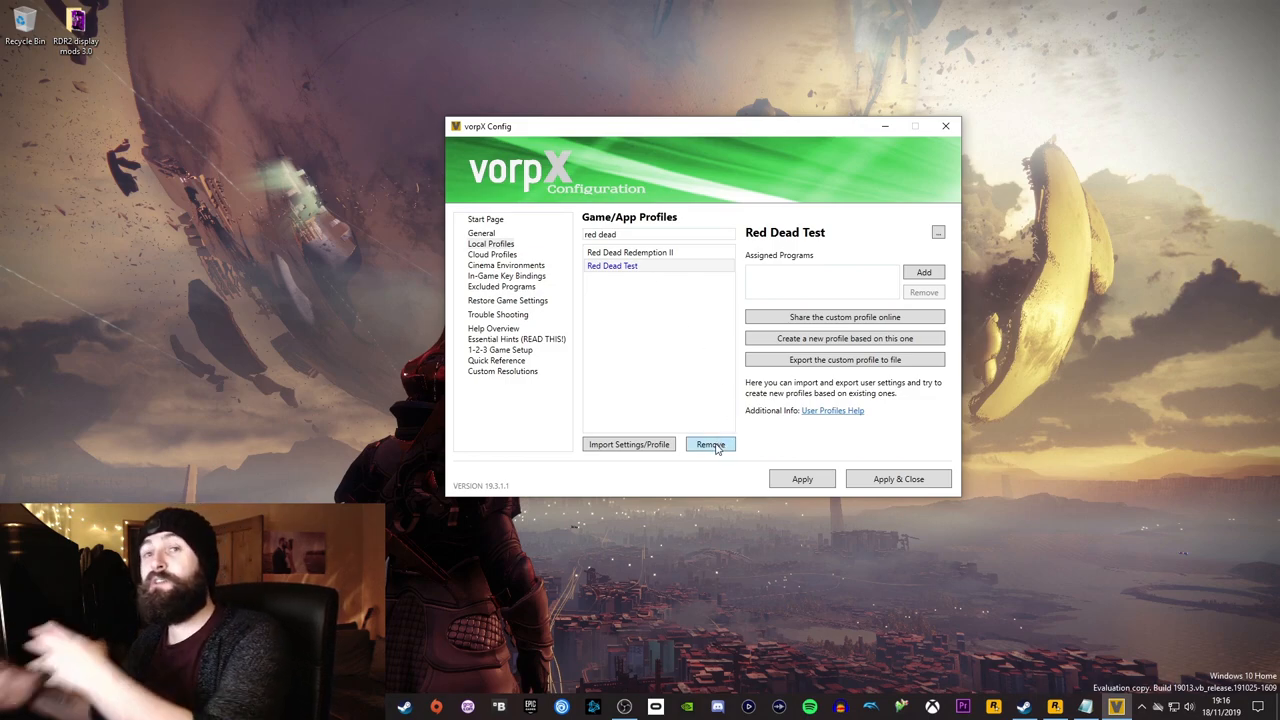
- Remove the Red Dead Test profile and confirm with Yes
{"action": "left_click", "coordinate": [710, 444]}
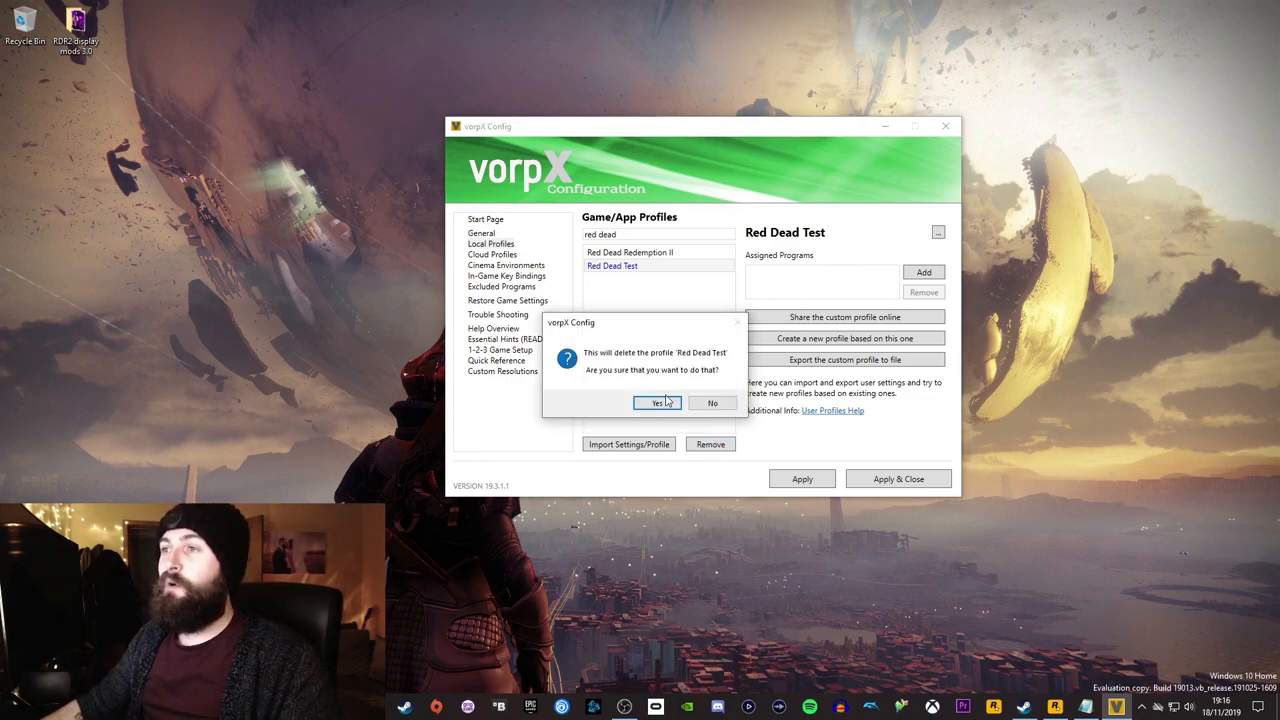
{"action": "left_click", "coordinate": [653, 402]}
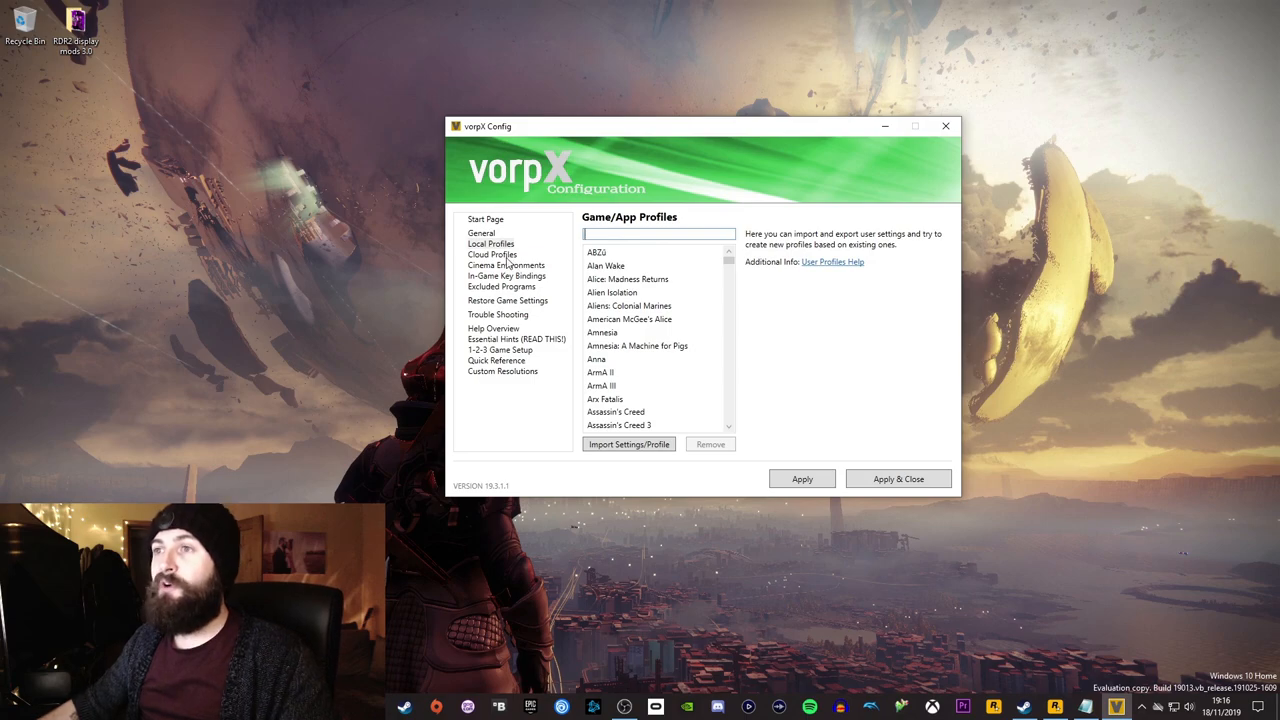
{"action": "left_click", "coordinate": [490, 254]}
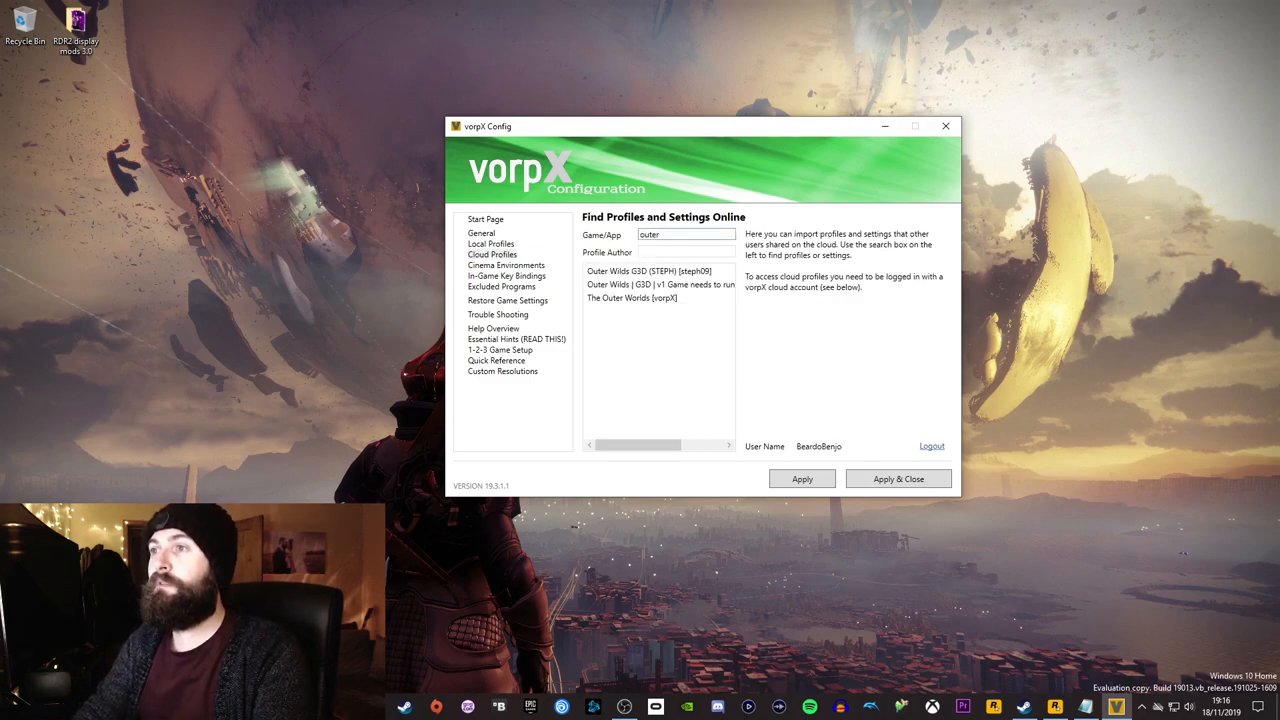
{"action": "left_click", "coordinate": [631, 298]}
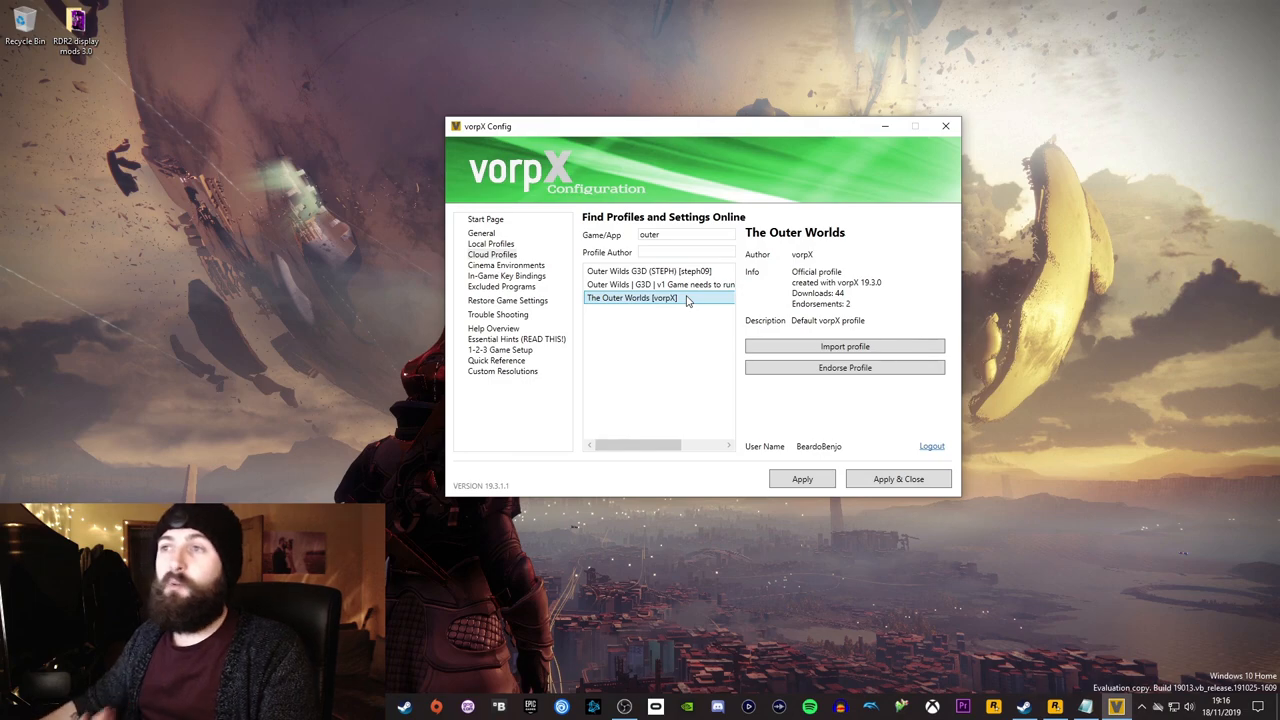
{"action": "left_click", "coordinate": [491, 243]}
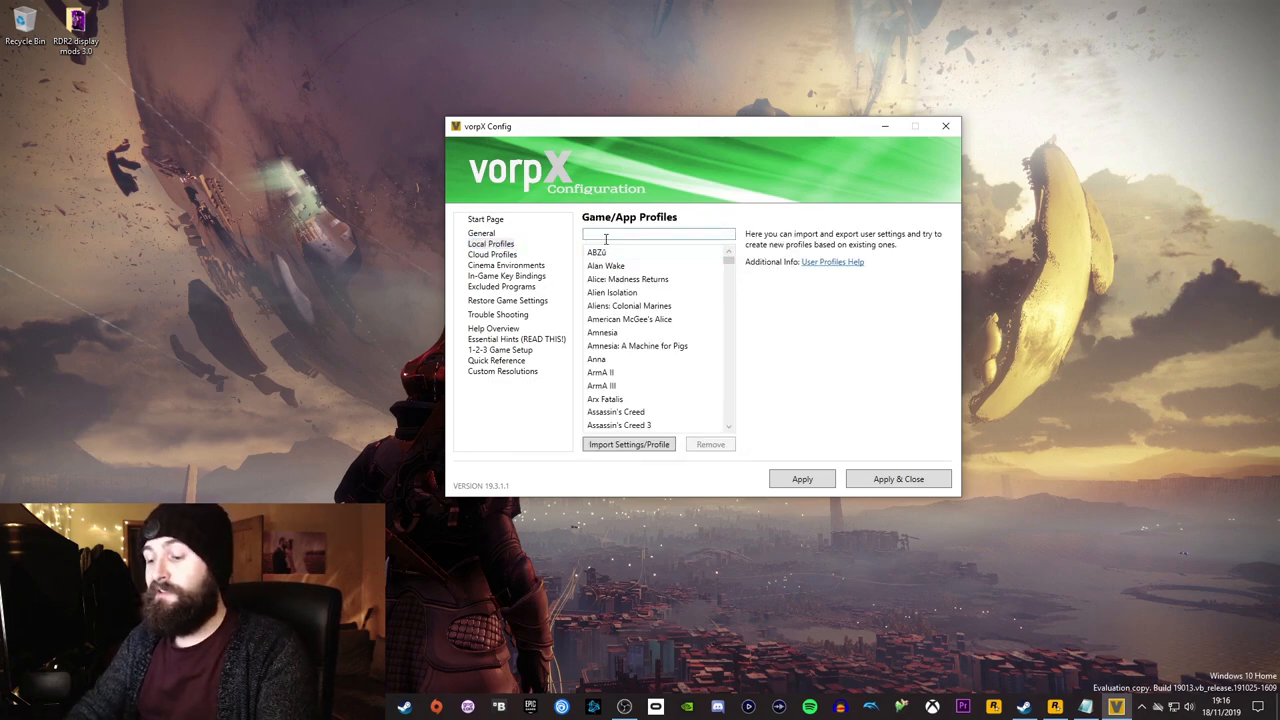
- Search local profiles for 'outer' and open The Outer Worlds Test
{"action": "type", "text": "cona"}
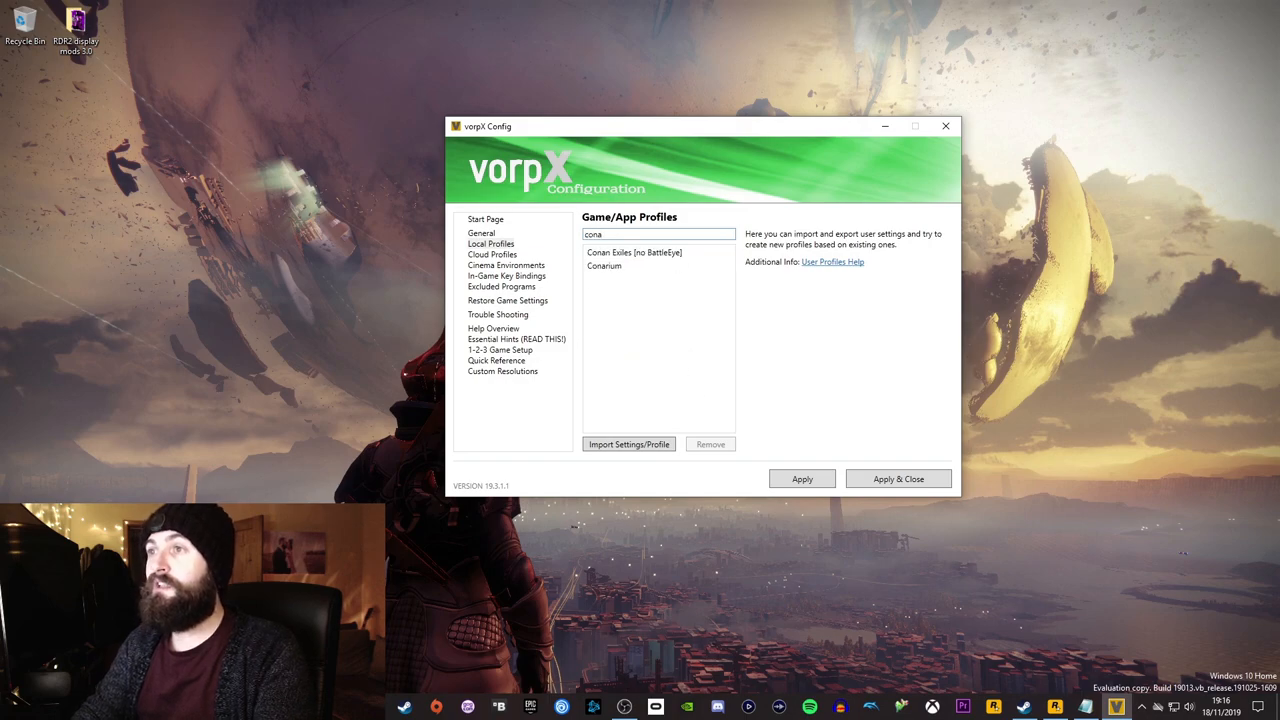
{"action": "left_click", "coordinate": [604, 265]}
{"action": "type", "text": "o"}
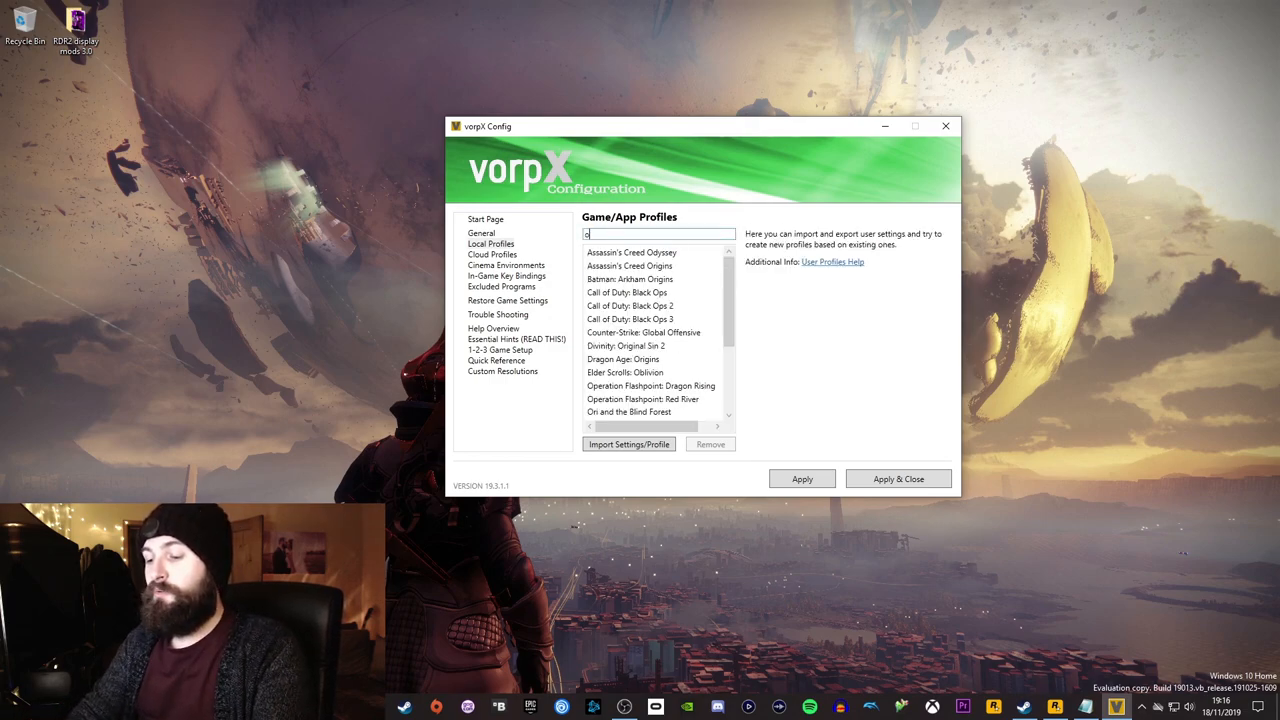
{"action": "type", "text": "uter"}
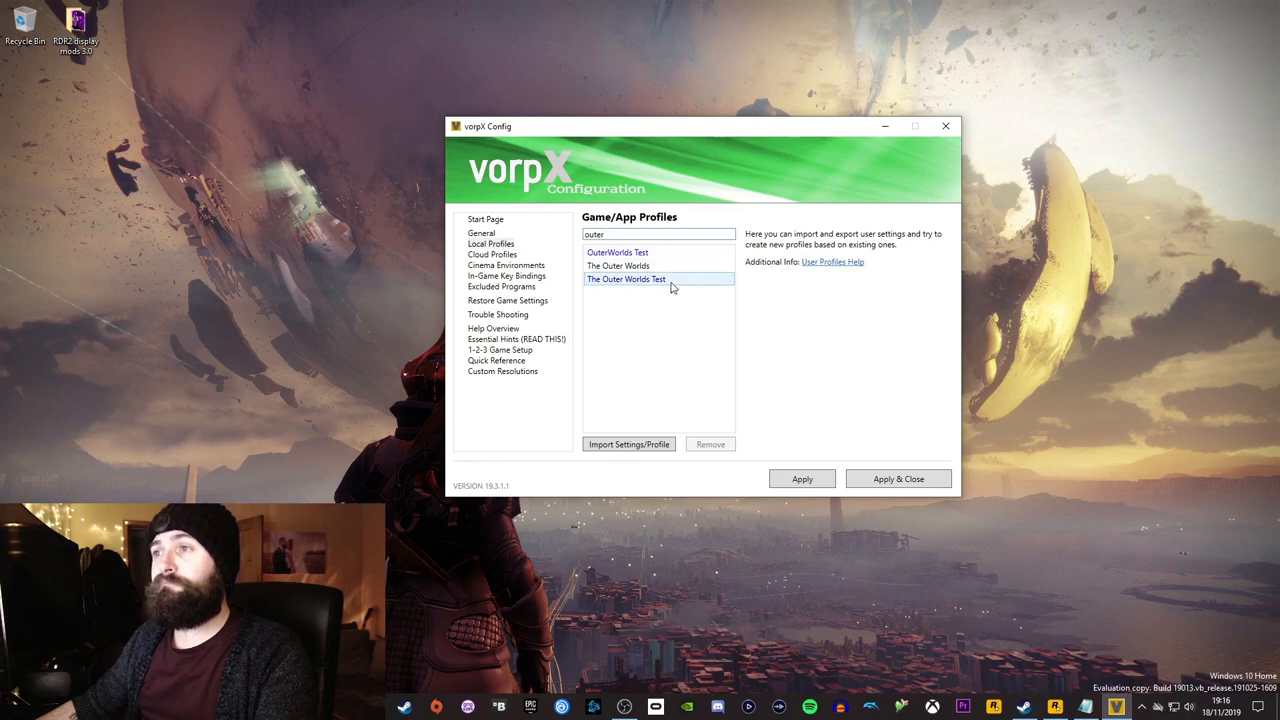
{"action": "left_click", "coordinate": [626, 279]}
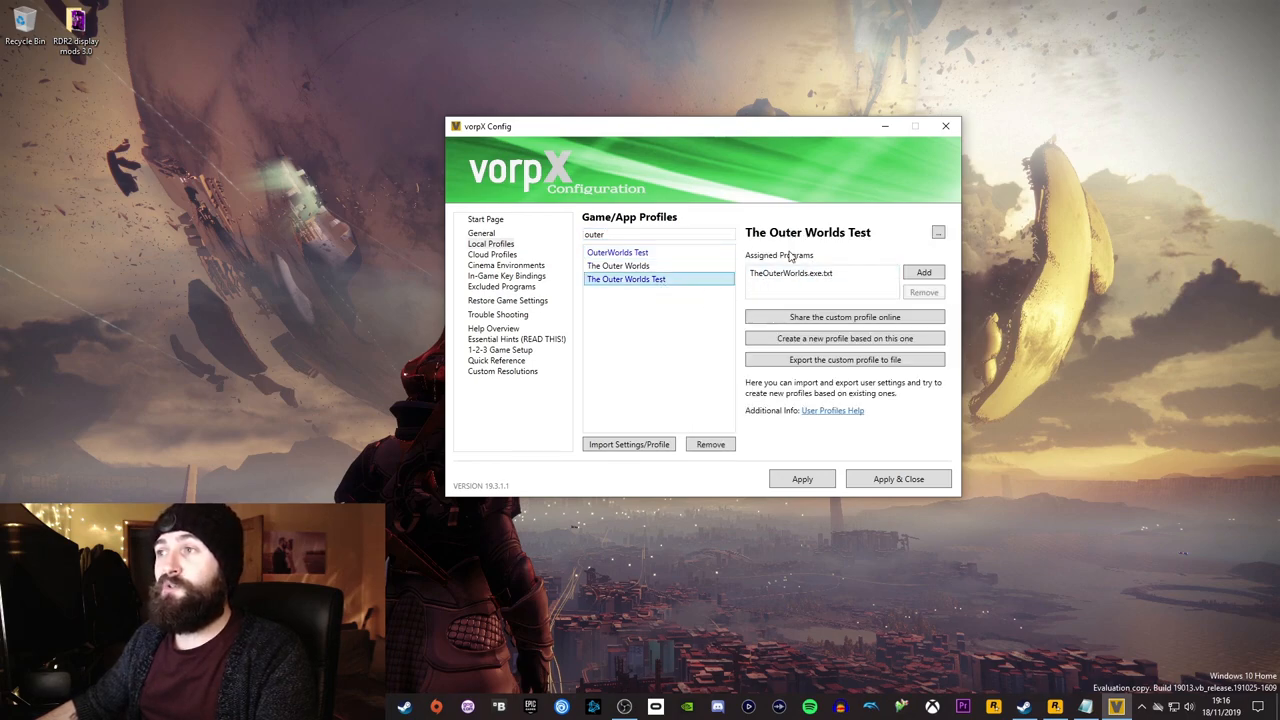
{"action": "mouse_move", "coordinate": [777, 289]}
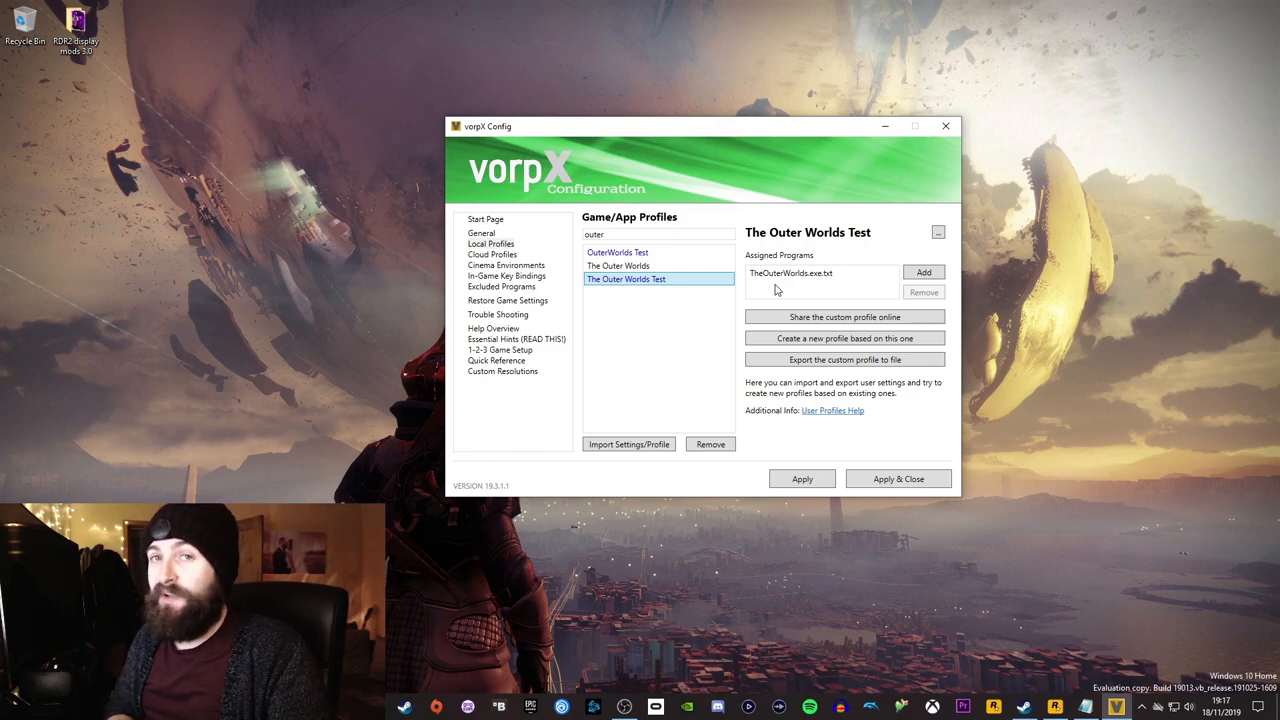
{"action": "mouse_move", "coordinate": [570, 299]}
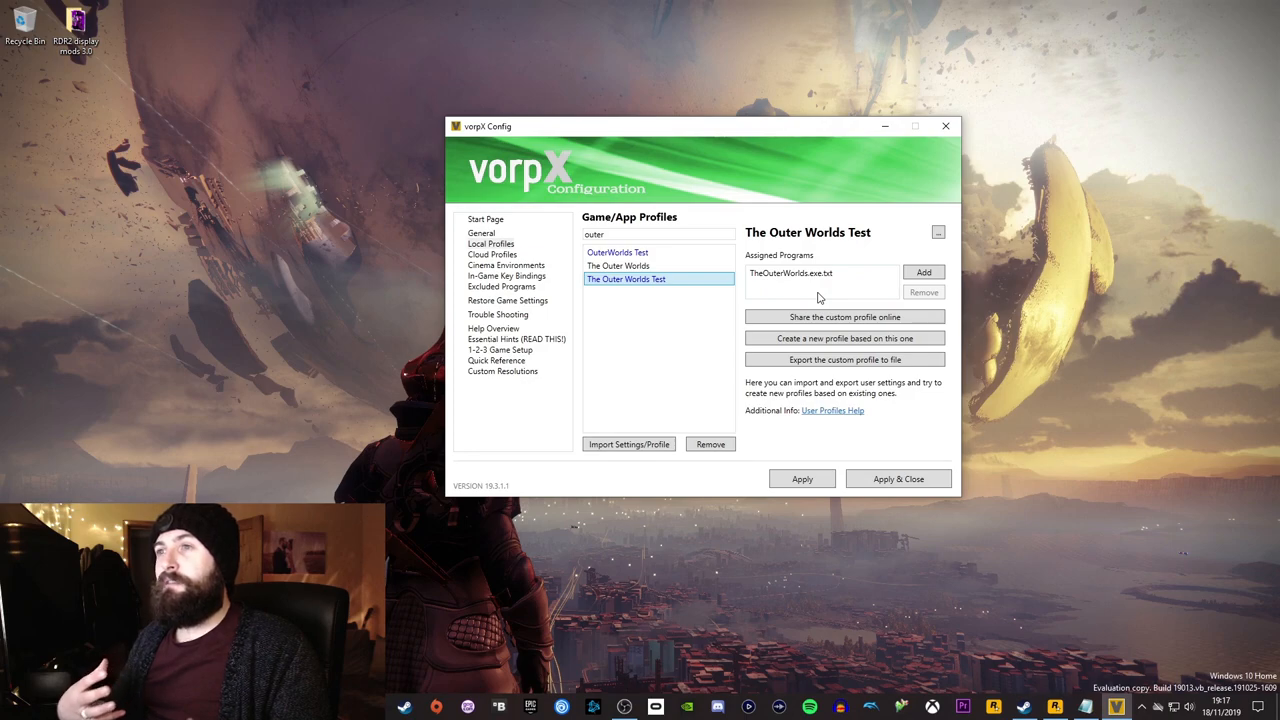
{"action": "mouse_move", "coordinate": [523, 411]}
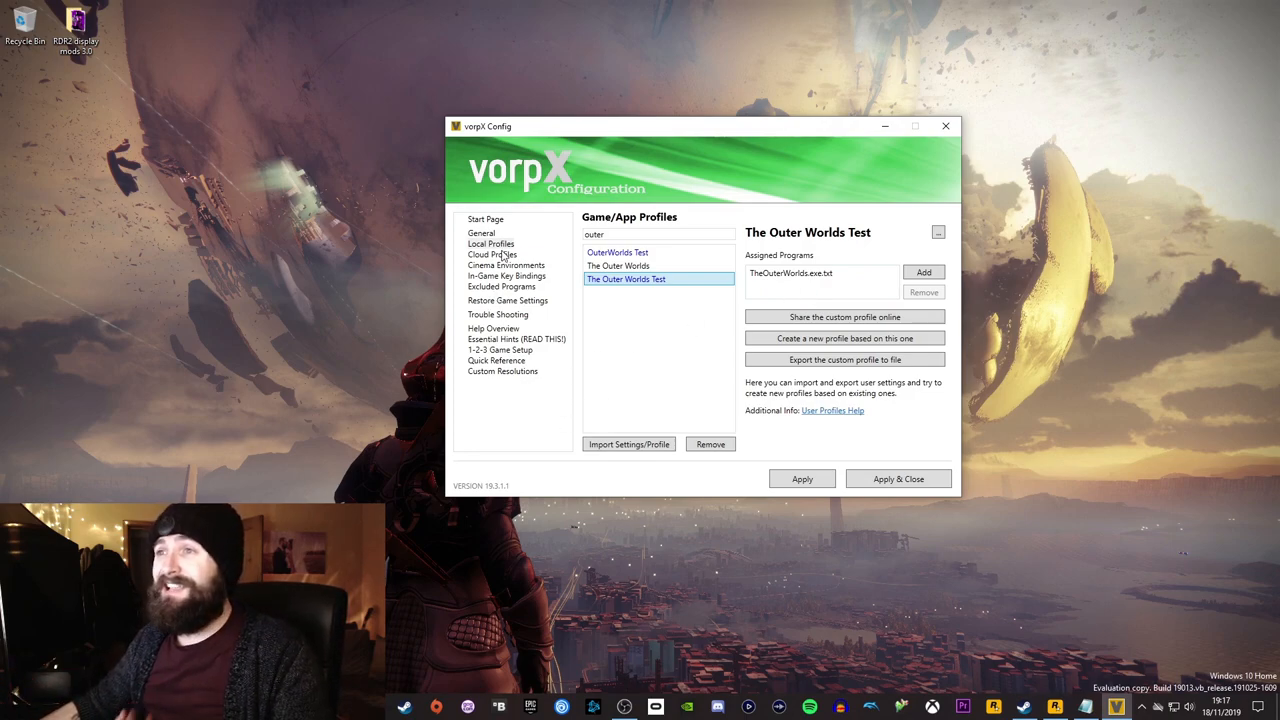
- Search local profiles for 'red', select Red Dead Redemption II, then show General settings
{"action": "left_click", "coordinate": [490, 243]}
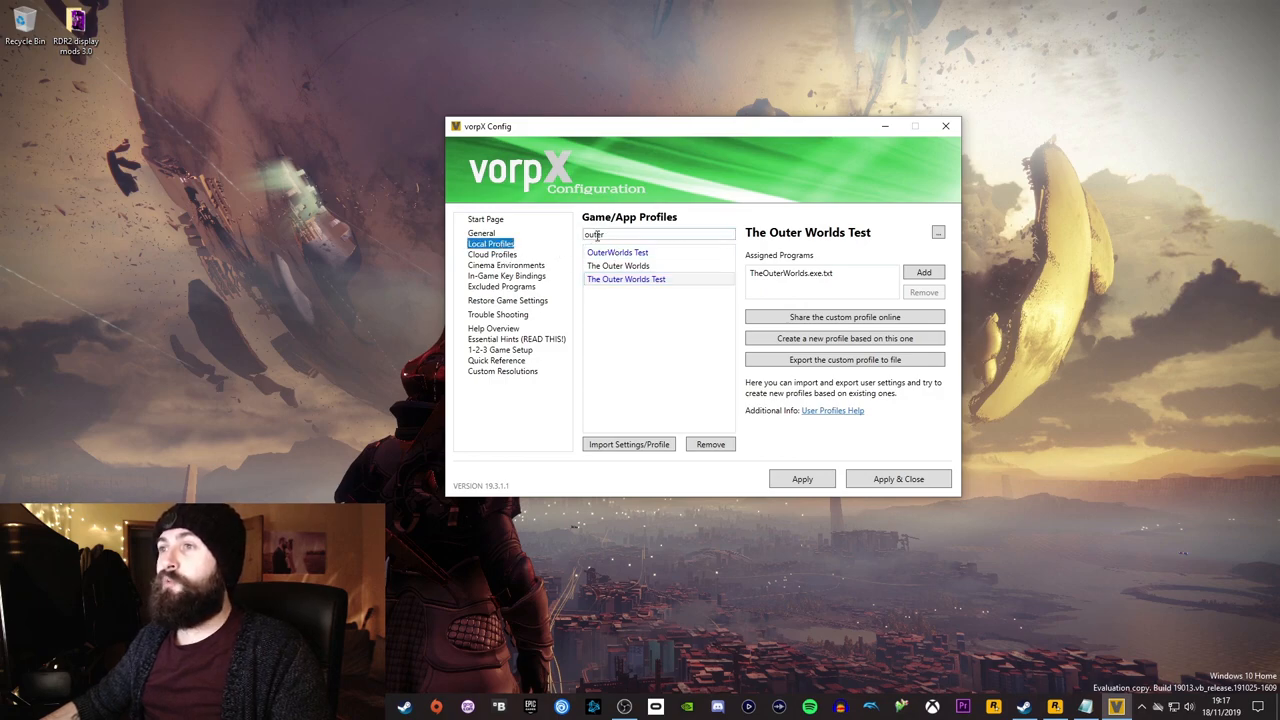
{"action": "type", "text": "red dead redm"}
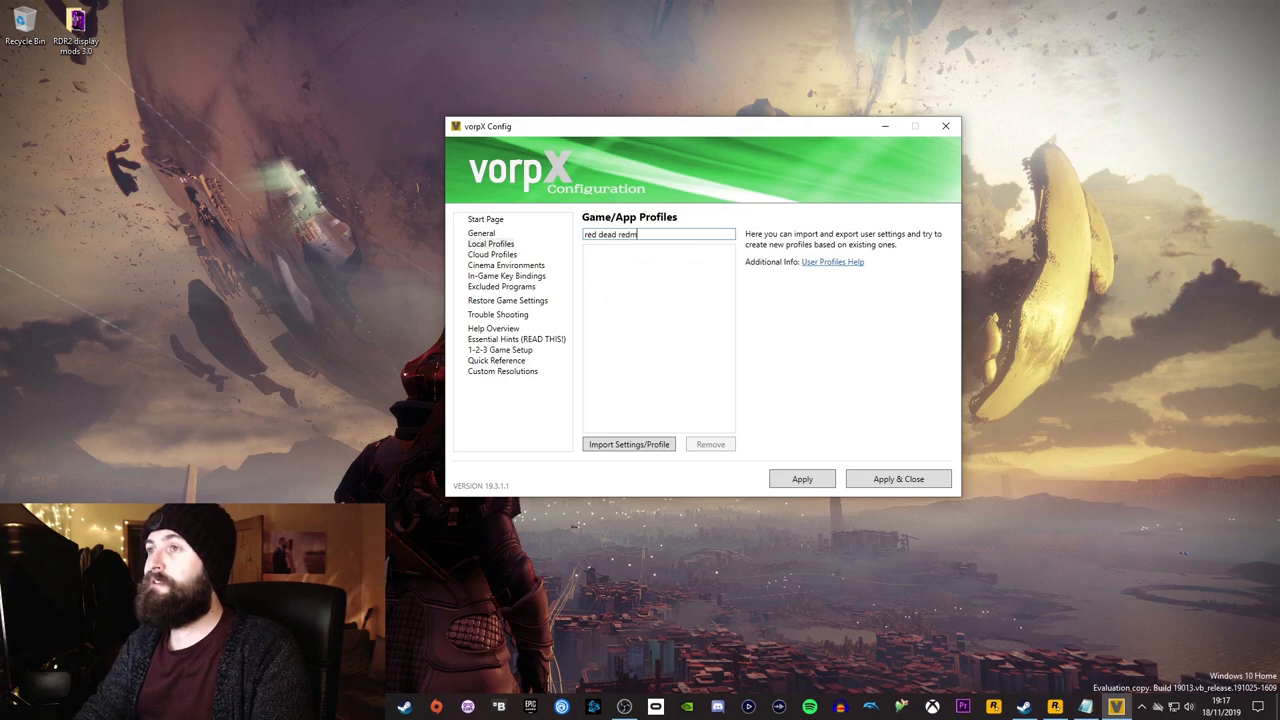
{"action": "left_click", "coordinate": [658, 252]}
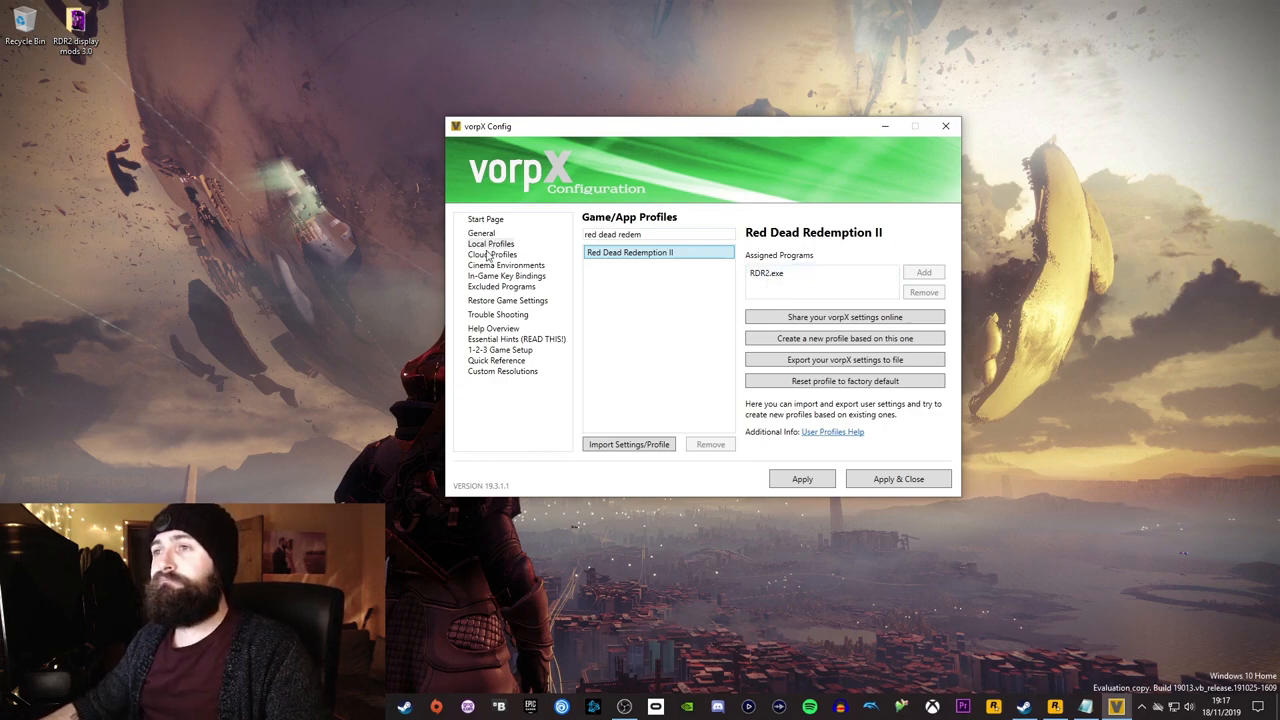
{"action": "left_click", "coordinate": [481, 232]}
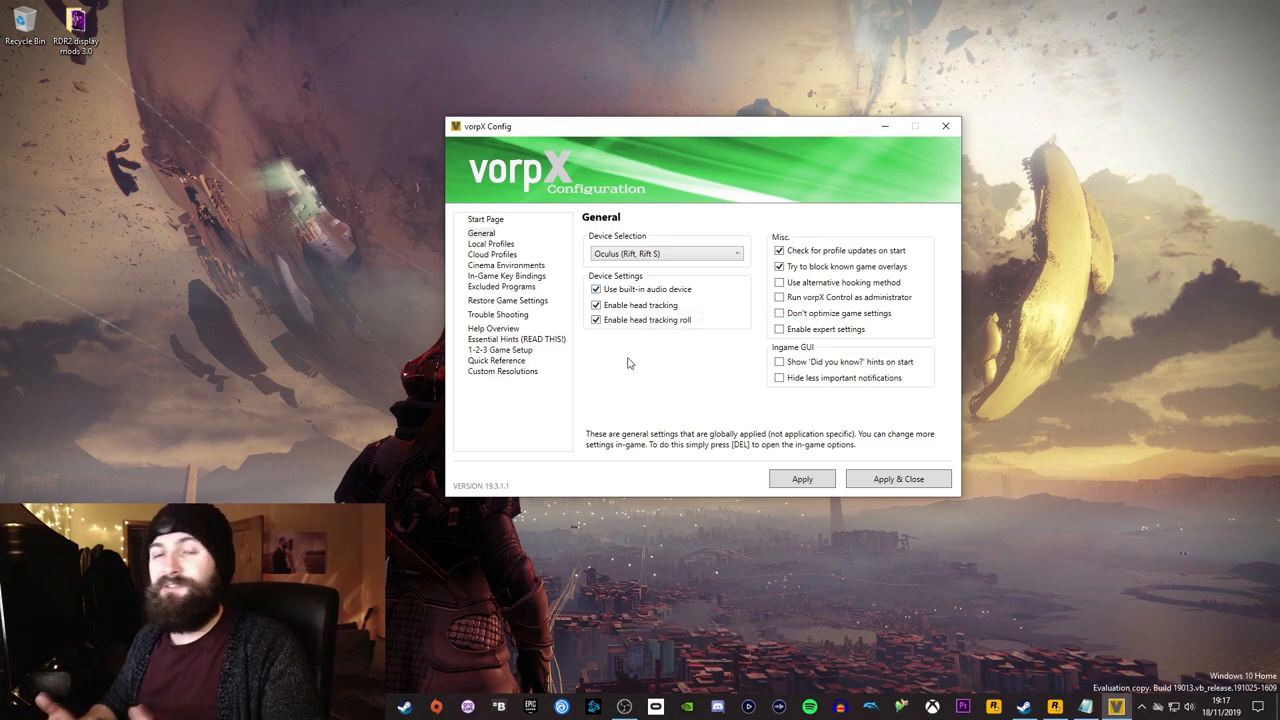
{"action": "mouse_move", "coordinate": [649, 347]}
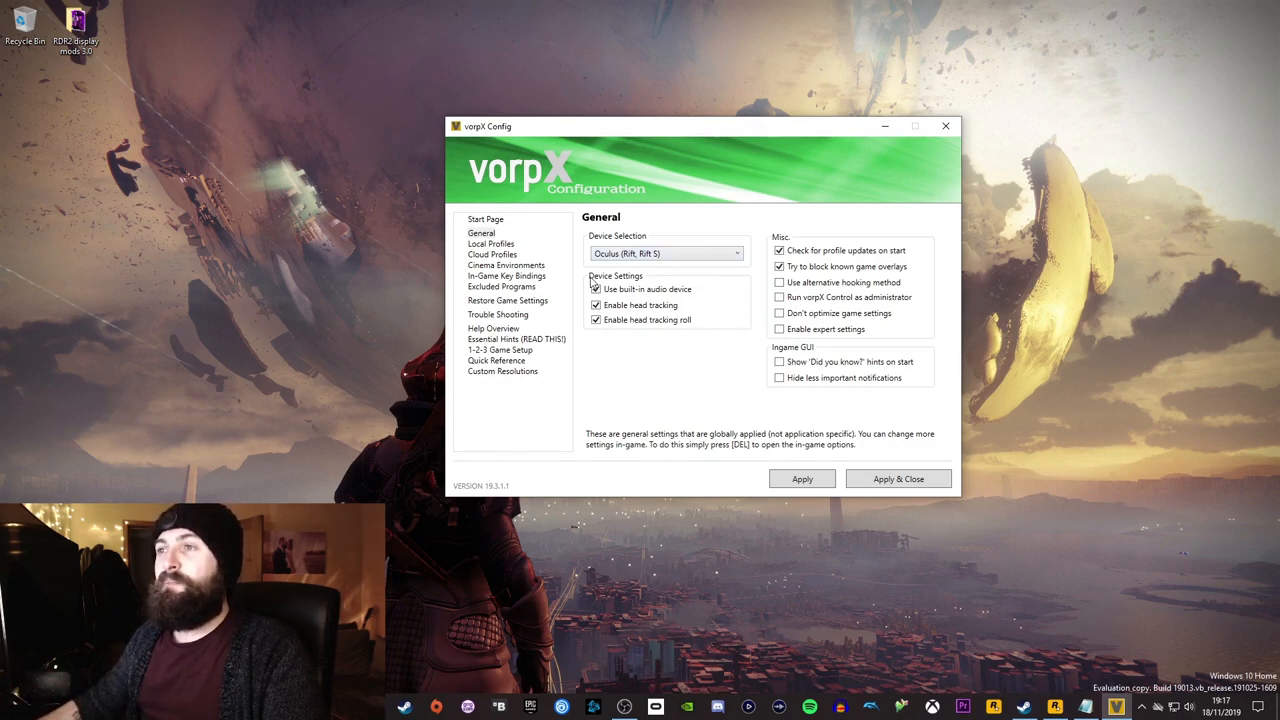
{"action": "left_click", "coordinate": [480, 232]}
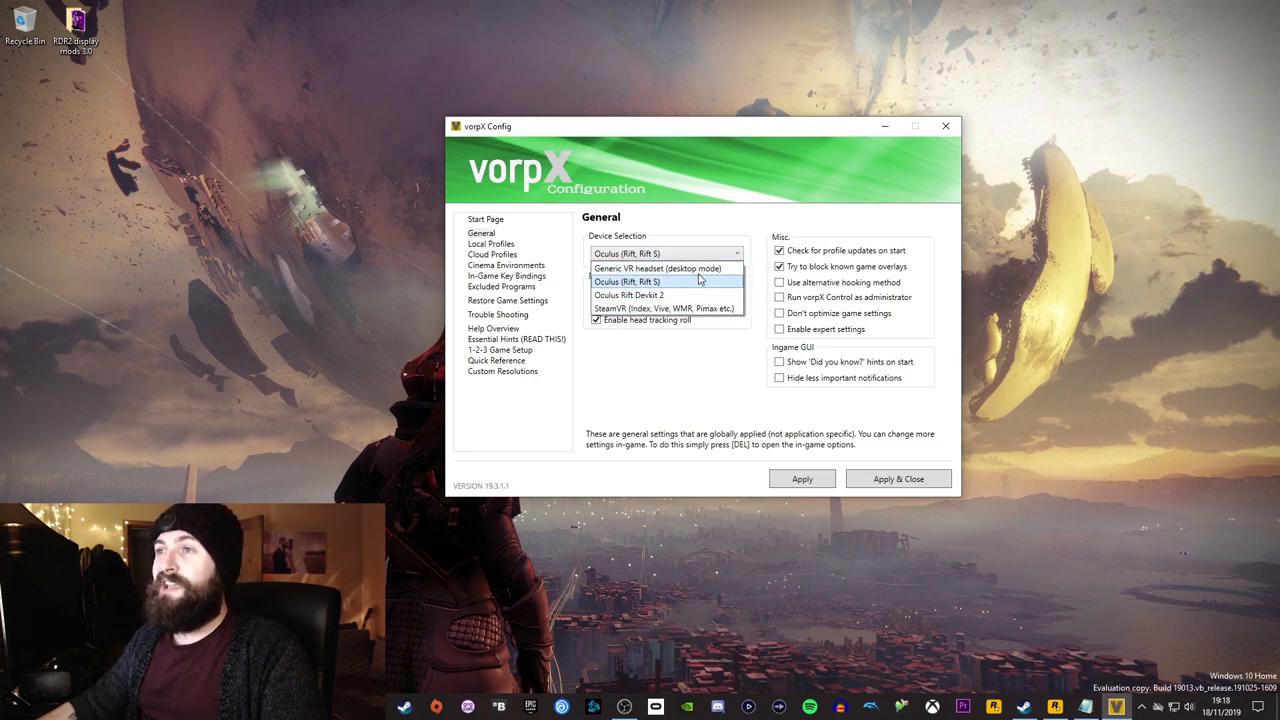
{"action": "left_click", "coordinate": [657, 281]}
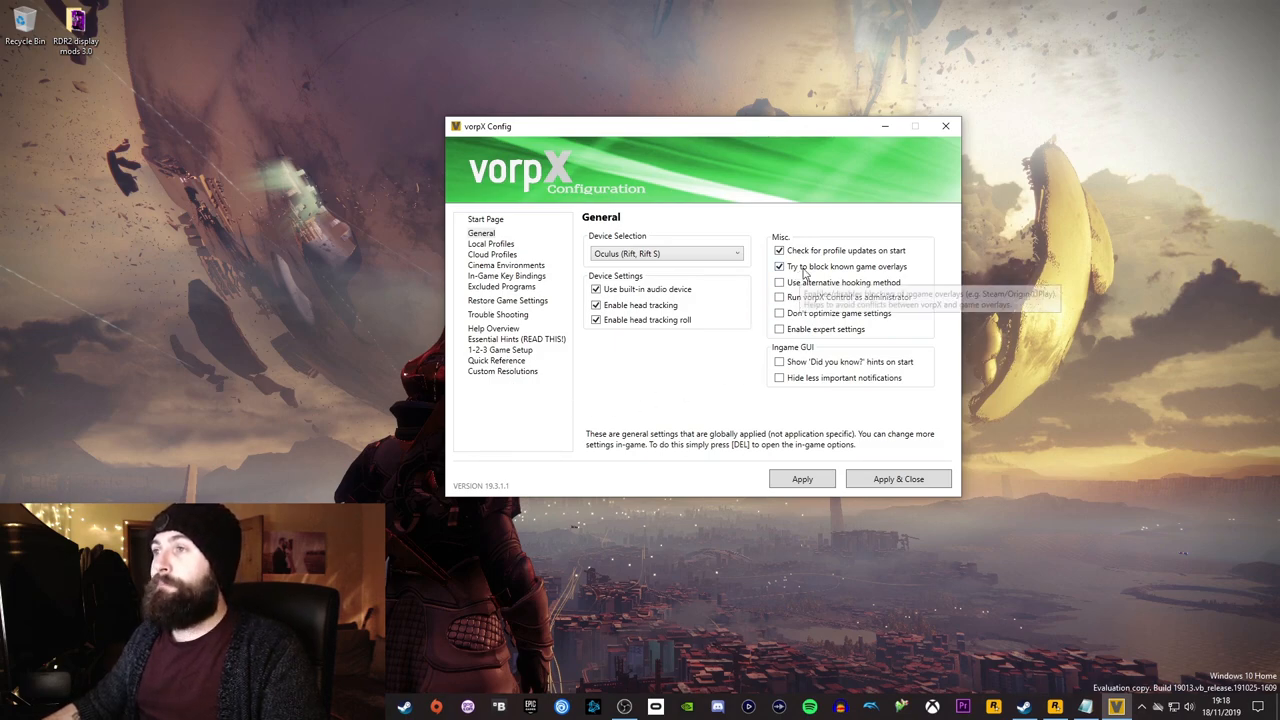
{"action": "mouse_move", "coordinate": [809, 288]}
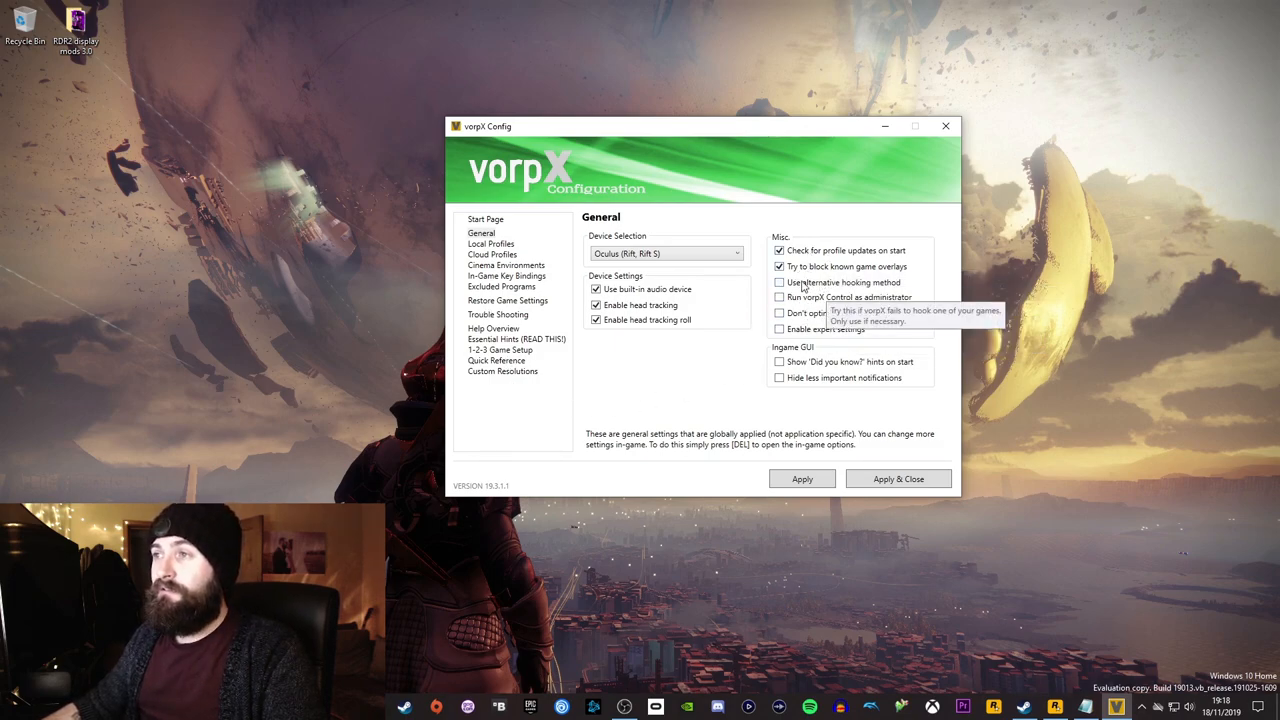
{"action": "mouse_move", "coordinate": [824, 293]}
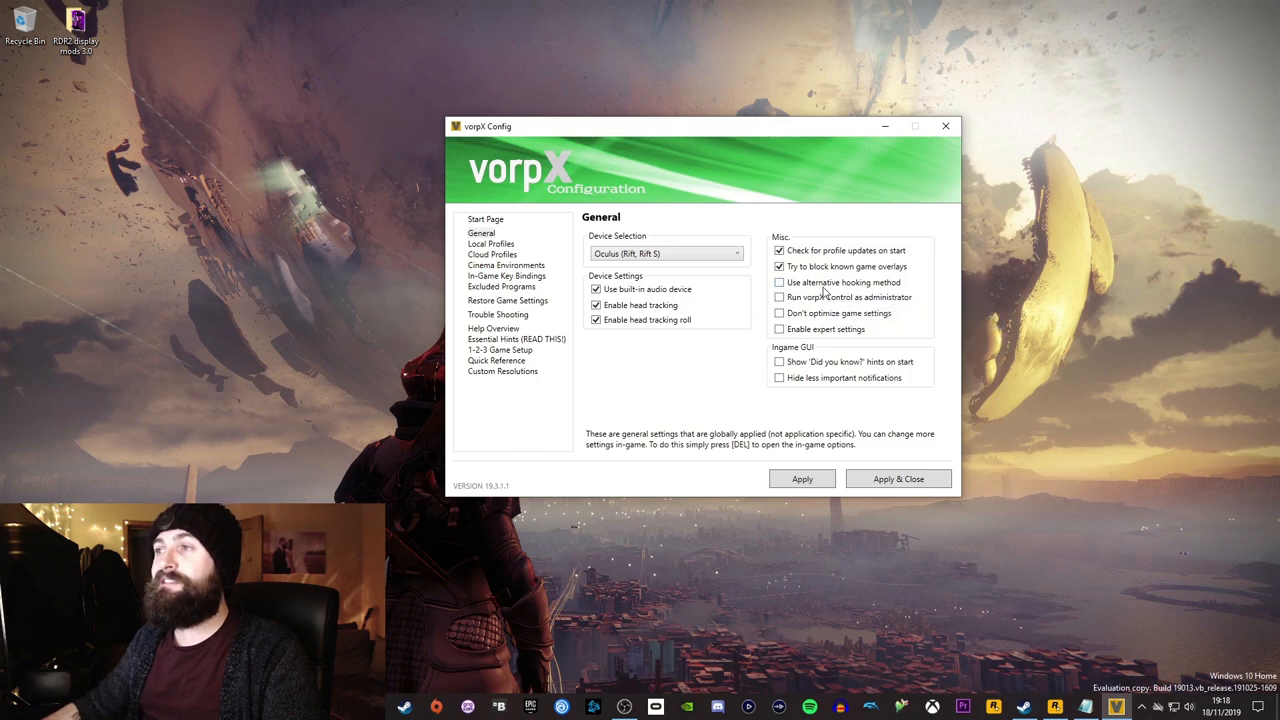
{"action": "left_click", "coordinate": [779, 282]}
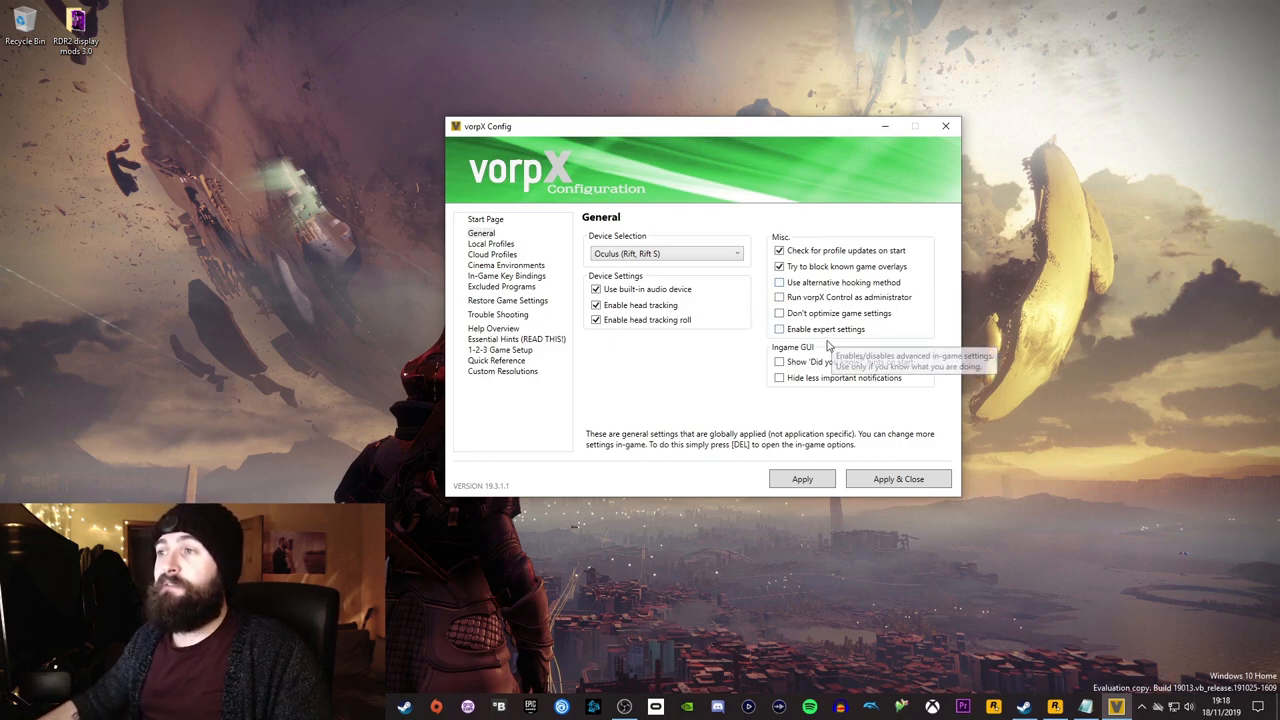
{"action": "mouse_move", "coordinate": [663, 397]}
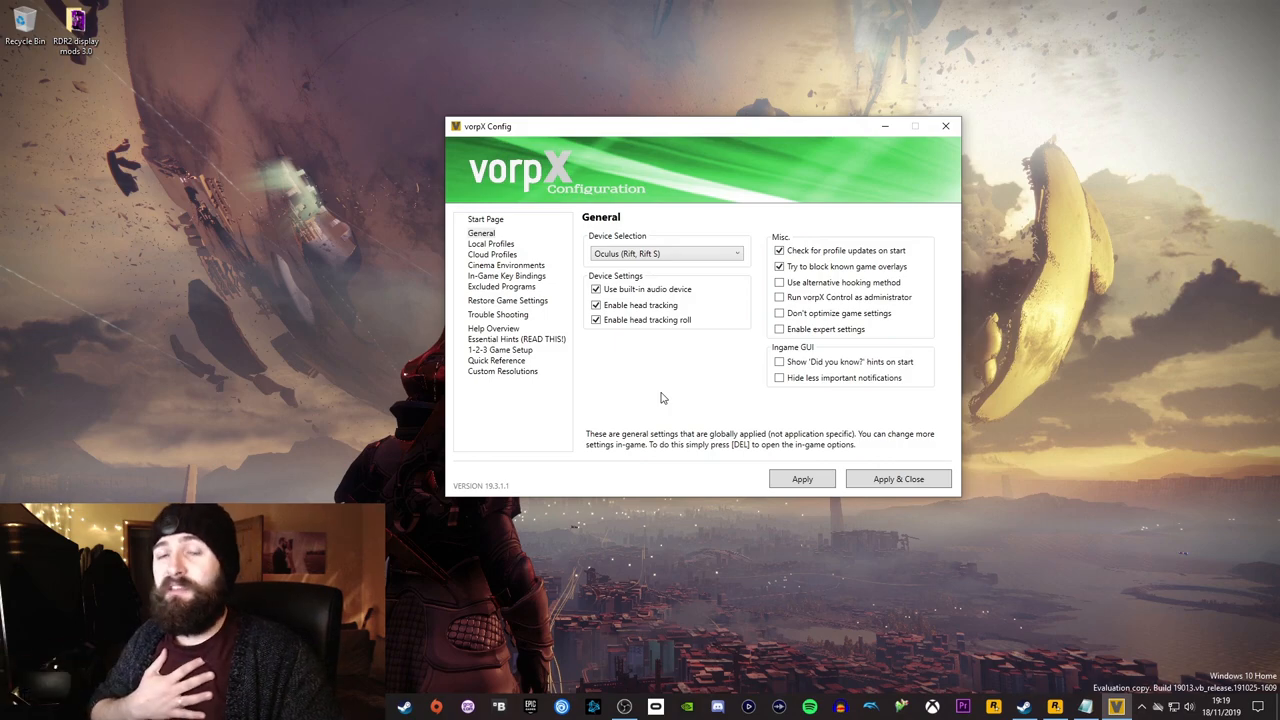
{"action": "left_click", "coordinate": [491, 254]}
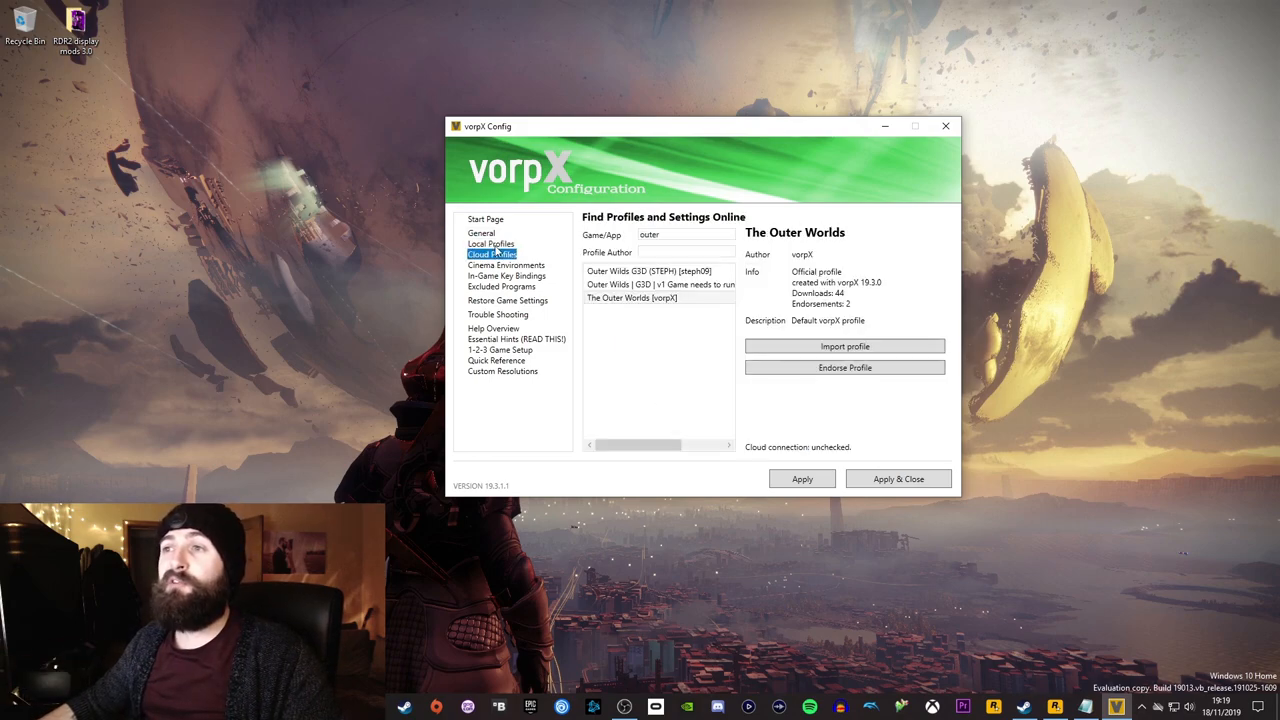
{"action": "left_click", "coordinate": [490, 243]}
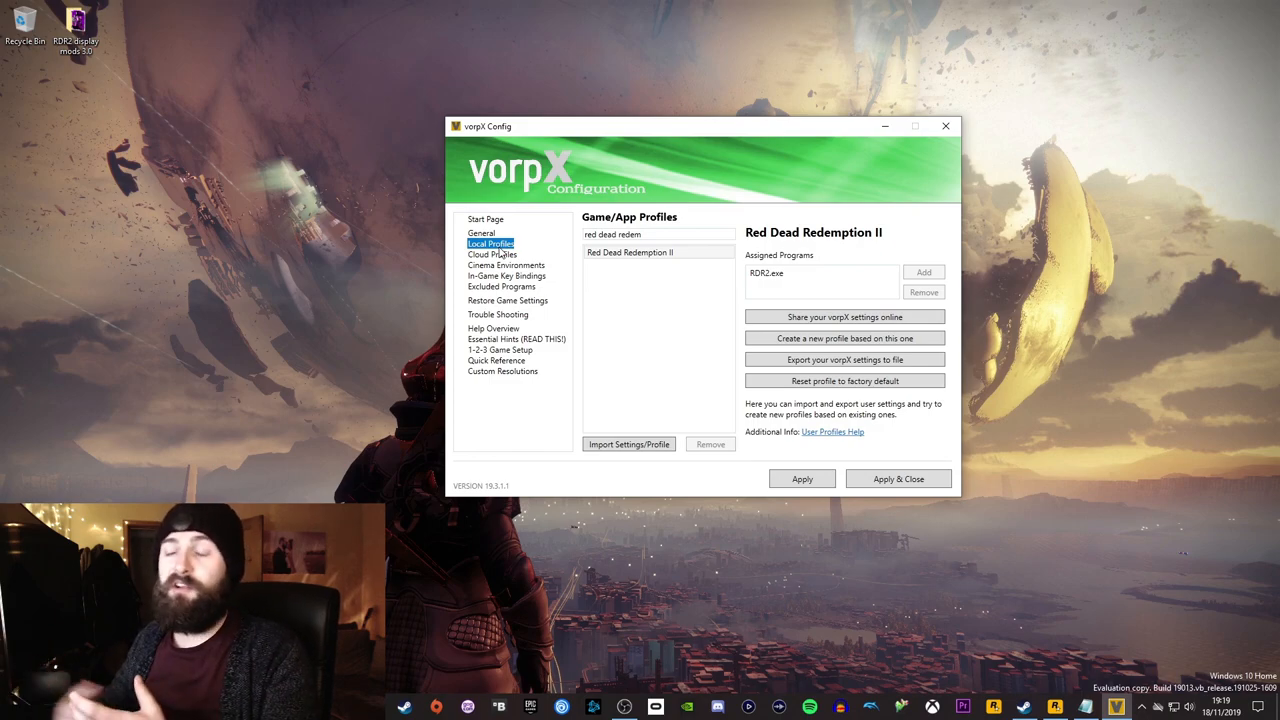
{"action": "left_click", "coordinate": [481, 232]}
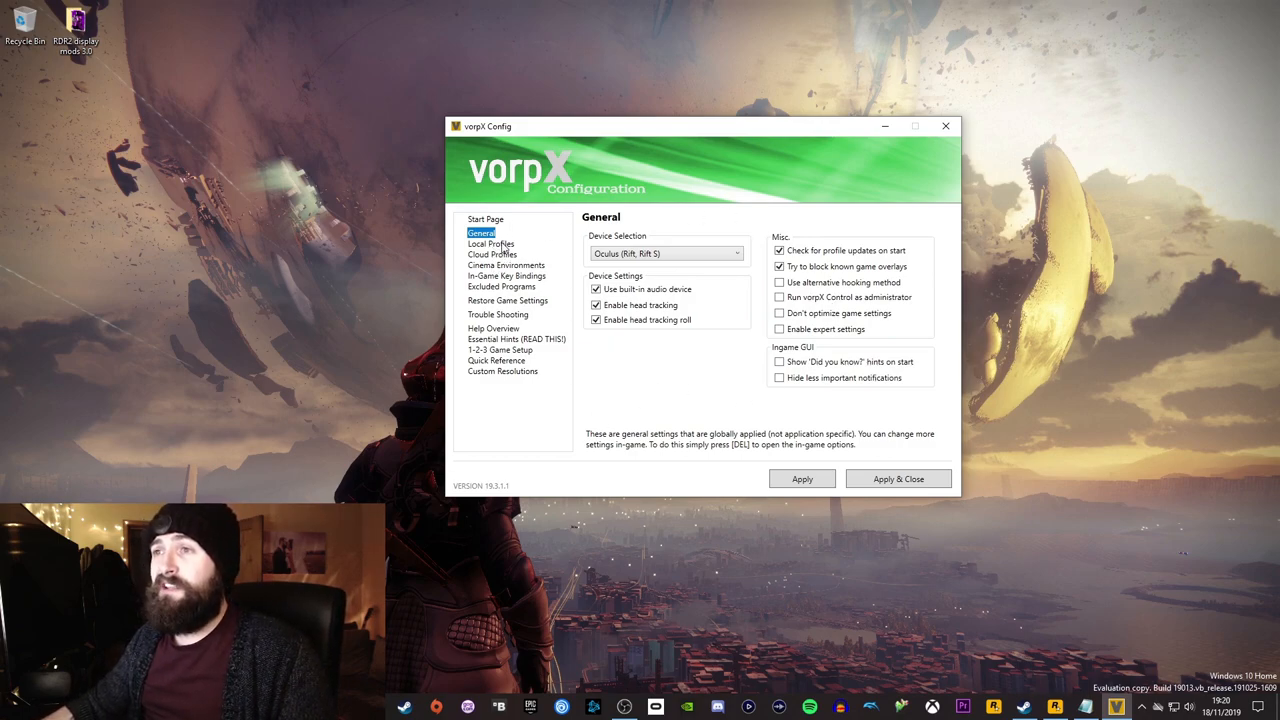
{"action": "mouse_move", "coordinate": [484, 205]}
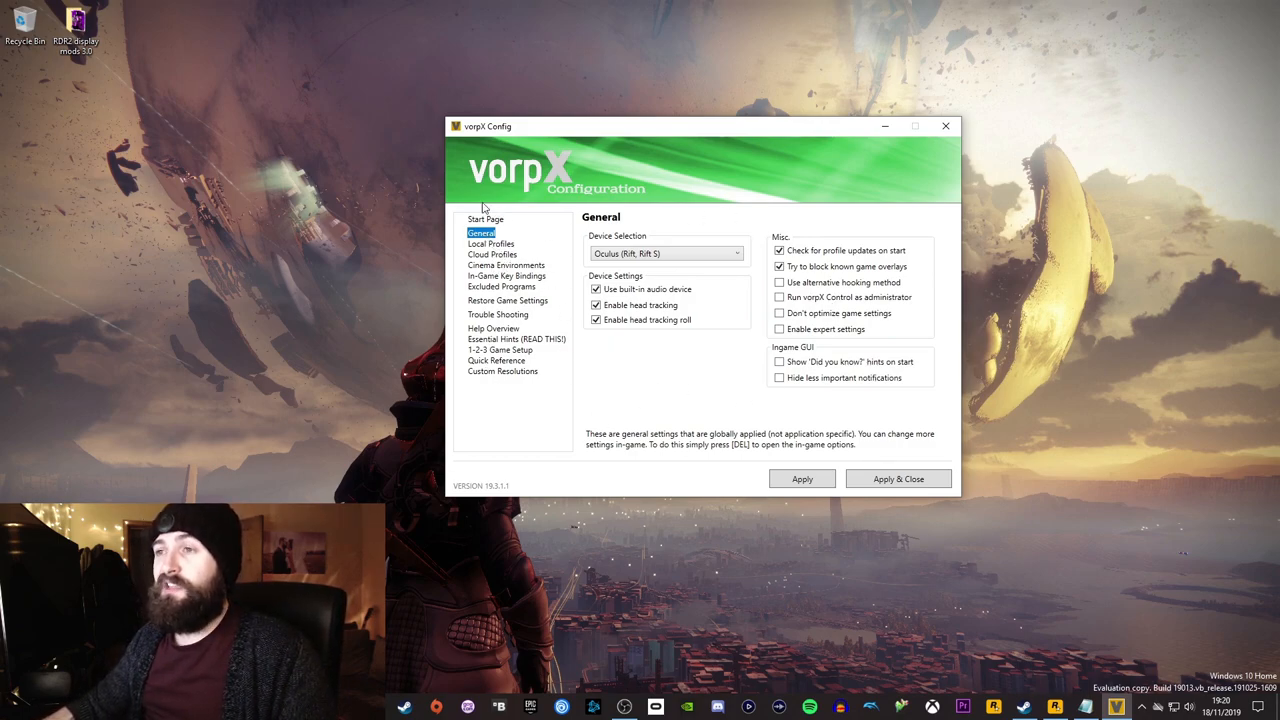
{"action": "mouse_move", "coordinate": [474, 396]}
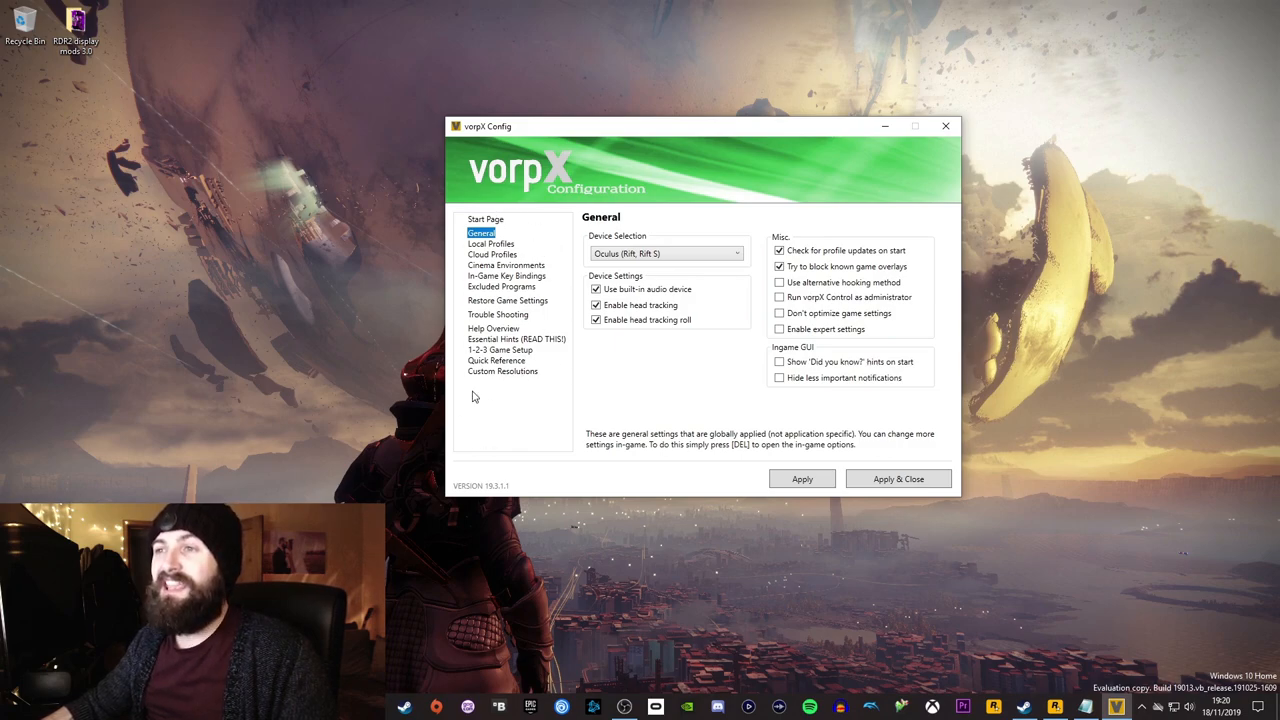
{"action": "mouse_move", "coordinate": [478, 423]}
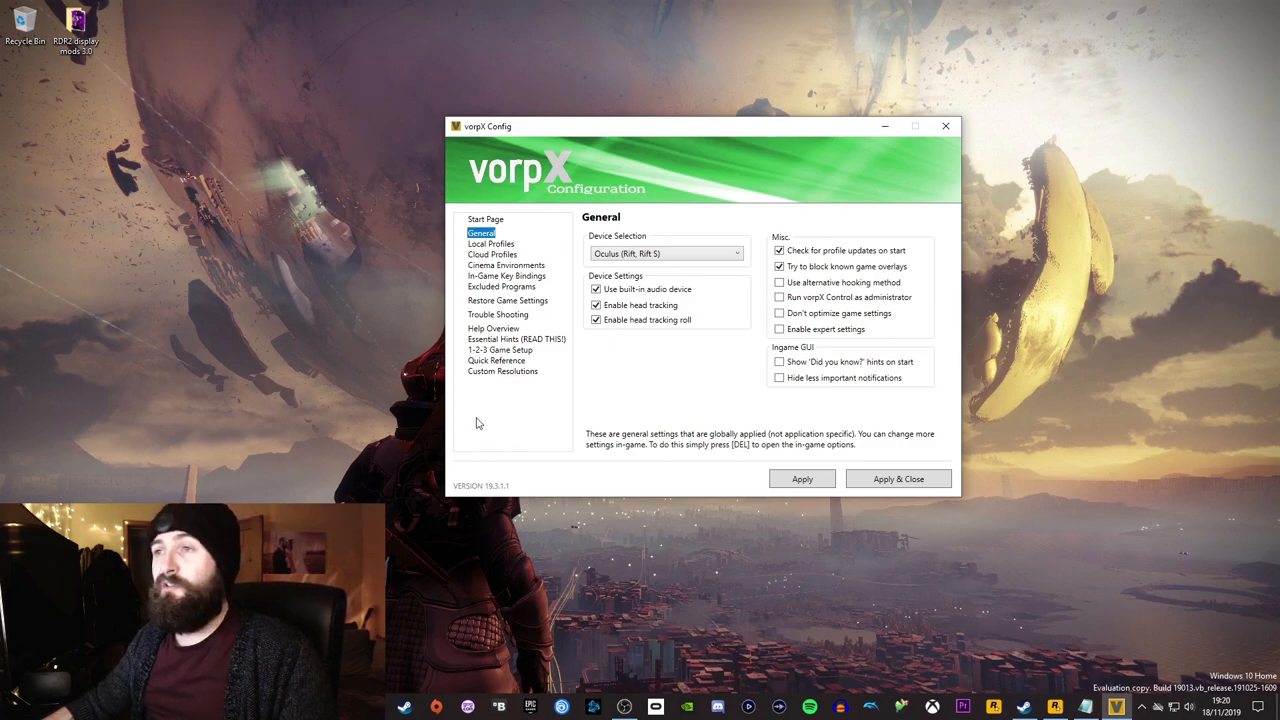
{"action": "left_click", "coordinate": [501, 265]}
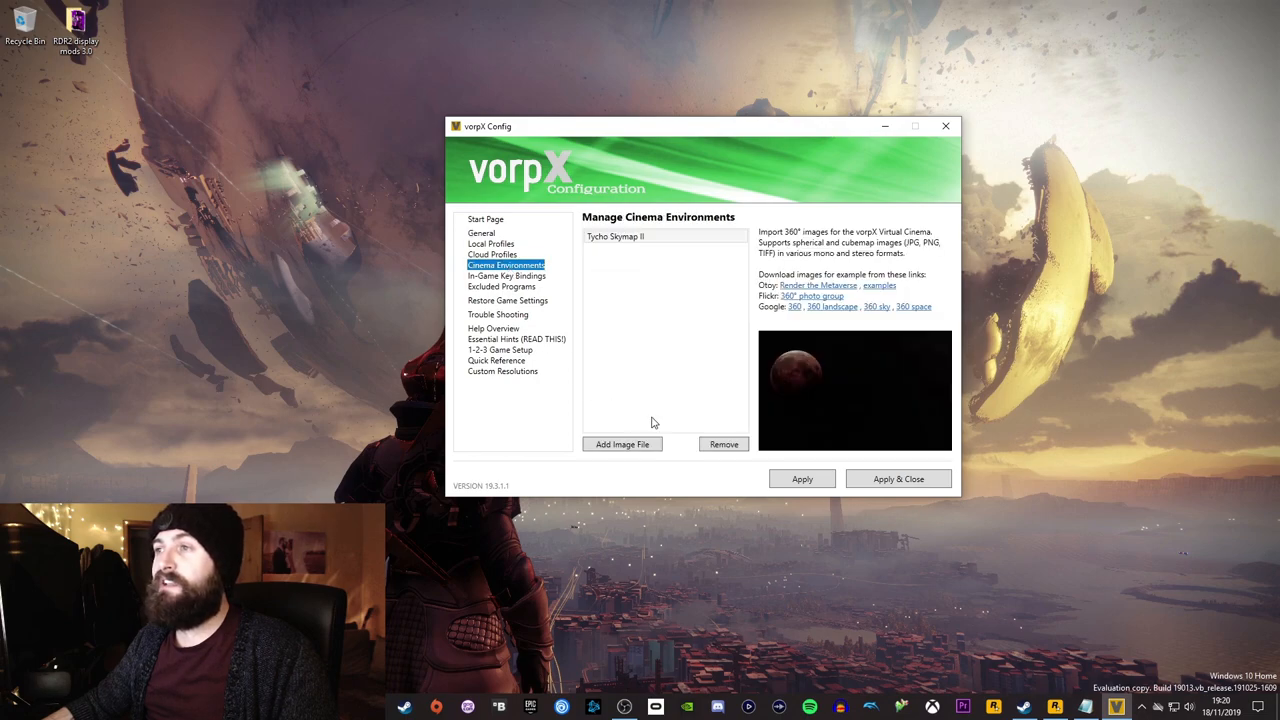
{"action": "mouse_move", "coordinate": [643, 372]}
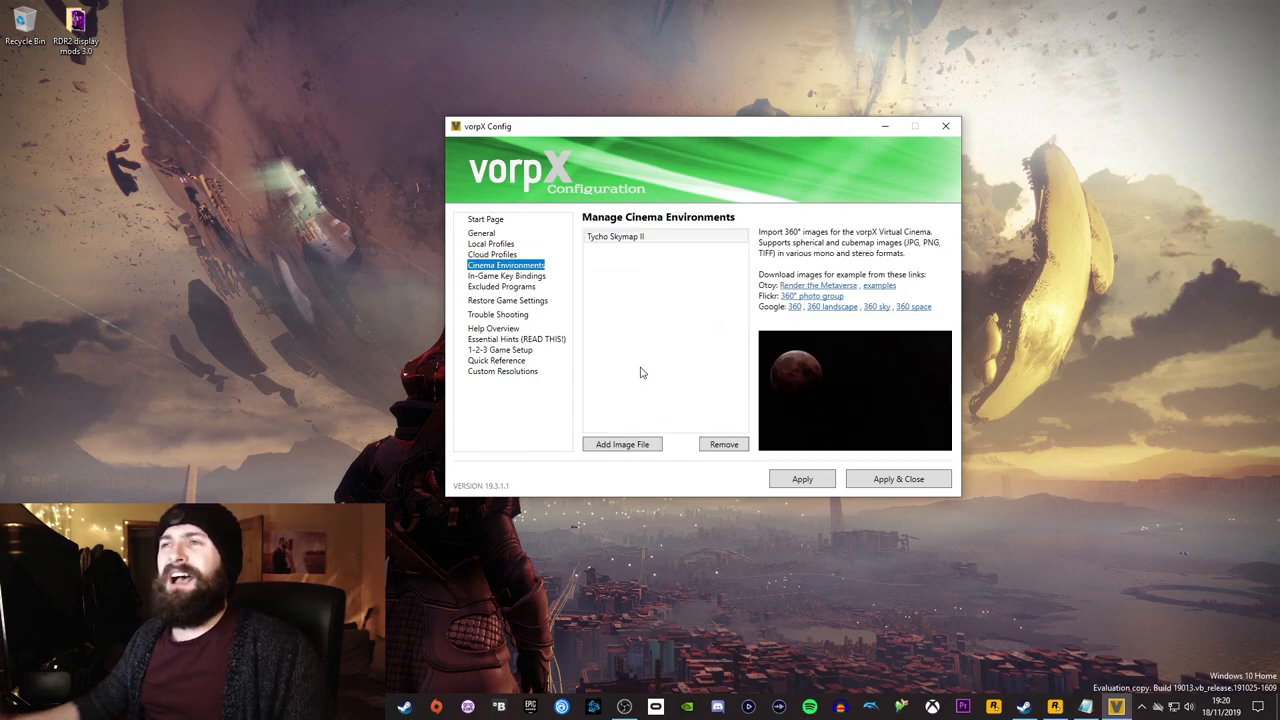
{"action": "mouse_move", "coordinate": [826, 331]}
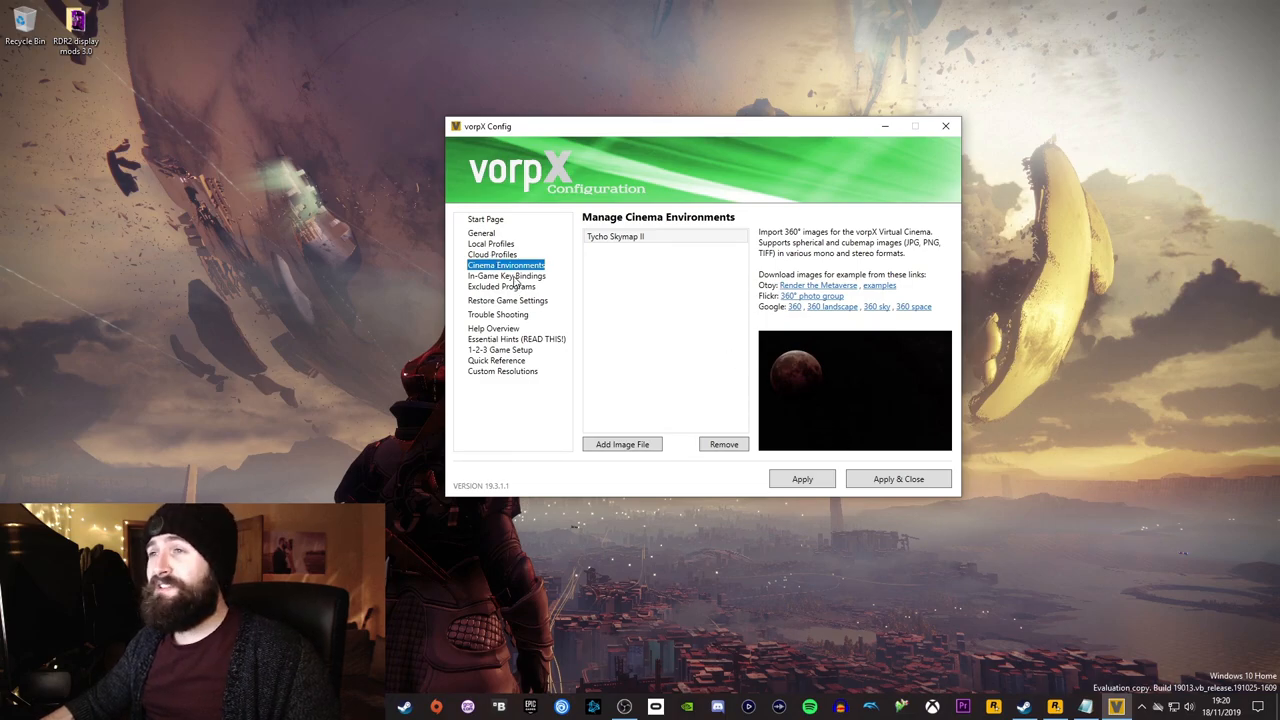
{"action": "left_click", "coordinate": [481, 232]}
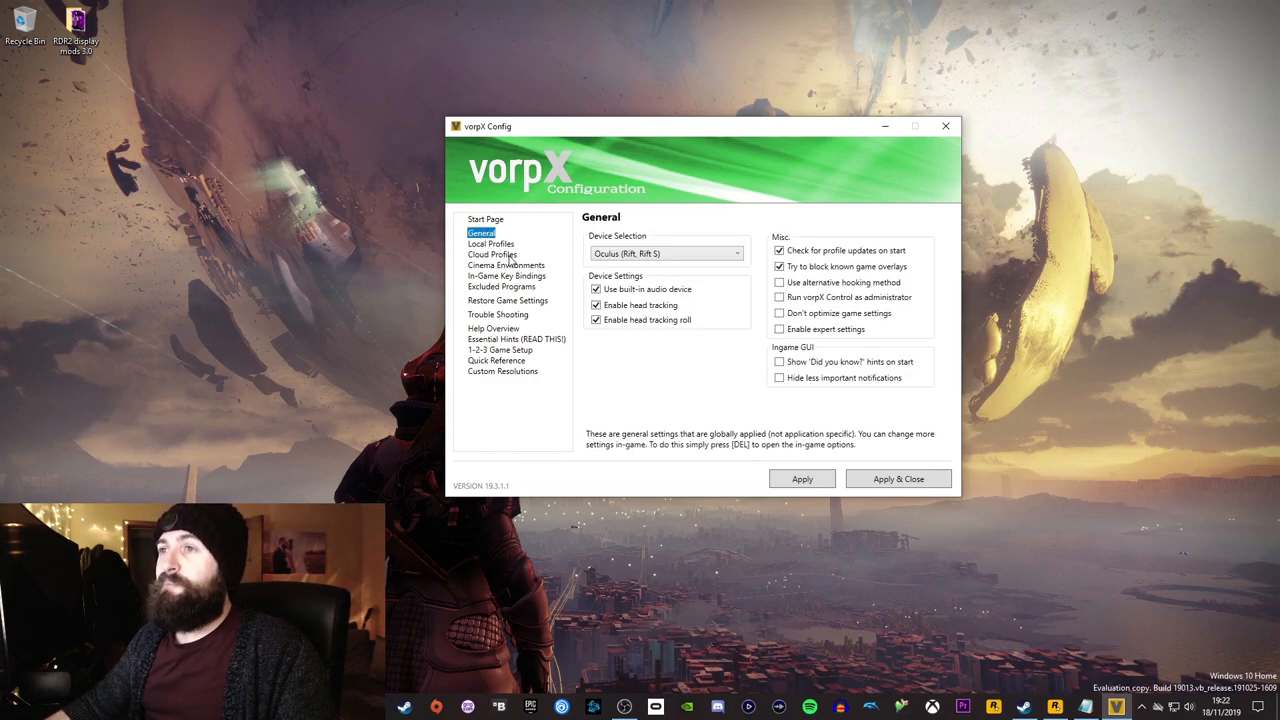
- Find the Red Dead Redemption II profile, confirm RDR2.exe is assigned, and Apply & Close
{"action": "left_click", "coordinate": [490, 254]}
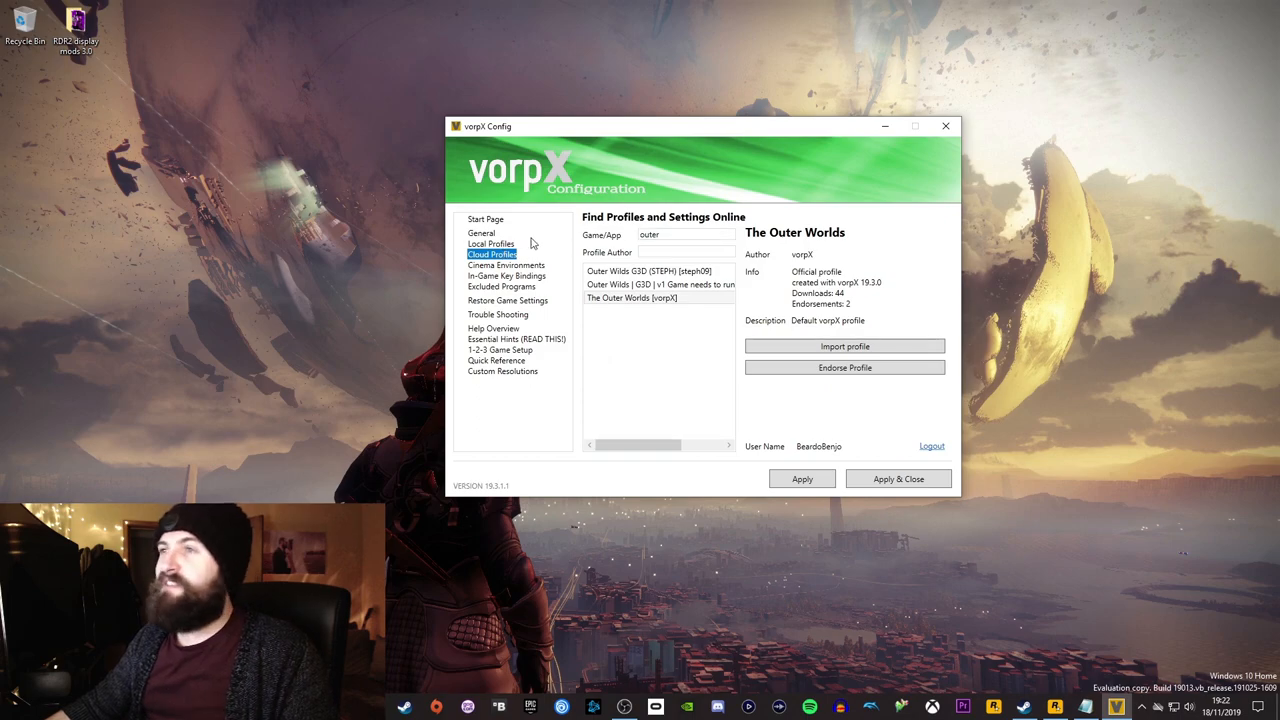
{"action": "left_click", "coordinate": [490, 243]}
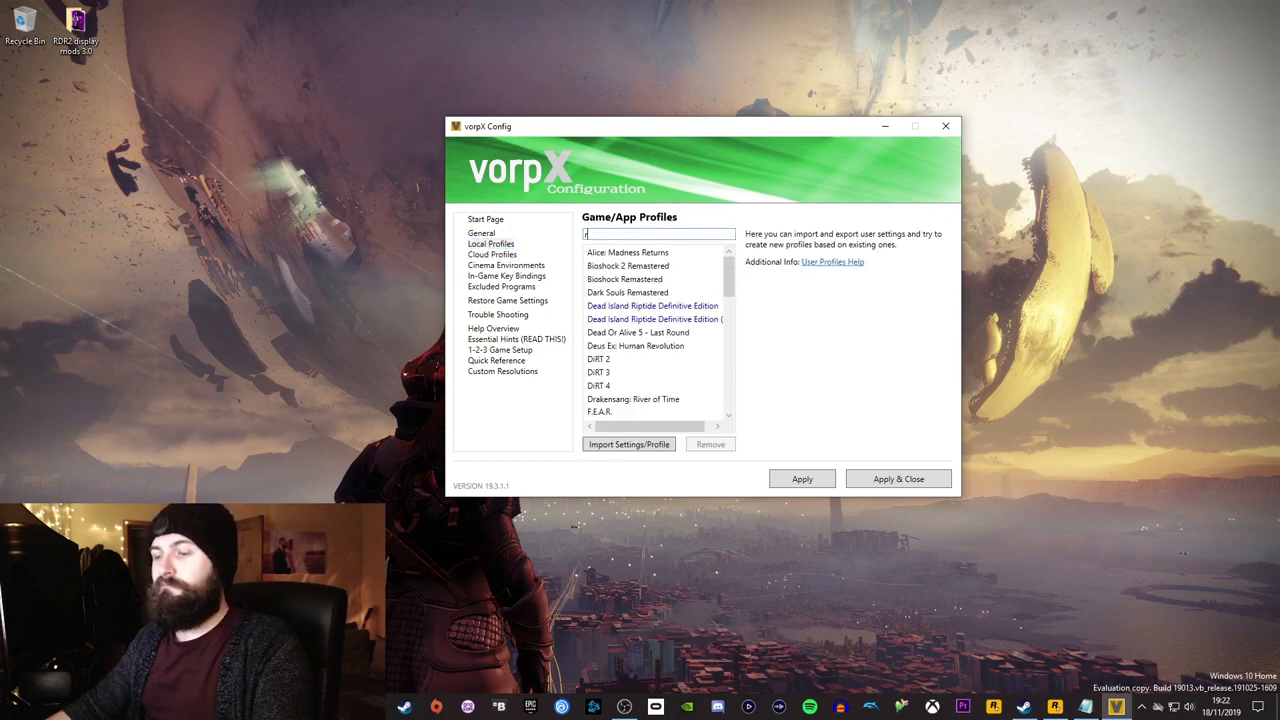
{"action": "type", "text": "red dead red"}
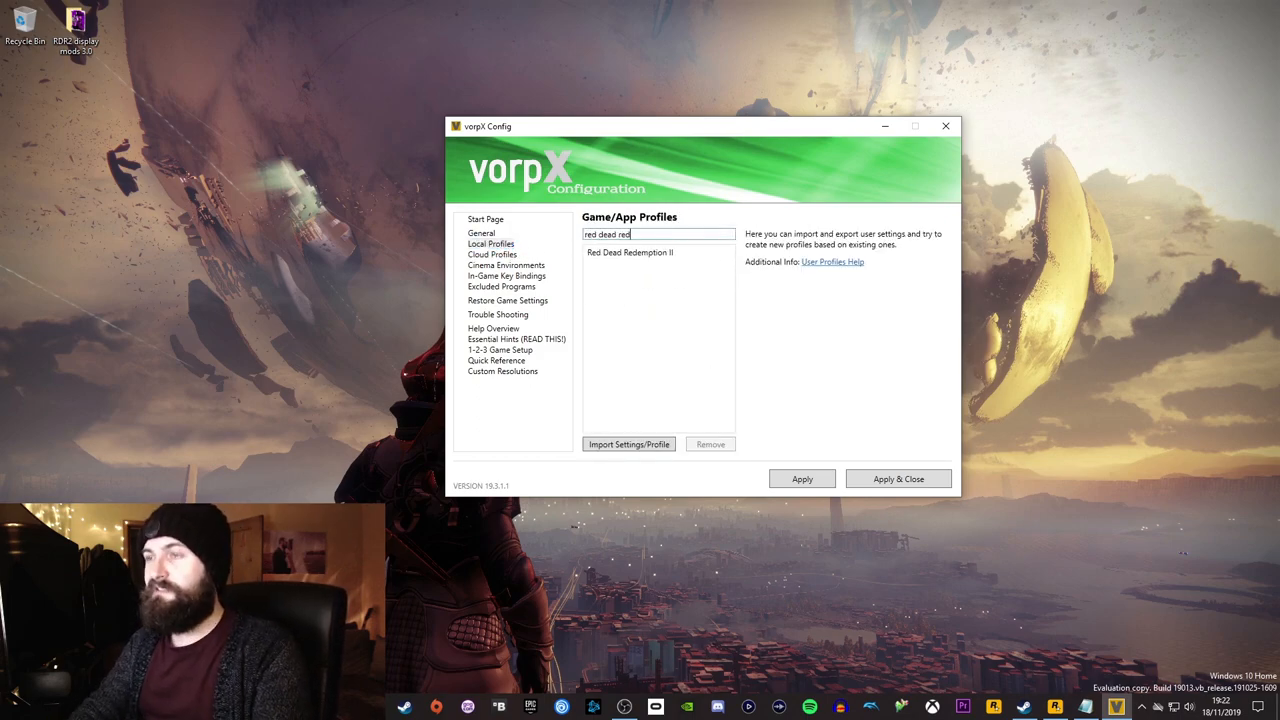
{"action": "left_click", "coordinate": [629, 252]}
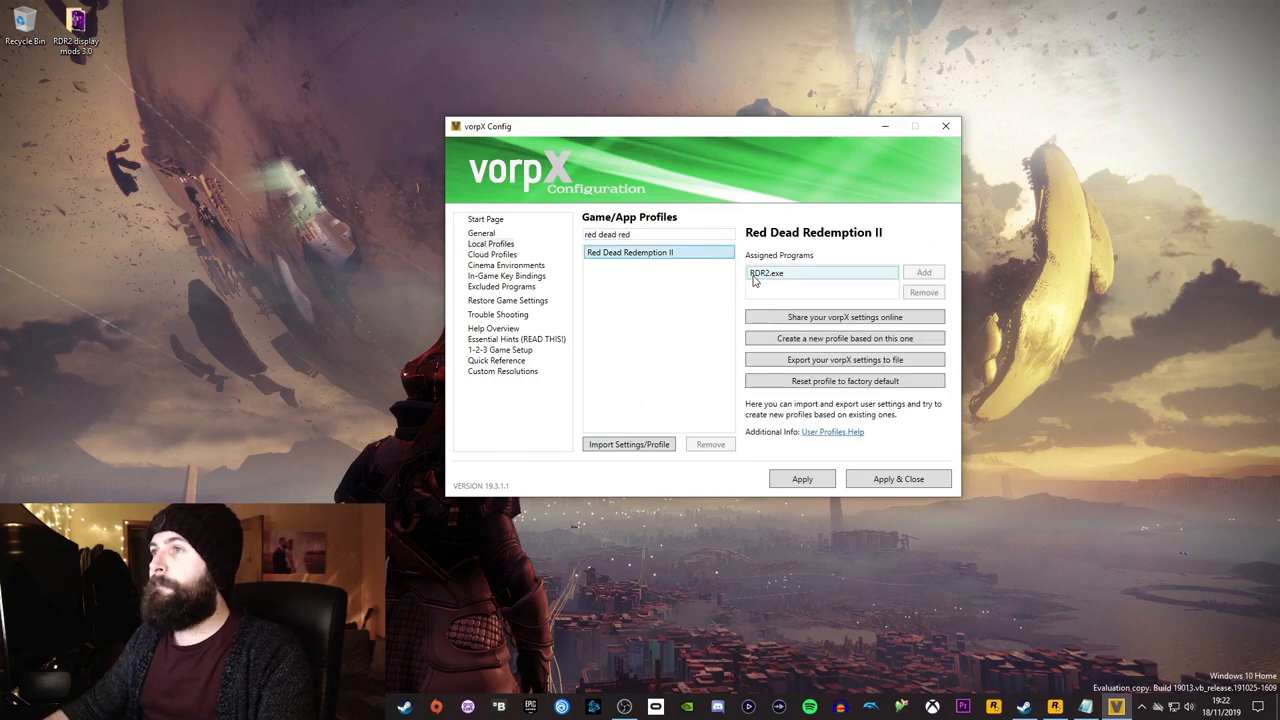
{"action": "left_click", "coordinate": [490, 243]}
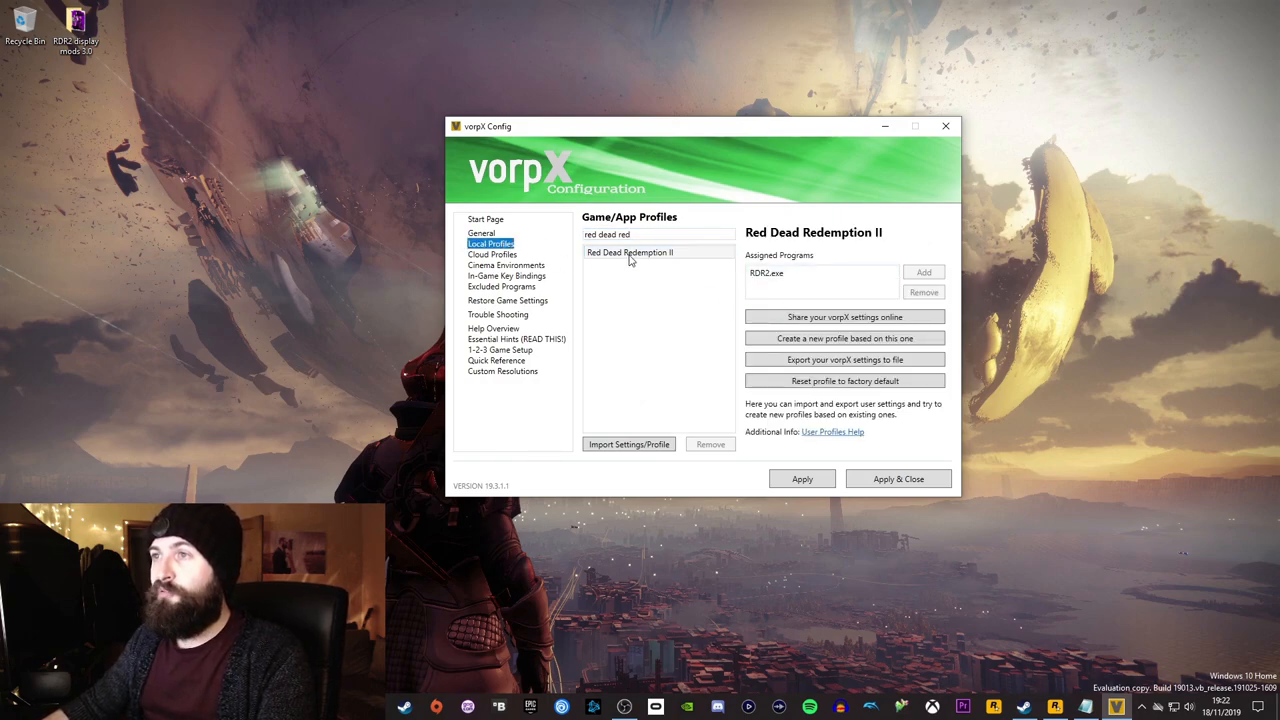
{"action": "mouse_move", "coordinate": [882, 455]}
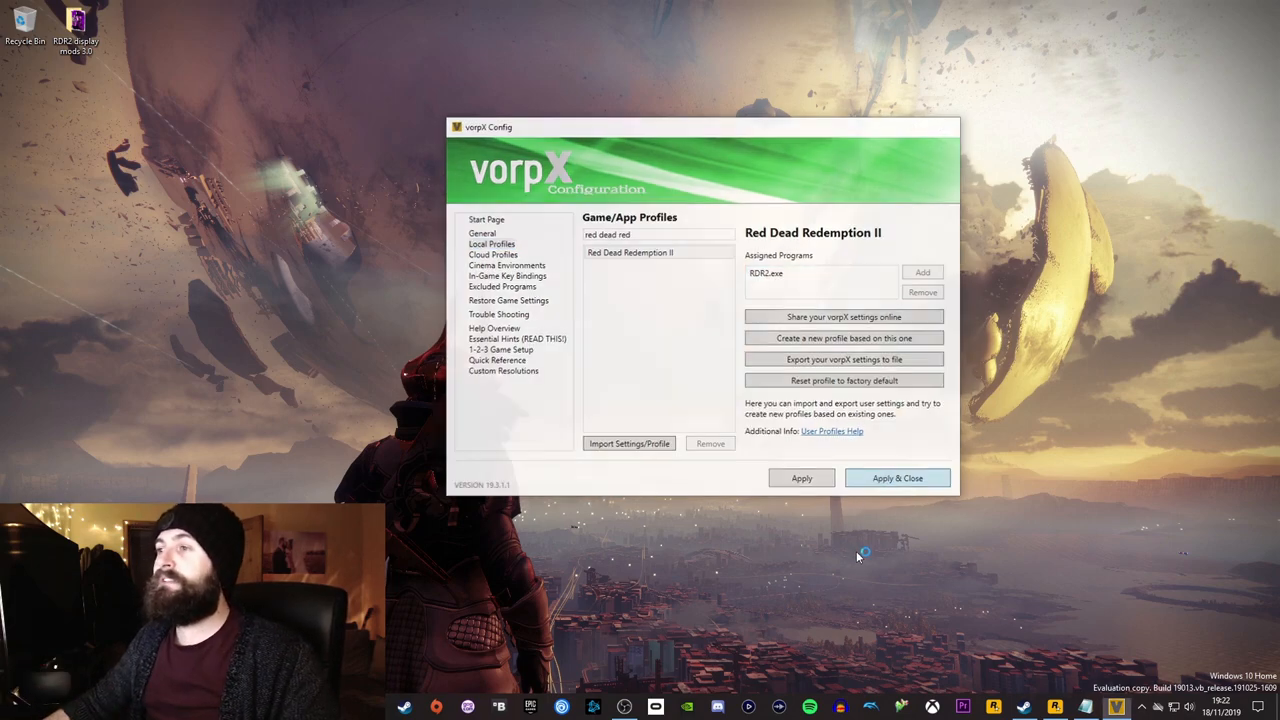
{"action": "left_click", "coordinate": [897, 478]}
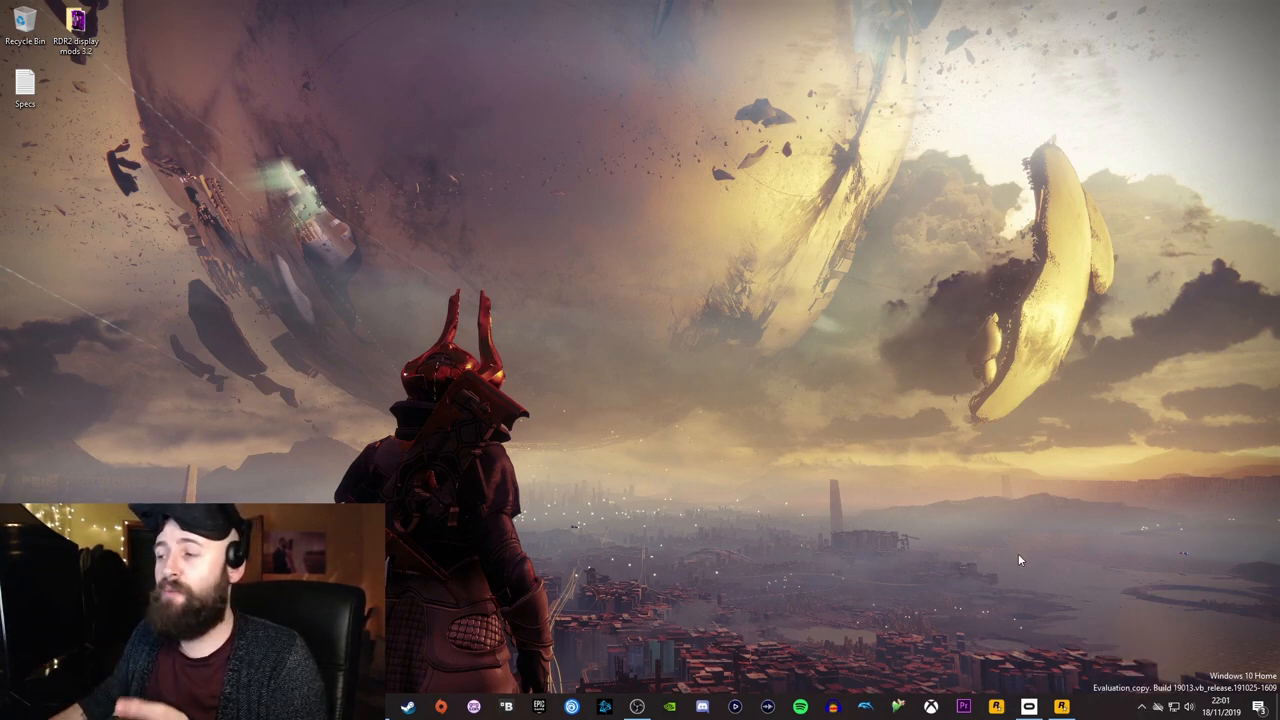
{"action": "mouse_move", "coordinate": [1070, 707]}
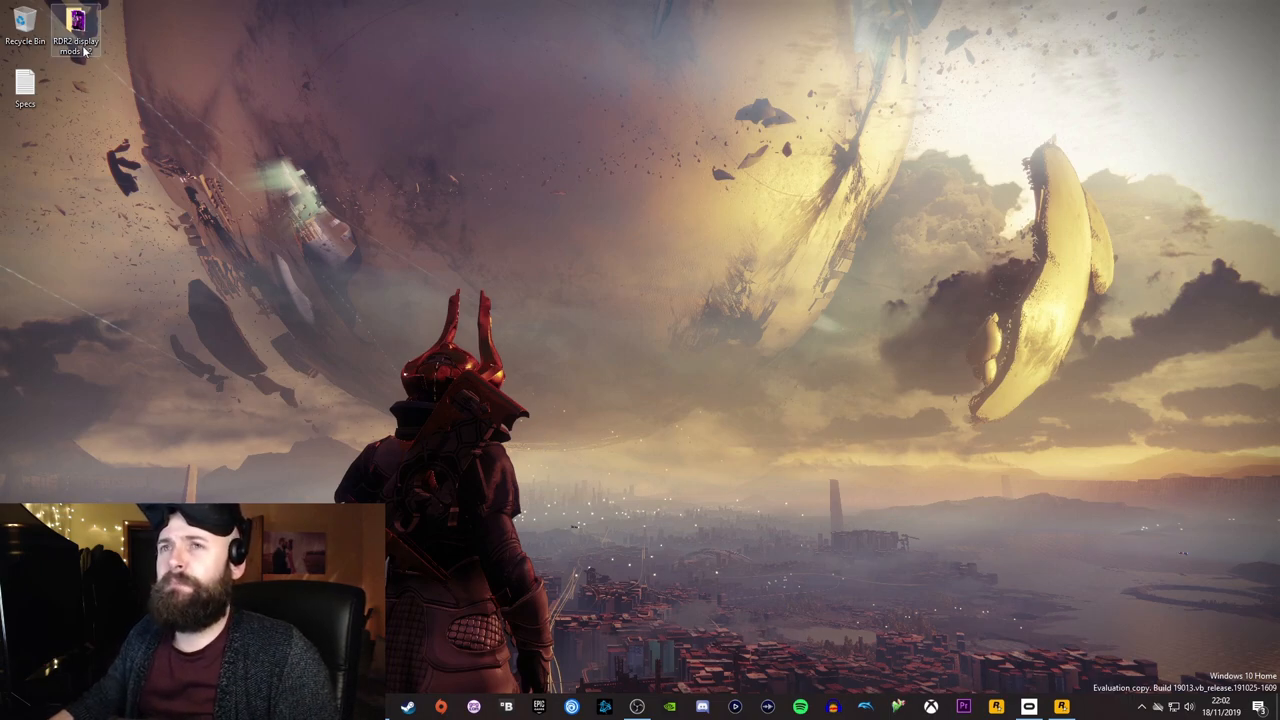
{"action": "double_click", "coordinate": [76, 25]}
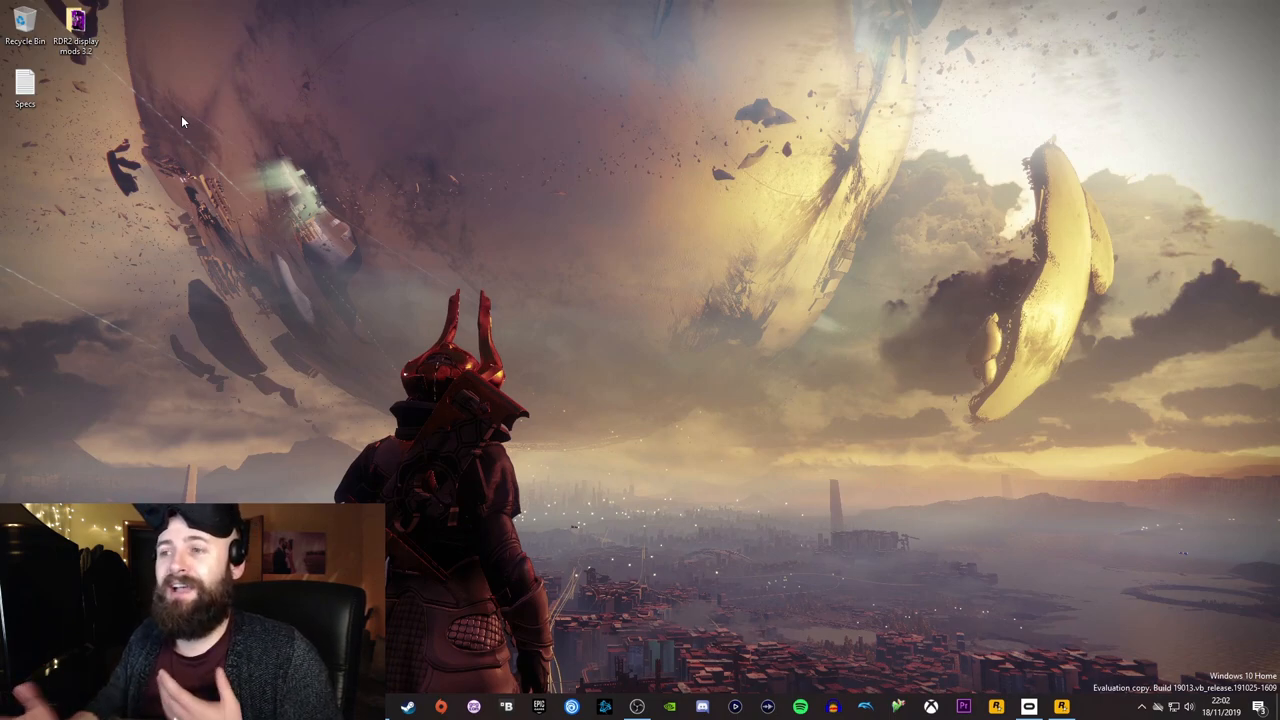
{"action": "mouse_move", "coordinate": [307, 191]}
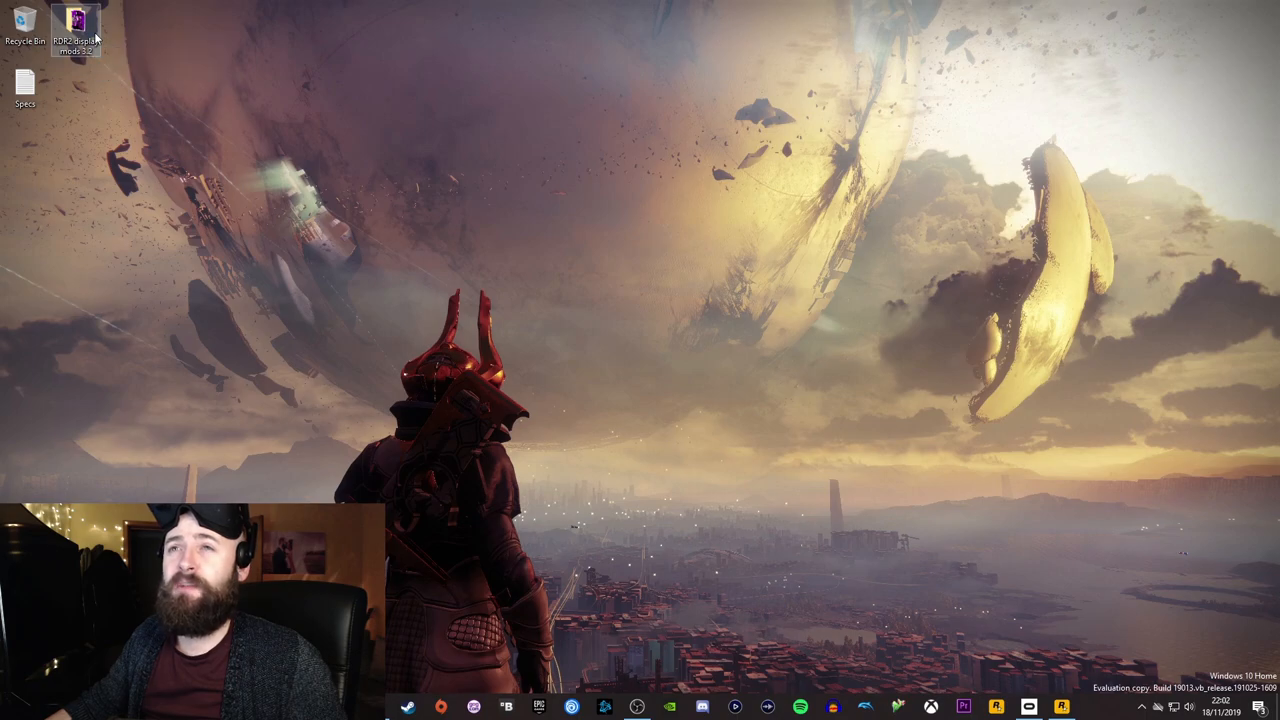
{"action": "double_click", "coordinate": [80, 25]}
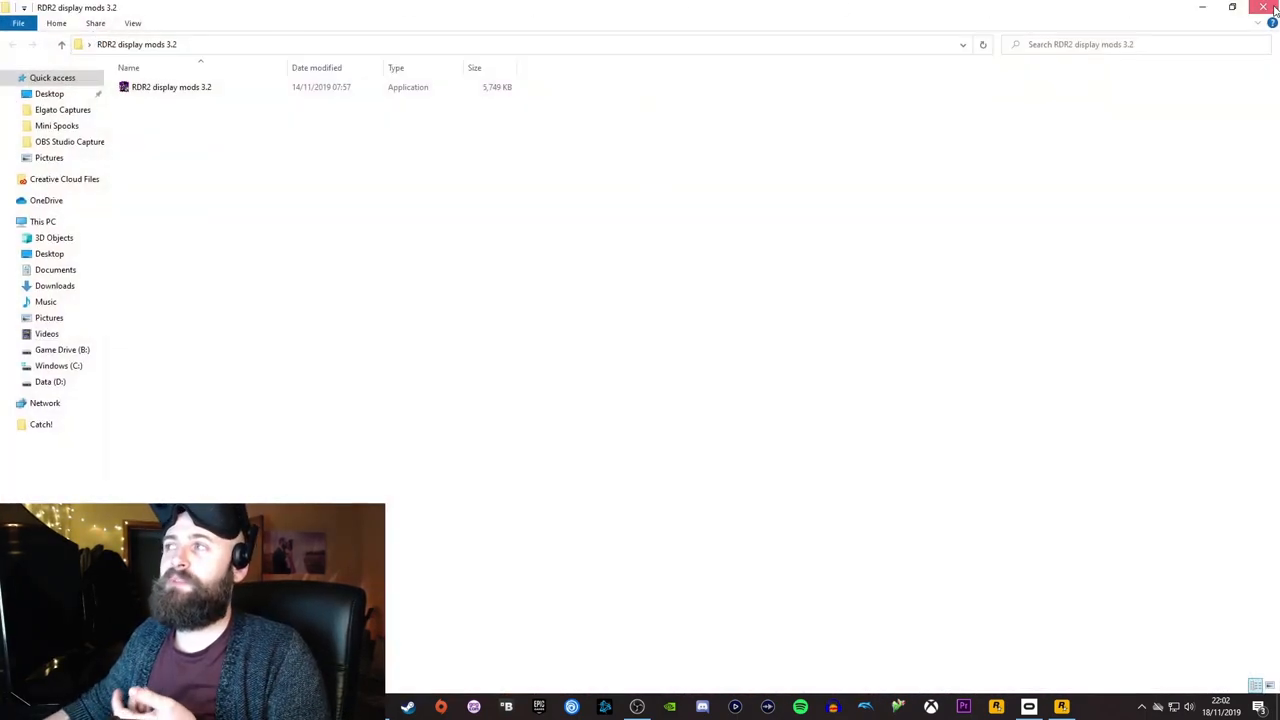
{"action": "left_click", "coordinate": [1261, 8]}
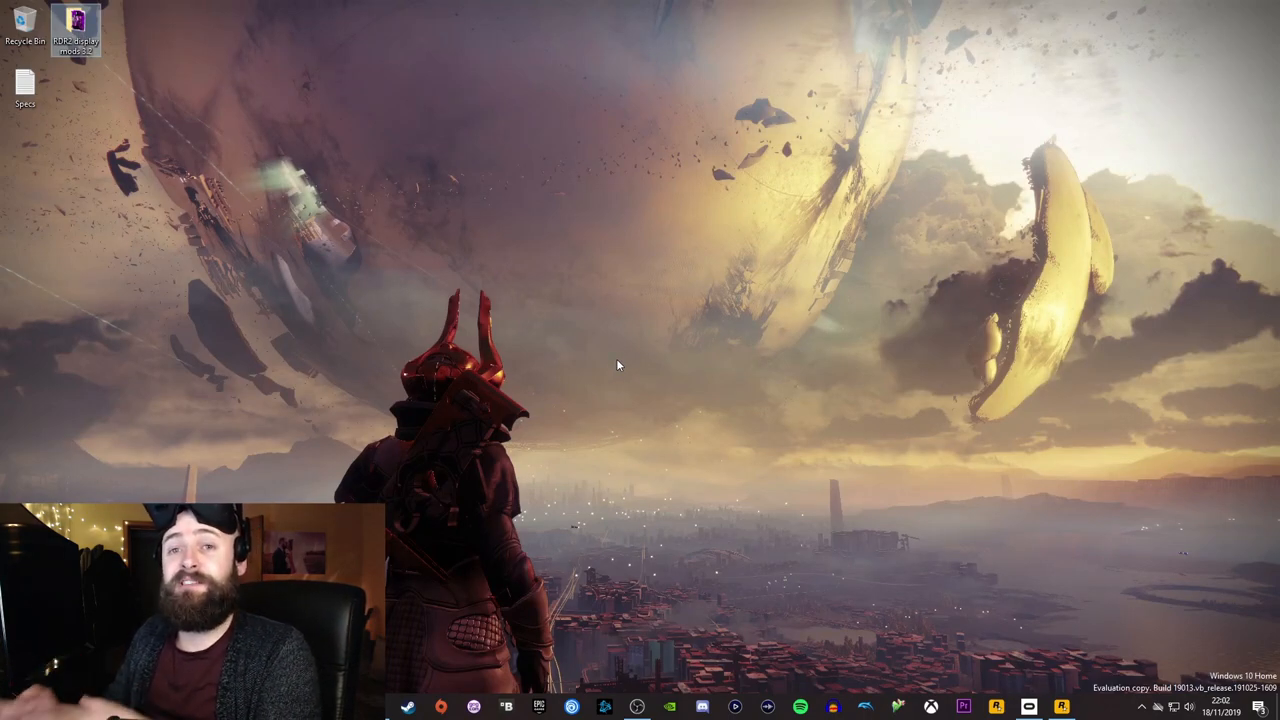
{"action": "mouse_move", "coordinate": [606, 374]}
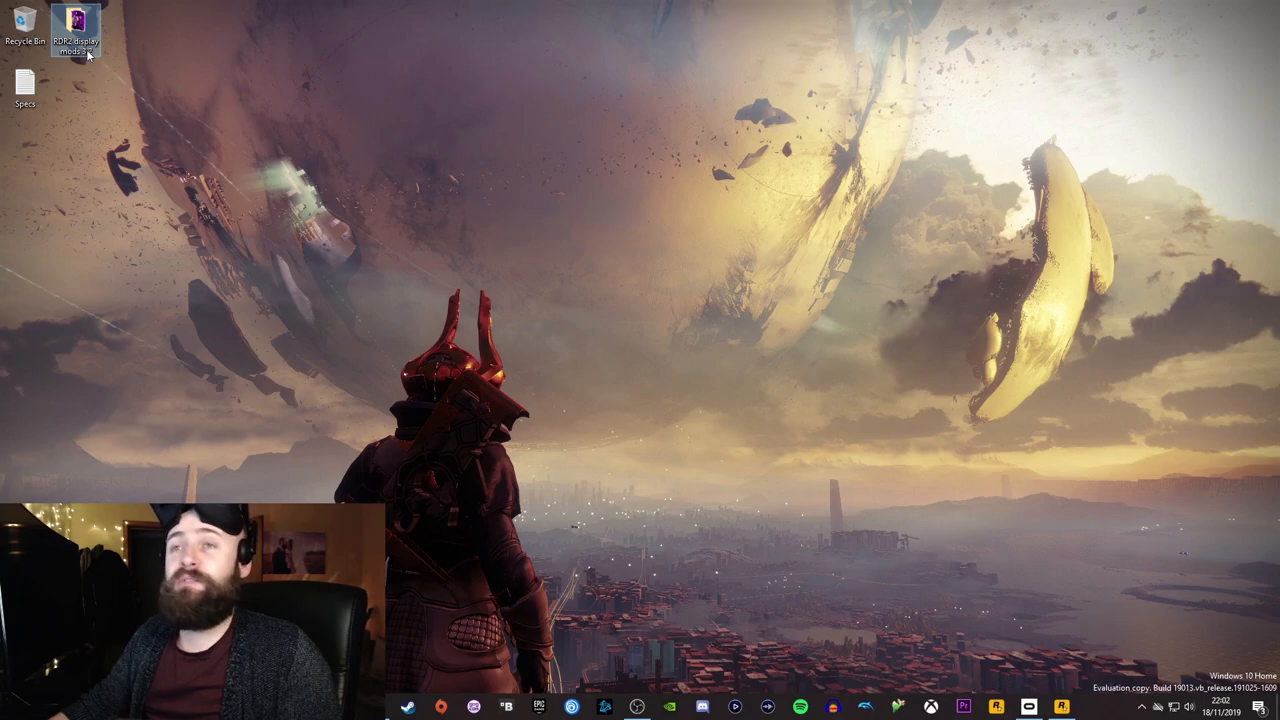
{"action": "double_click", "coordinate": [77, 22]}
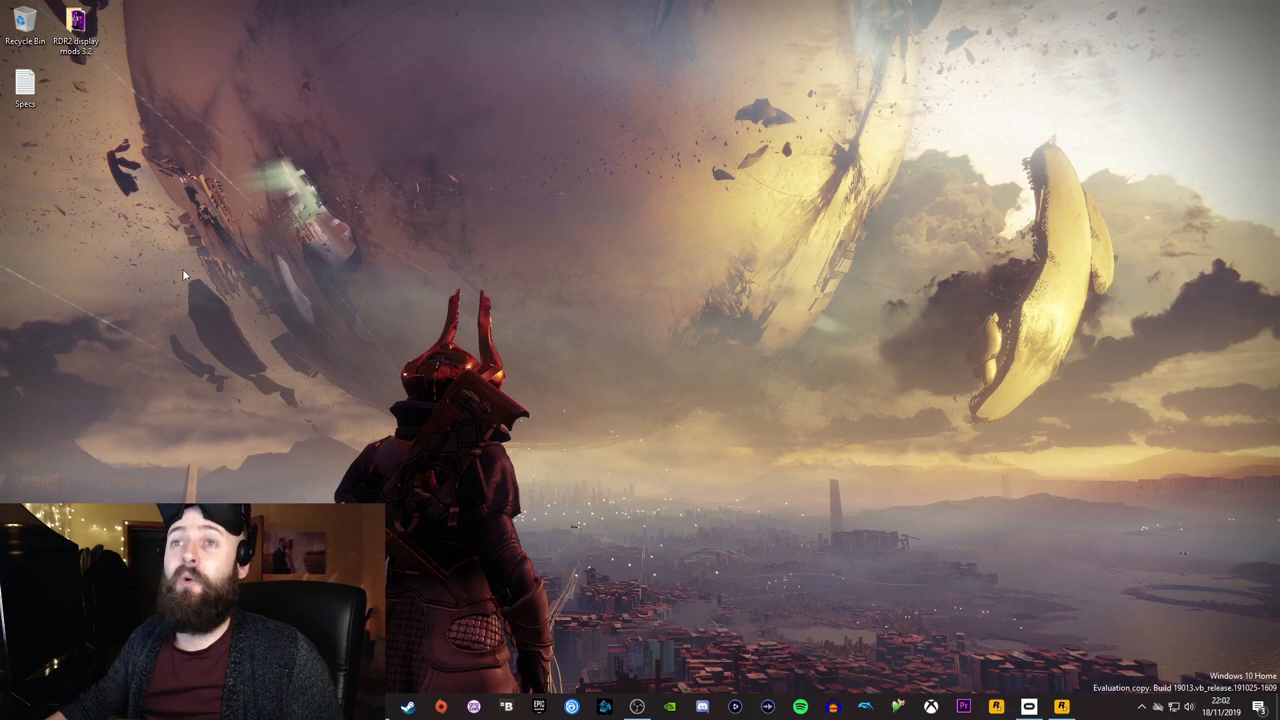
{"action": "mouse_move", "coordinate": [654, 411]}
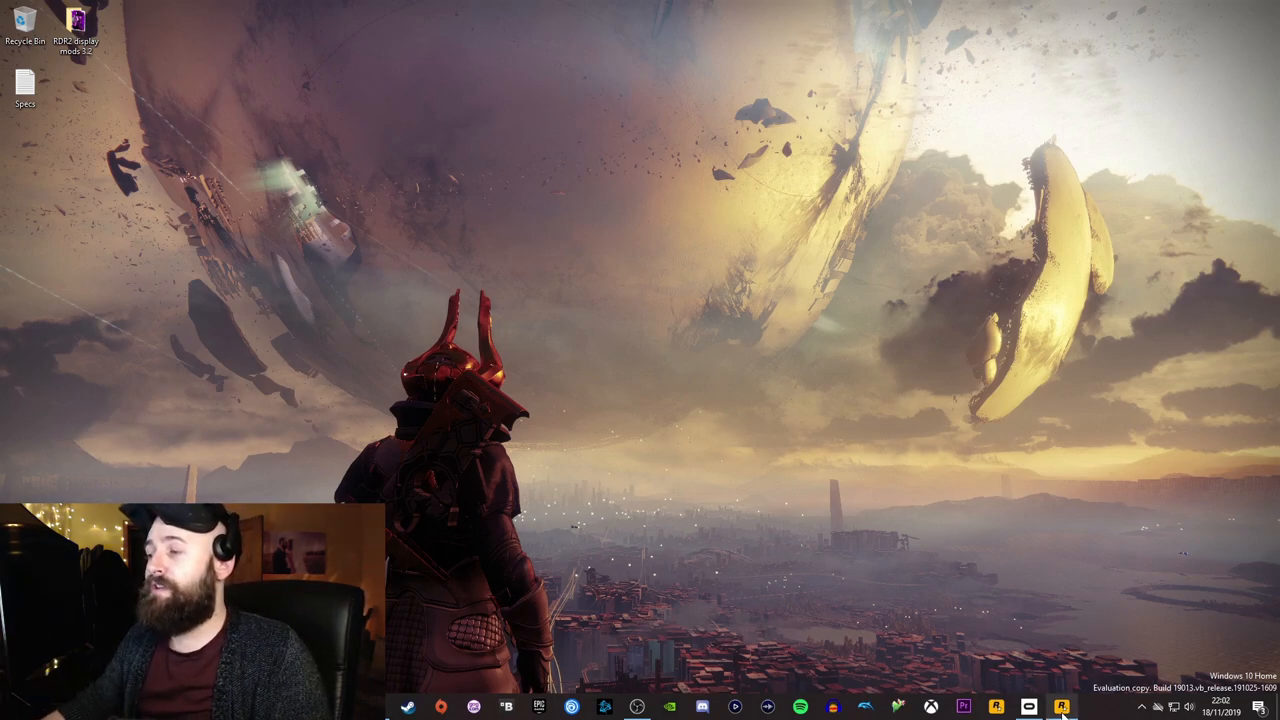
- Bring up the Rockstar Games Launcher and launch Red Dead Redemption 2
{"action": "left_click", "coordinate": [1091, 706]}
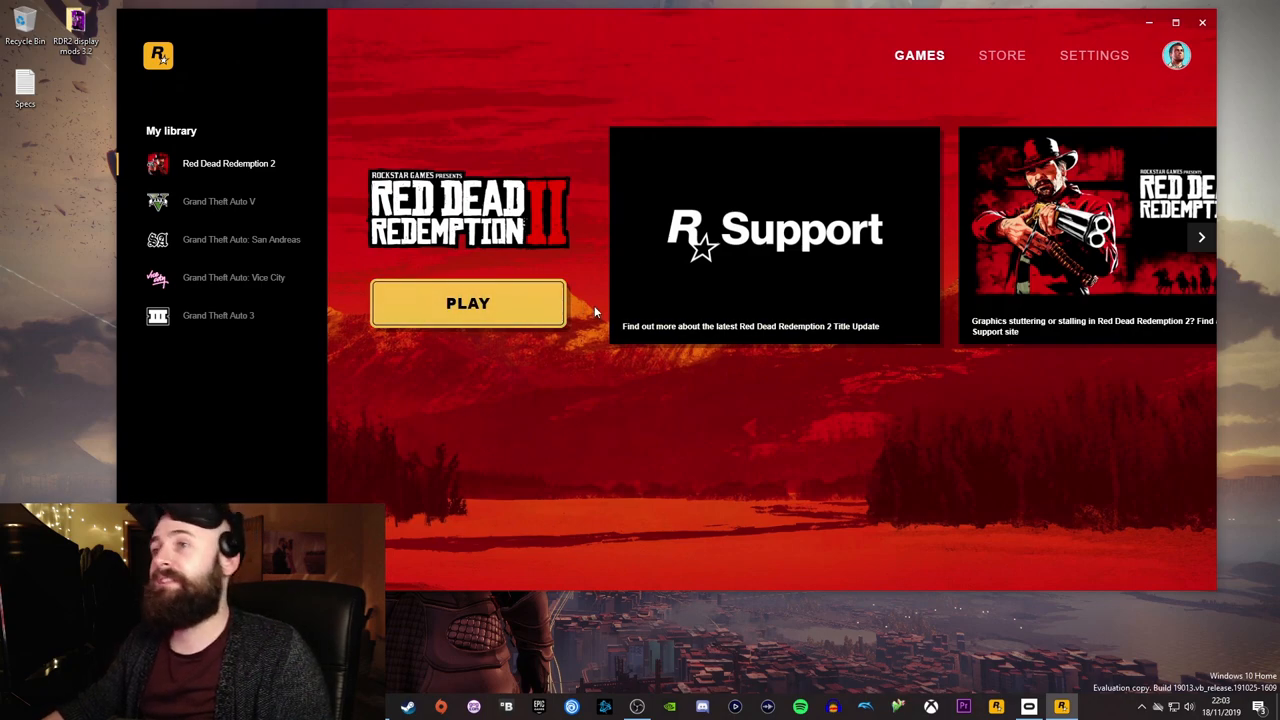
{"action": "mouse_move", "coordinate": [577, 382]}
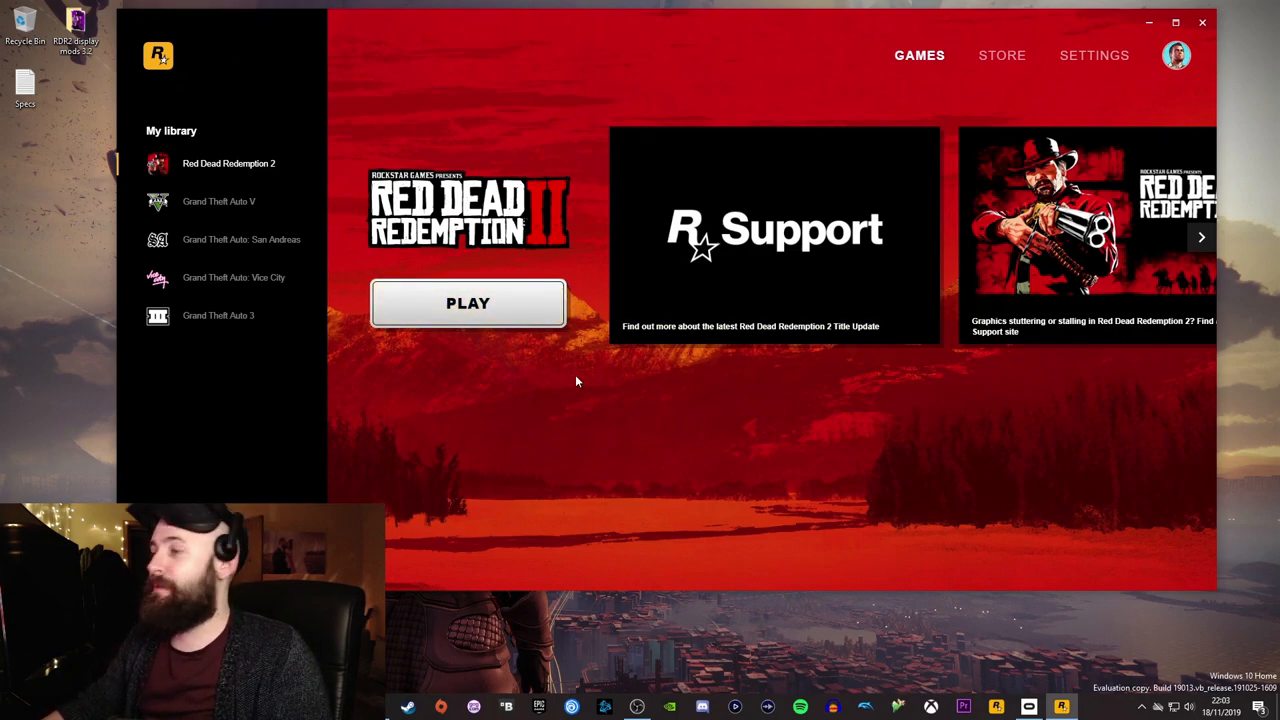
{"action": "mouse_move", "coordinate": [492, 326]}
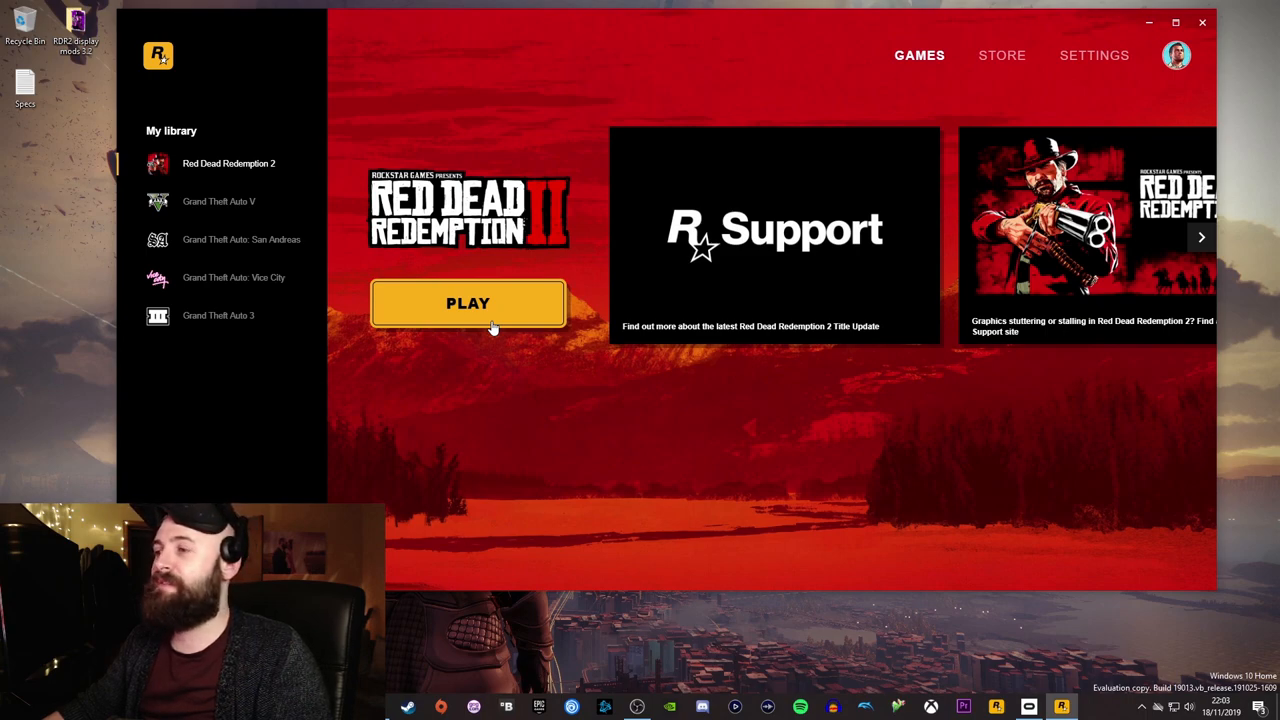
{"action": "left_click", "coordinate": [468, 303]}
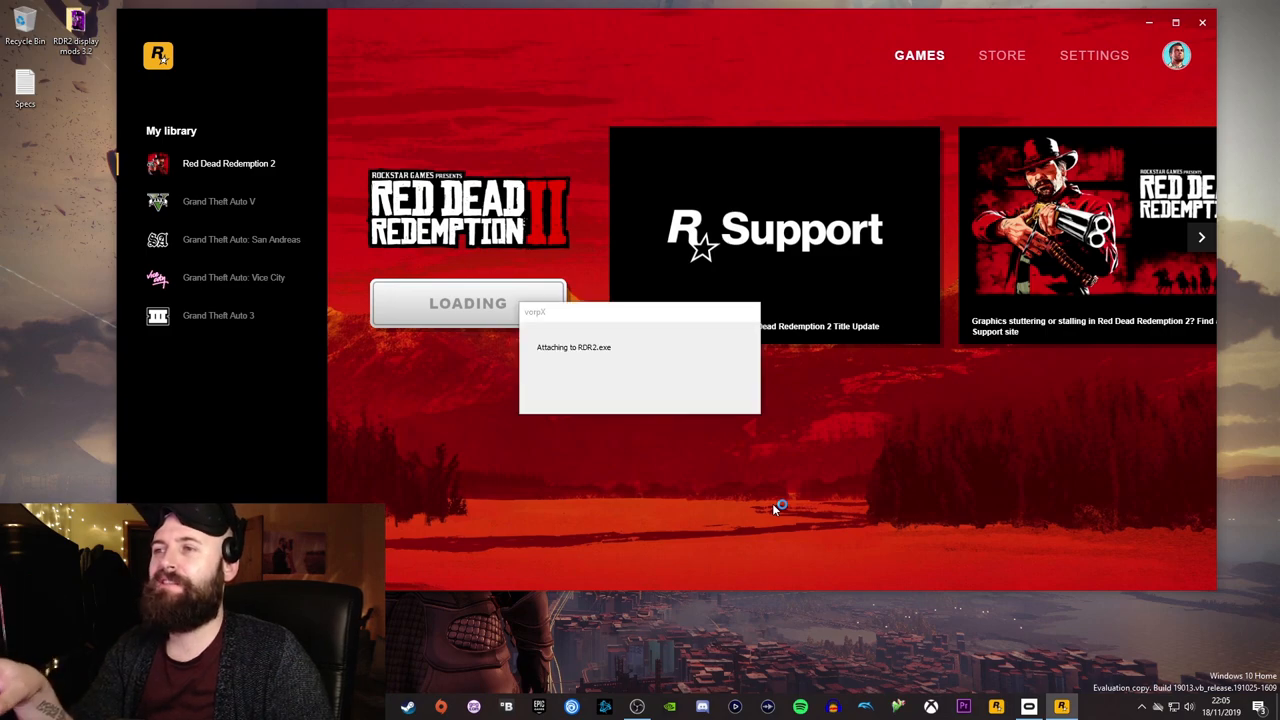
{"action": "mouse_move", "coordinate": [774, 510]}
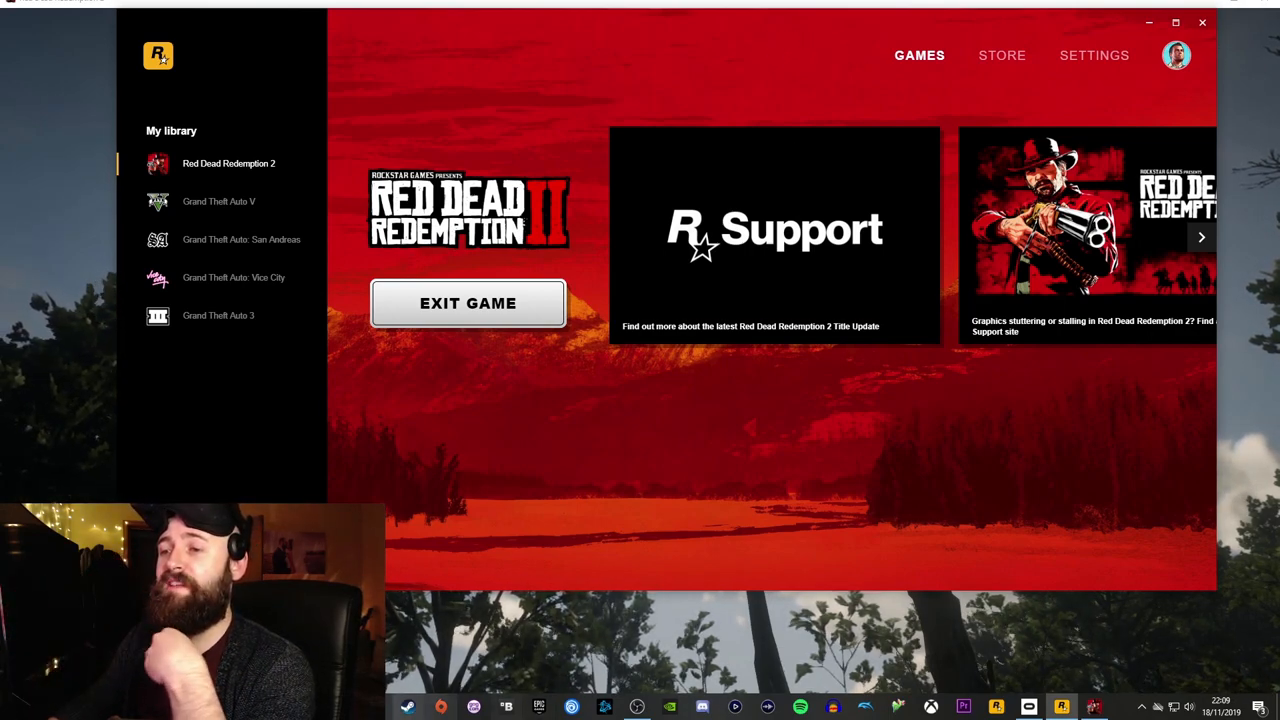
{"action": "mouse_move", "coordinate": [744, 435]}
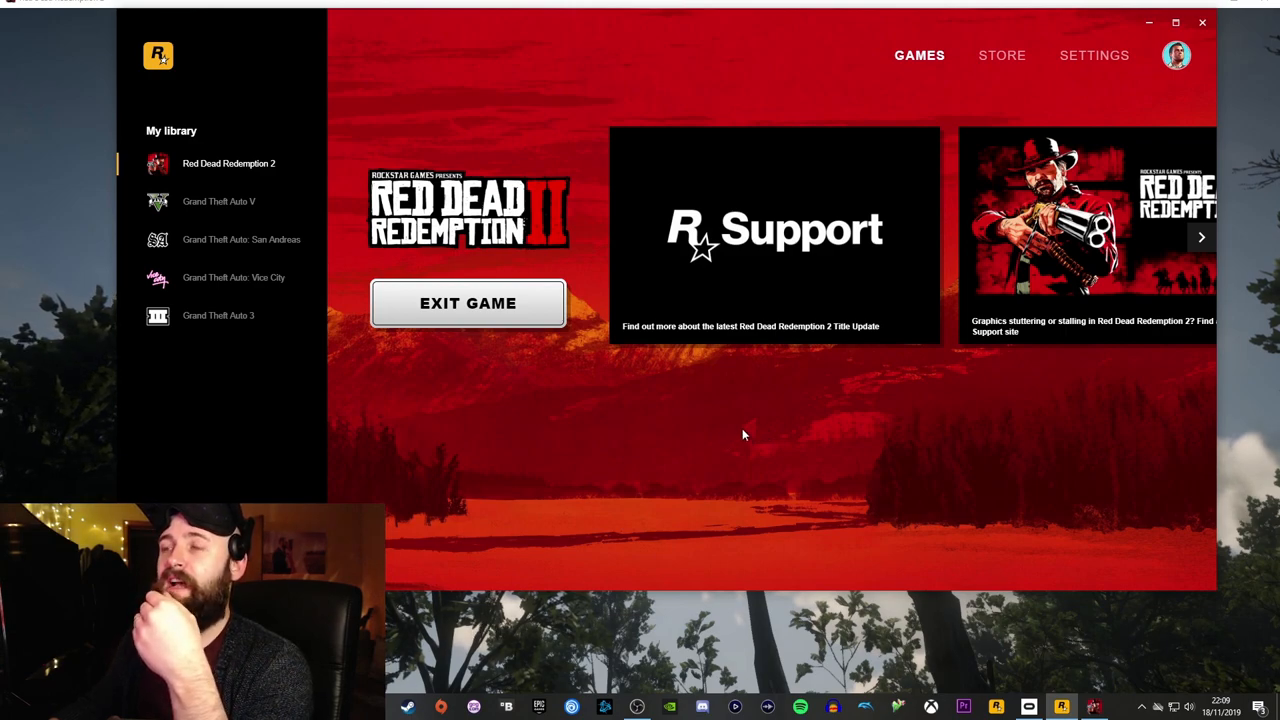
{"action": "mouse_move", "coordinate": [734, 426]}
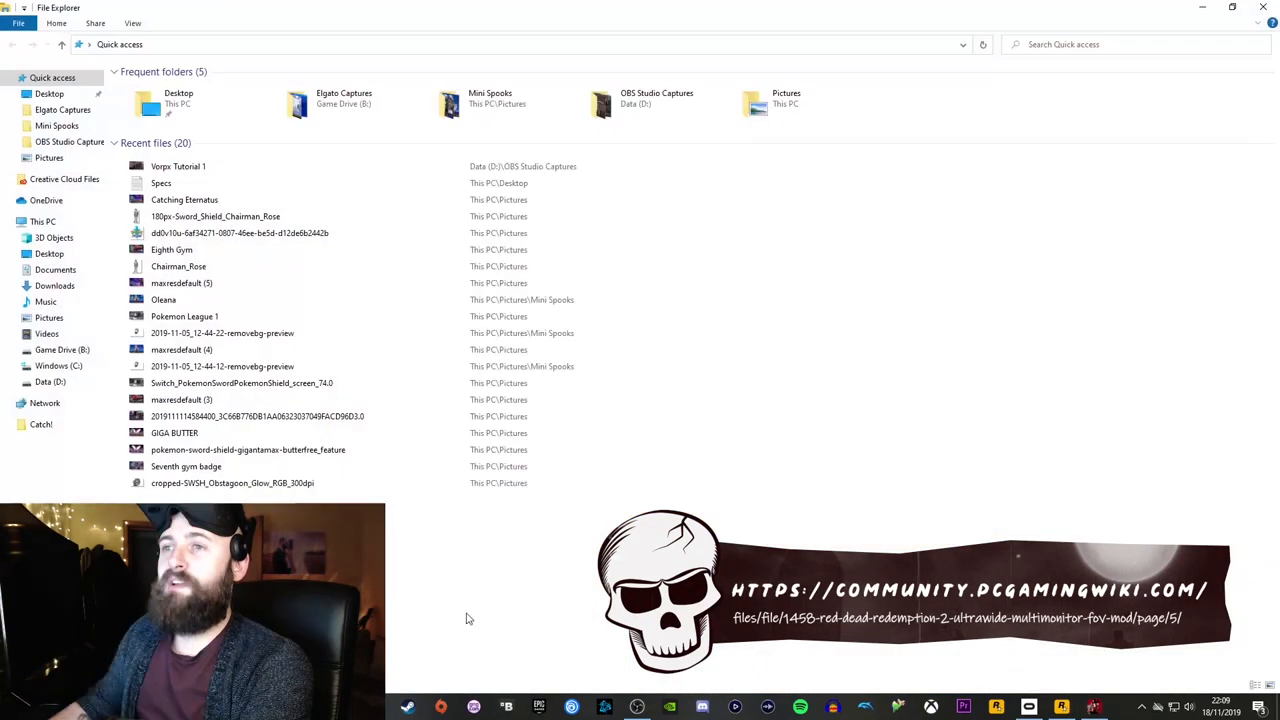
- Open the Desktop's RDR2 display mods 3.2 folder and run the application
{"action": "left_click", "coordinate": [48, 92]}
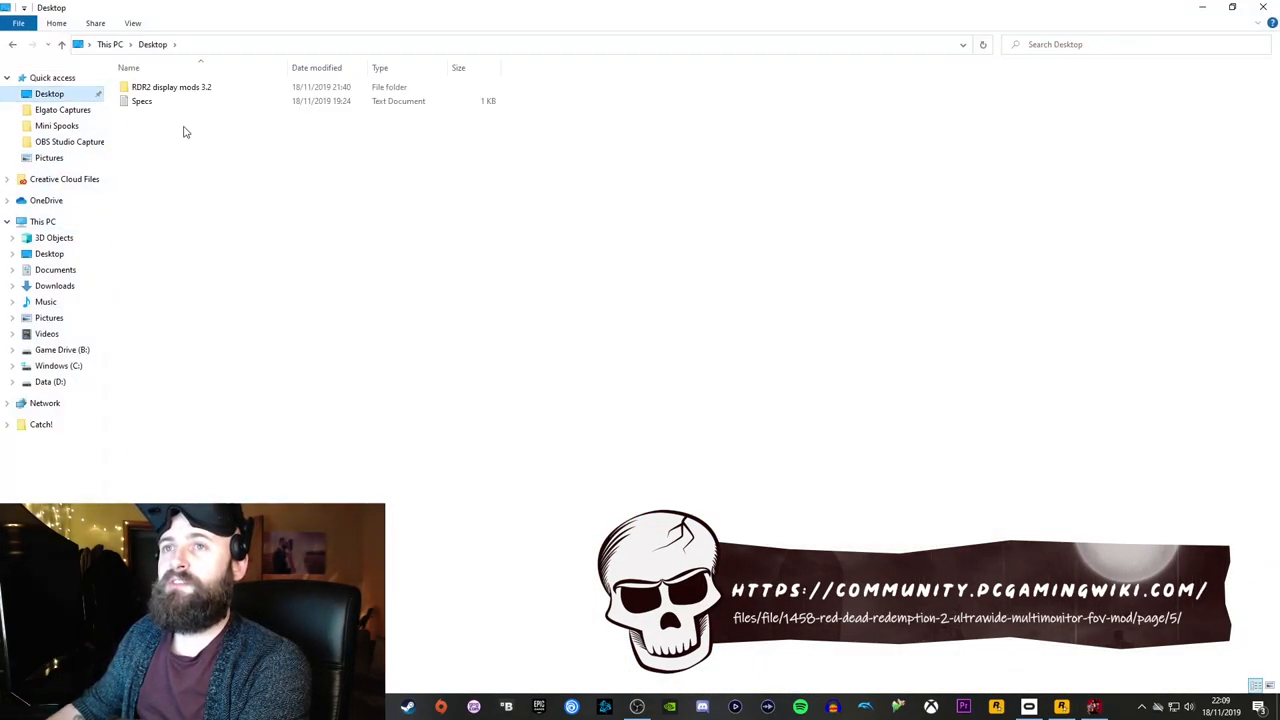
{"action": "left_click", "coordinate": [176, 87]}
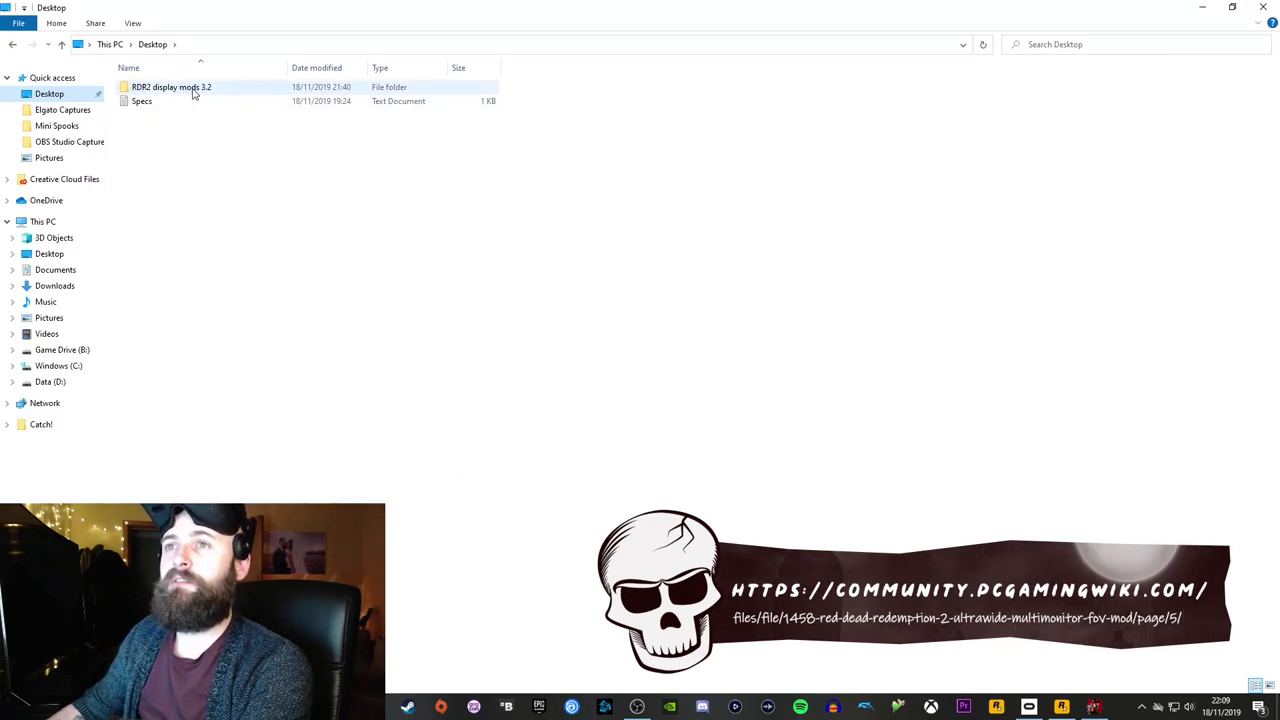
{"action": "double_click", "coordinate": [180, 86]}
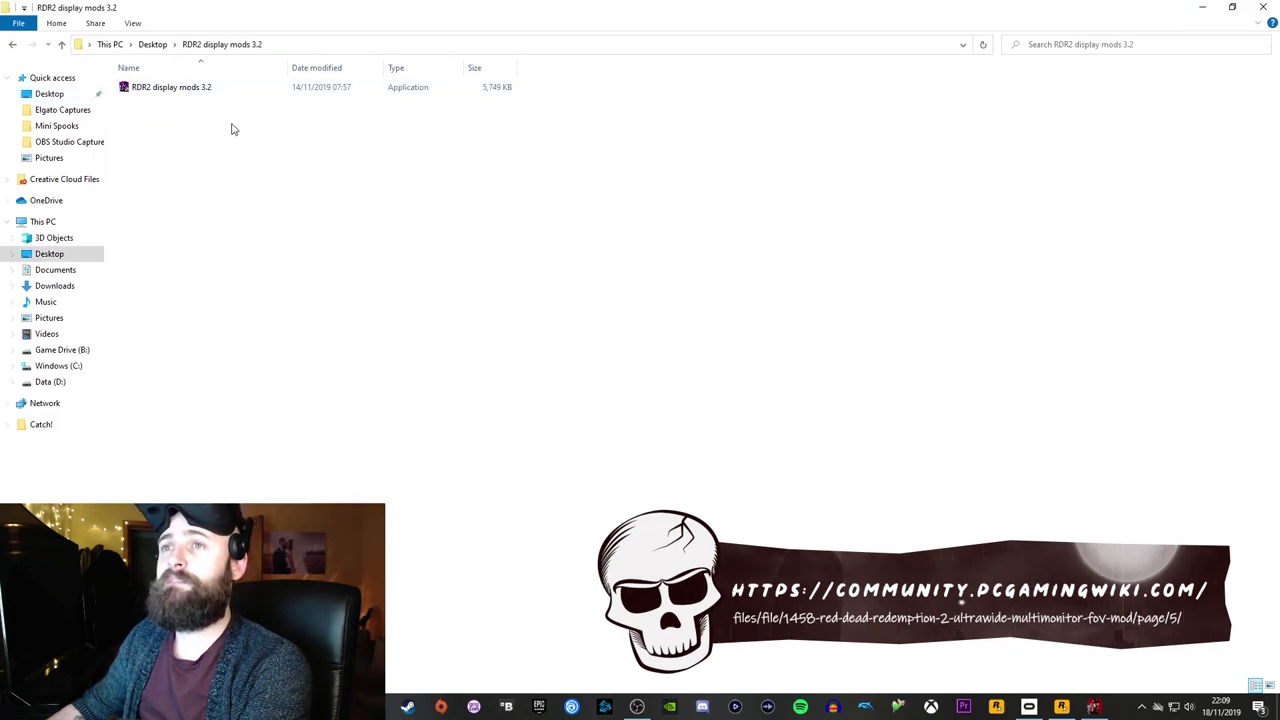
{"action": "mouse_move", "coordinate": [178, 90]}
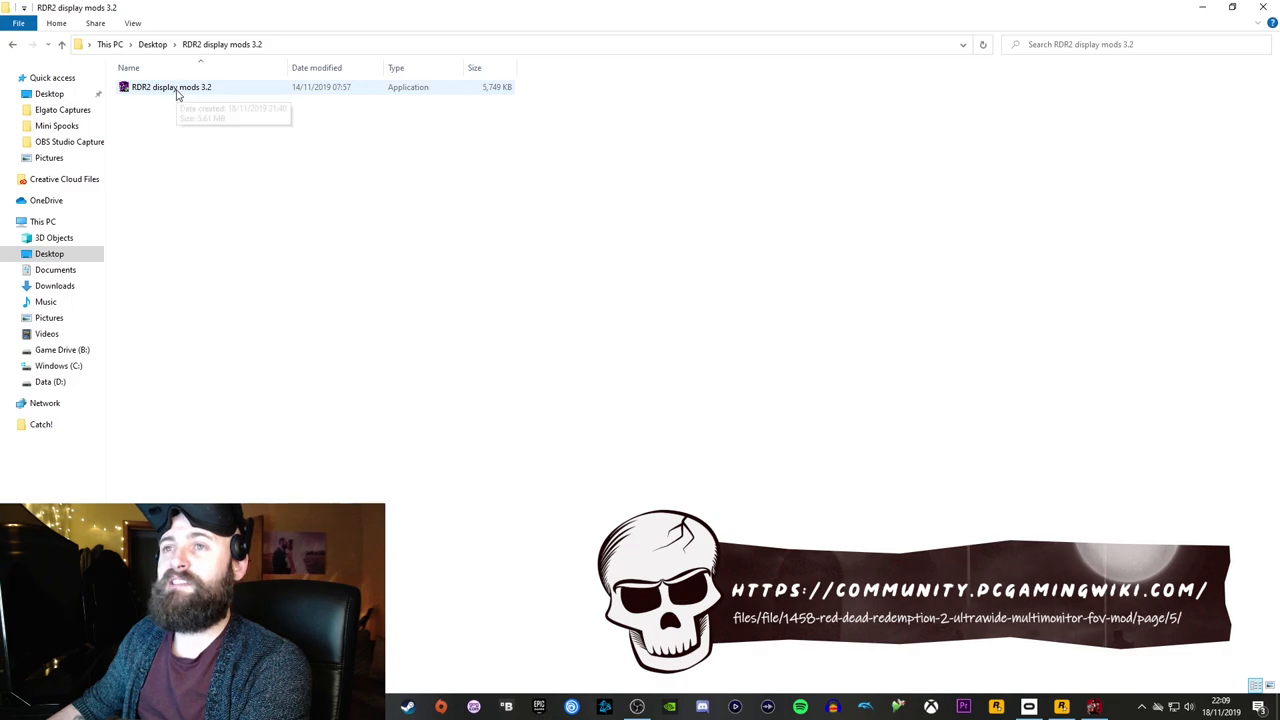
{"action": "double_click", "coordinate": [175, 88]}
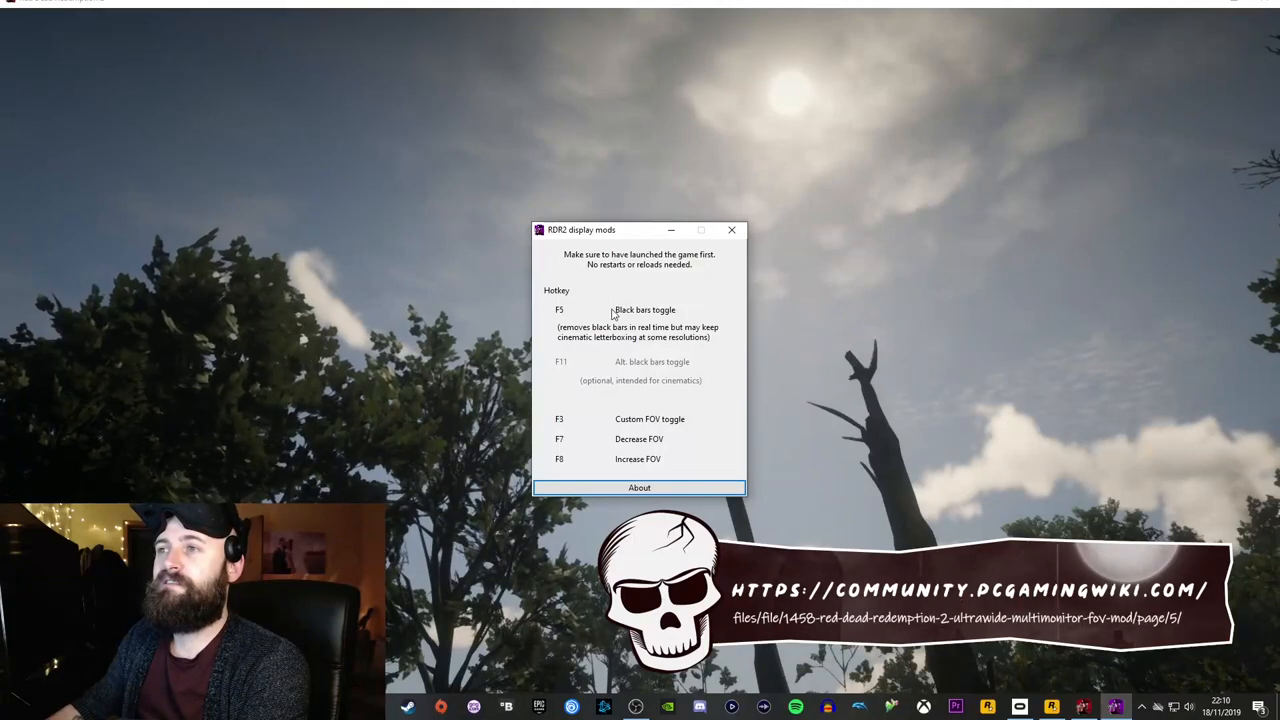
{"action": "mouse_move", "coordinate": [622, 303]}
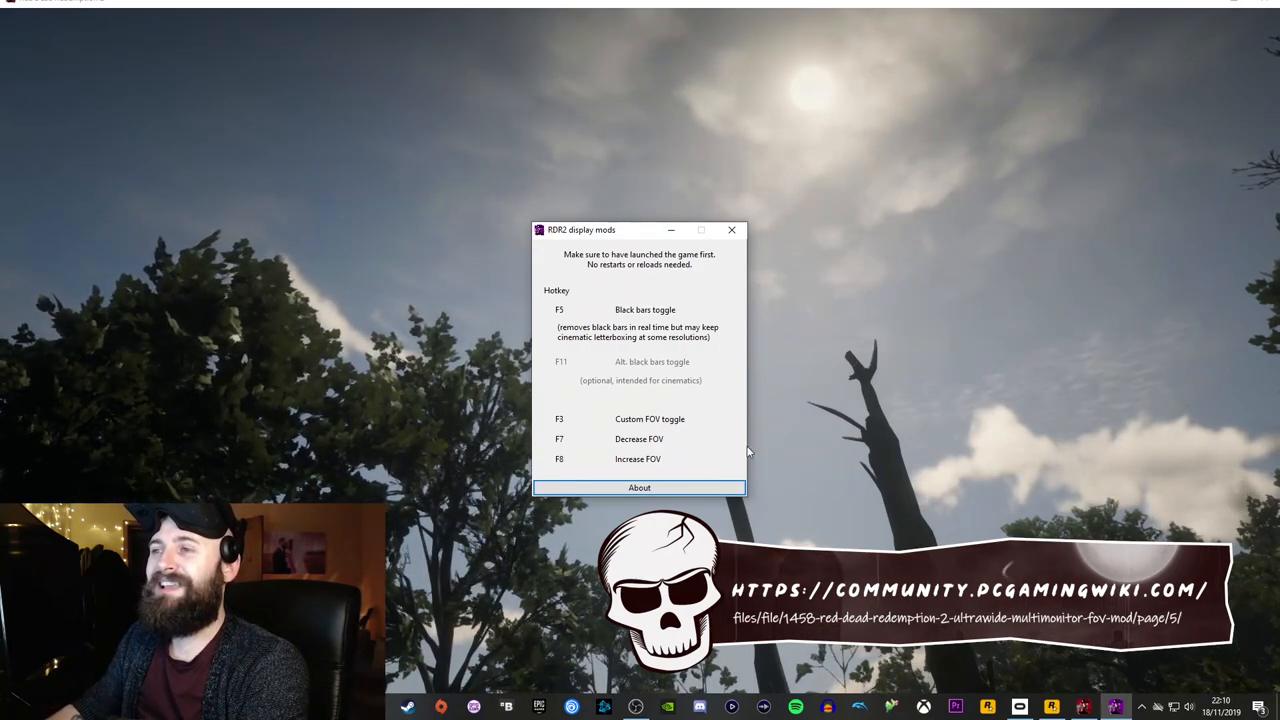
{"action": "mouse_move", "coordinate": [654, 386]}
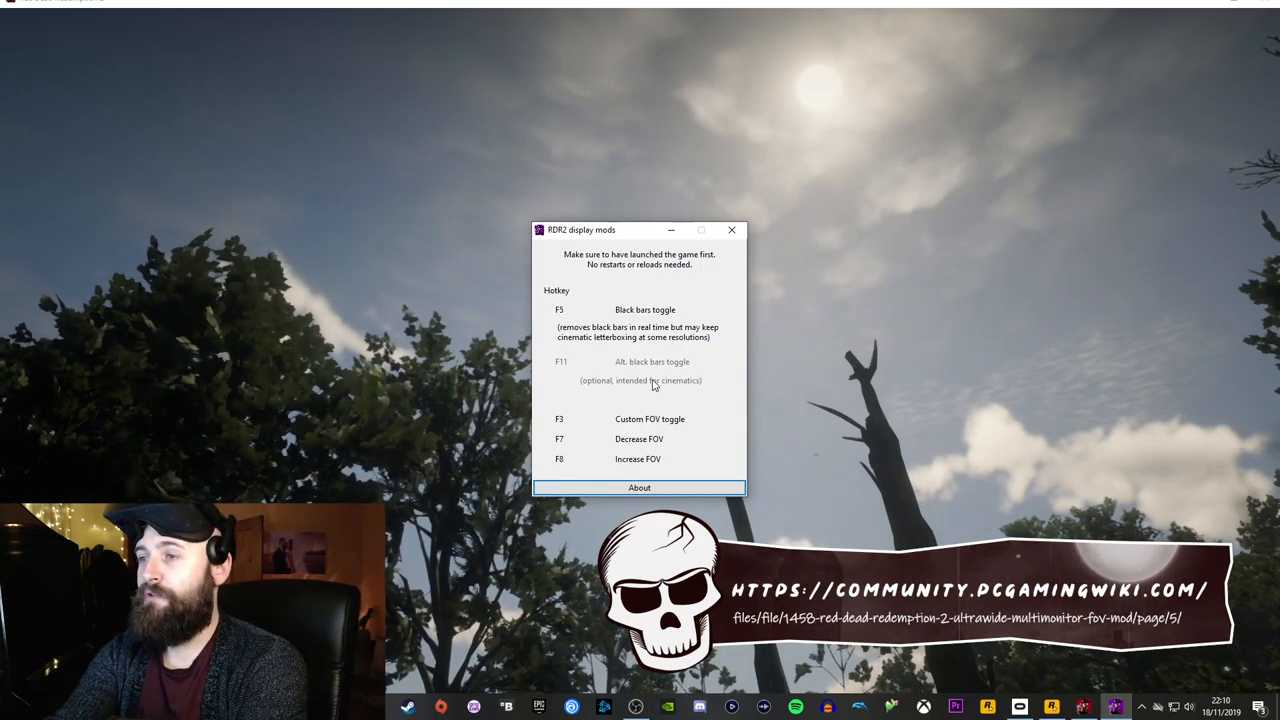
- Press F3 while the display mods hotkey window is over the game
{"action": "key", "text": "F3"}
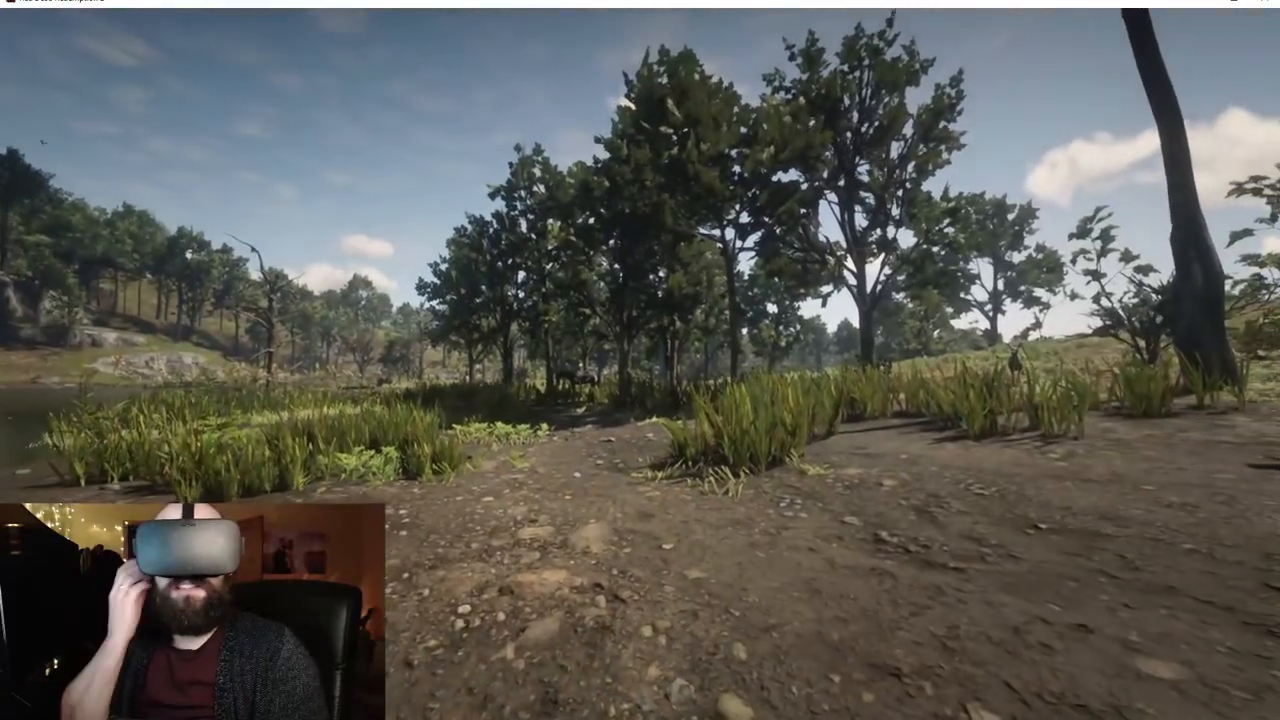
- Press R in-game to switch on the custom field of view
{"action": "key", "text": "r"}
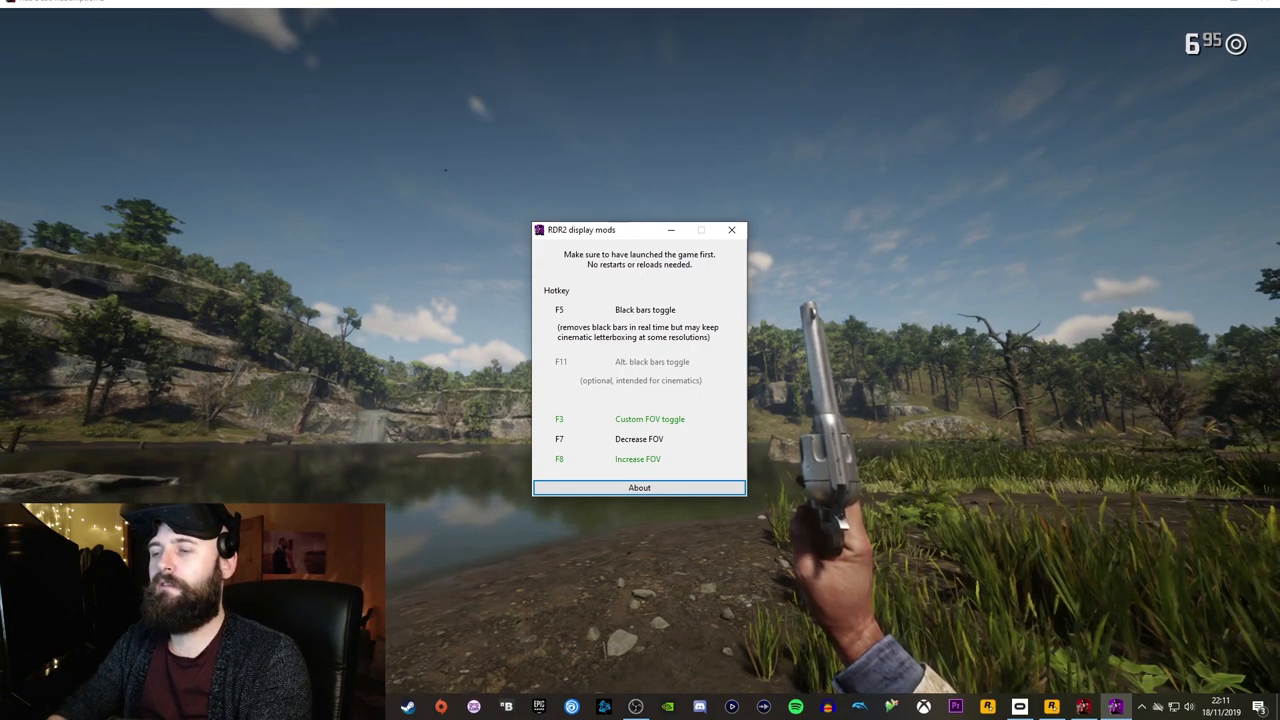
- Alt-tab between the game and the display mods window with custom FOV active
{"action": "key", "text": "alt+tab"}
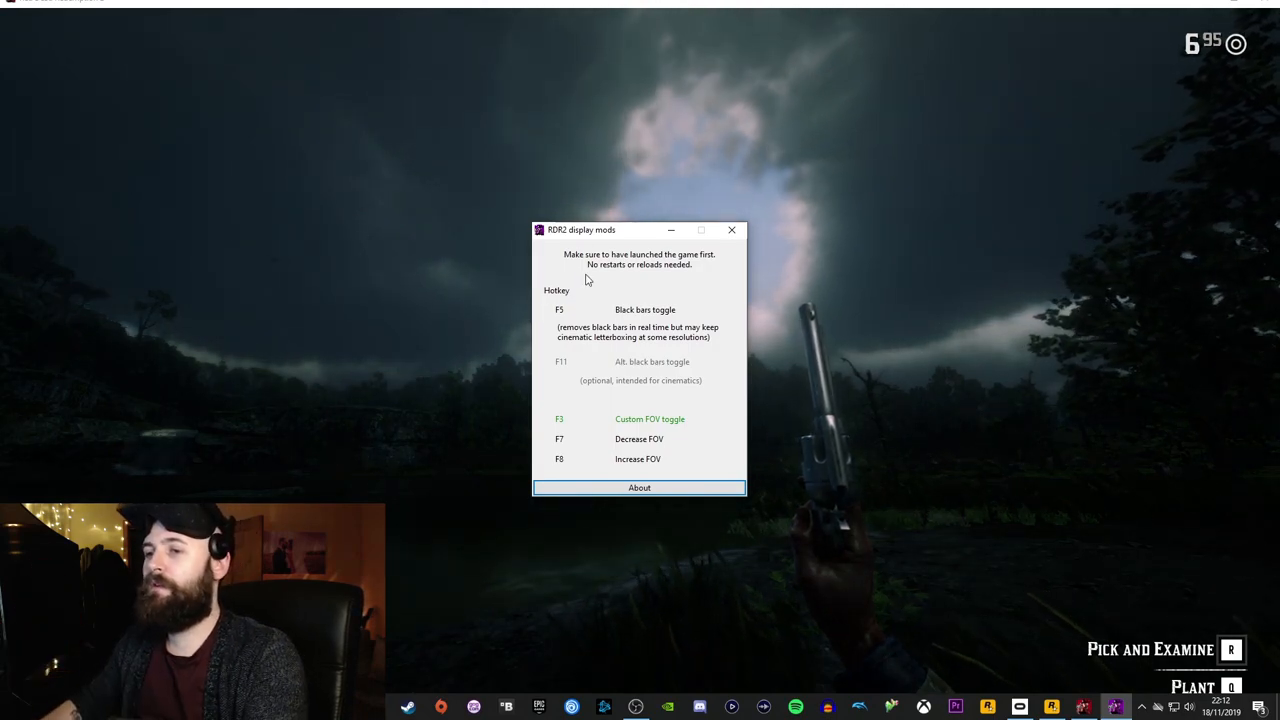
{"action": "key", "text": "alt+tab"}
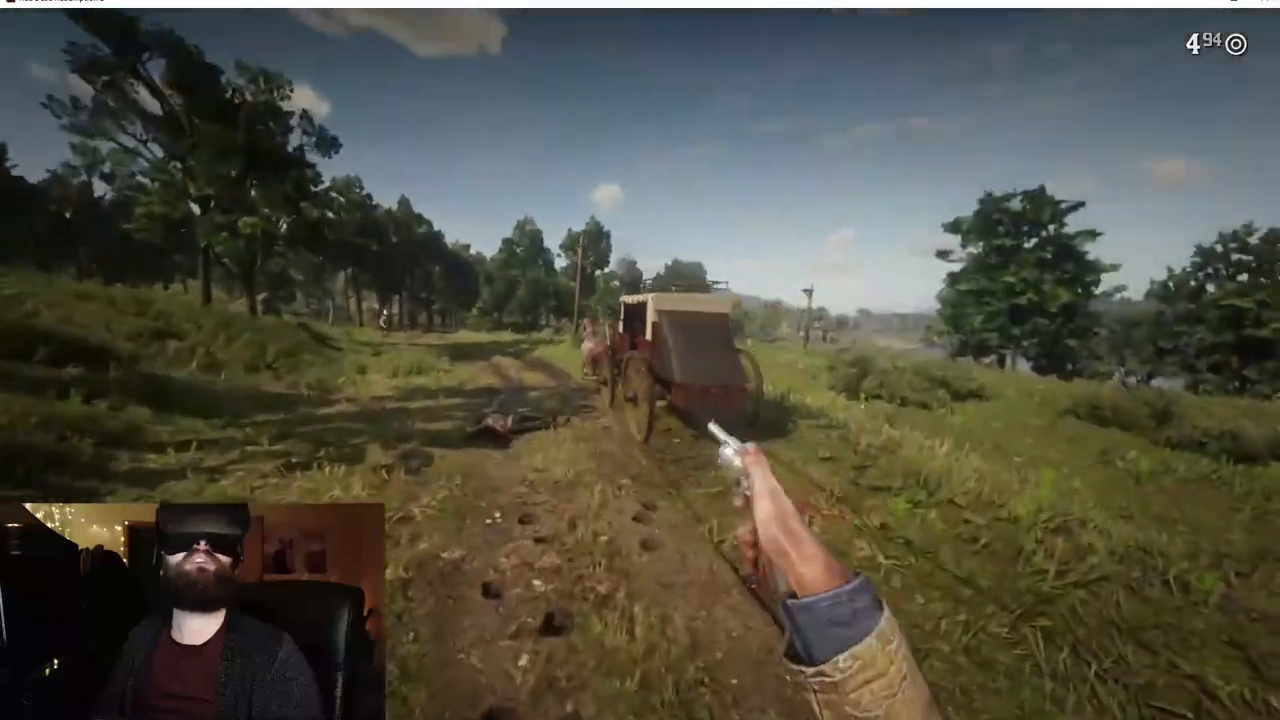
- Fire the revolver at the attackers beside the stagecoach on the road
{"action": "left_click", "coordinate": [710, 450]}
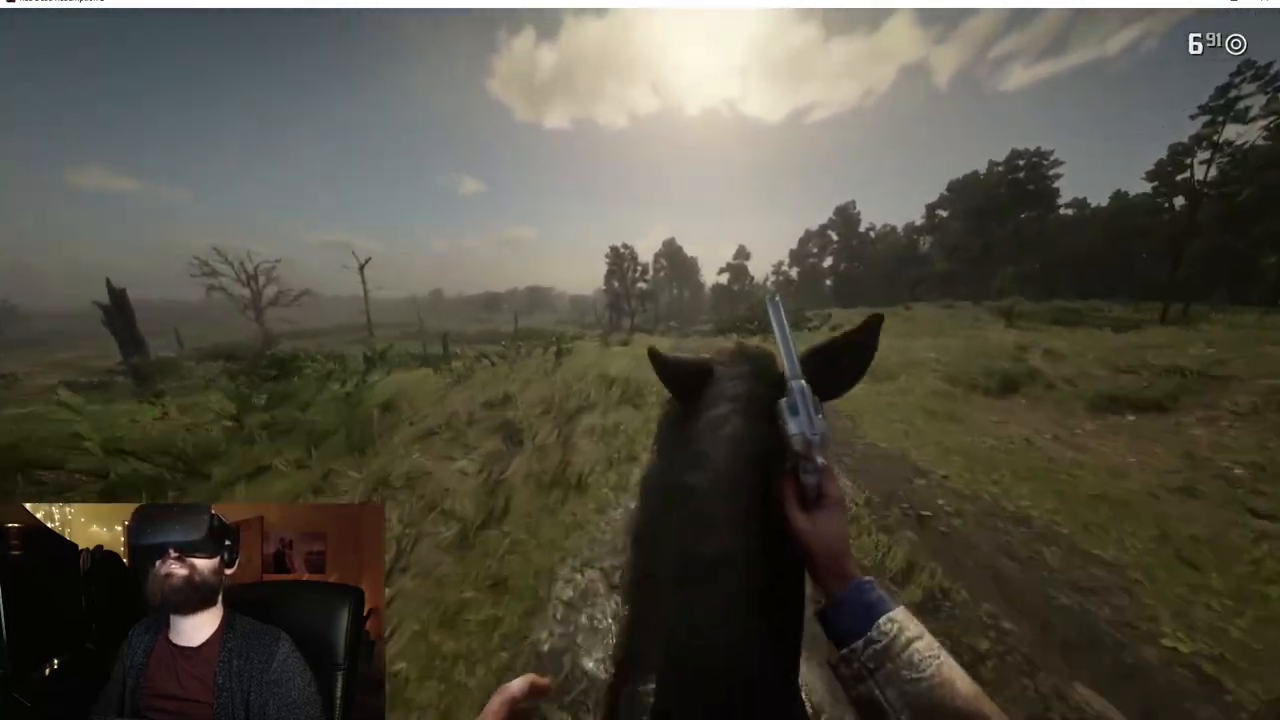
{"action": "mouse_move", "coordinate": [640, 380]}
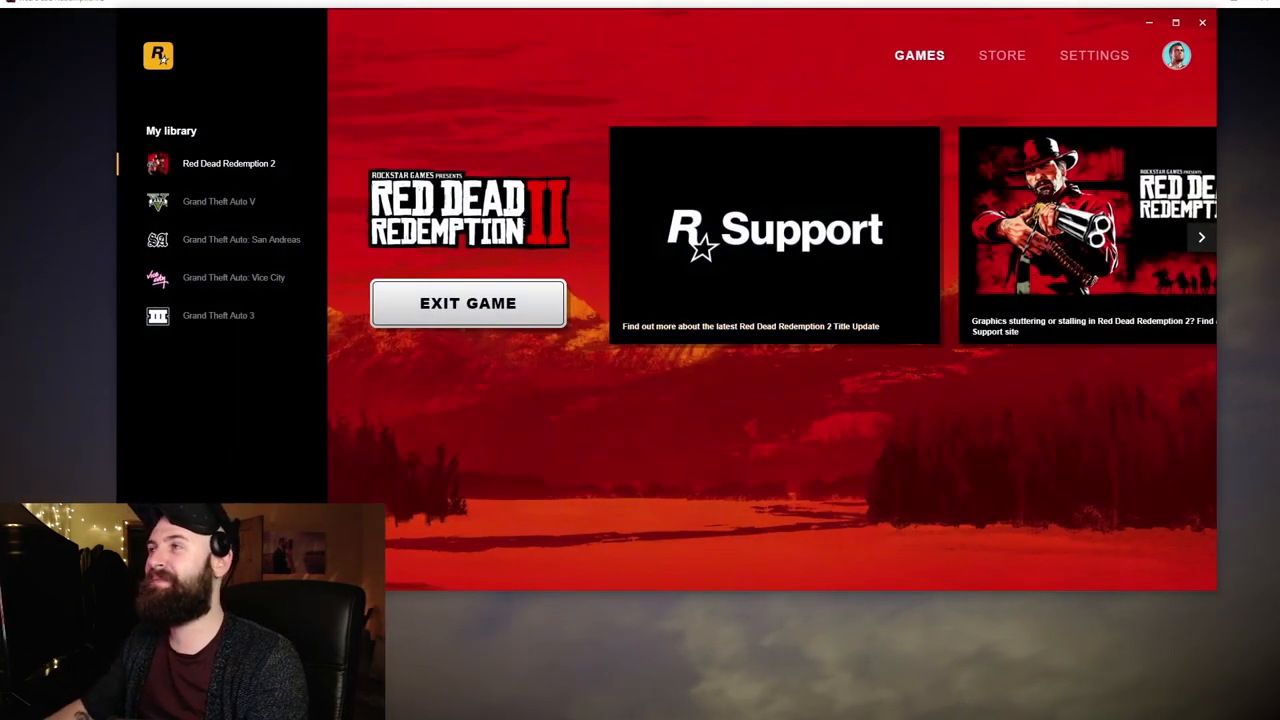
- Exit the running game and quit vorpX from its background tray menu
{"action": "left_click", "coordinate": [468, 303]}
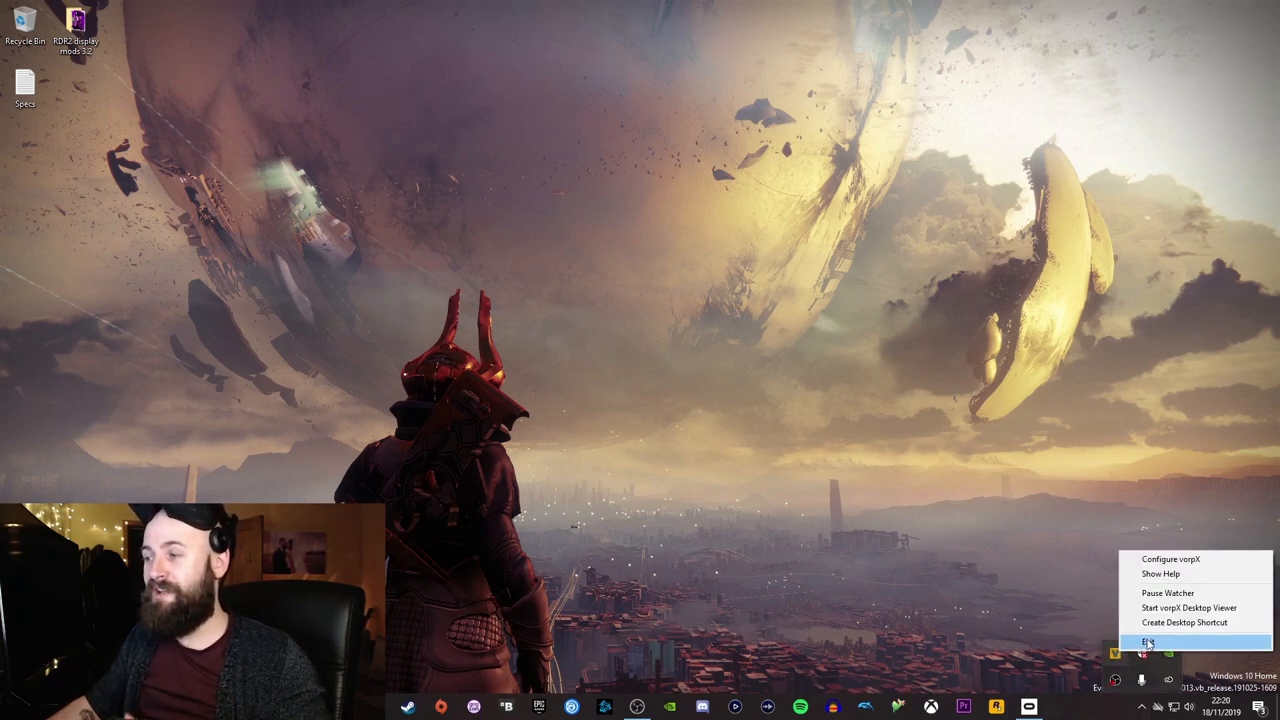
{"action": "left_click", "coordinate": [1153, 639]}
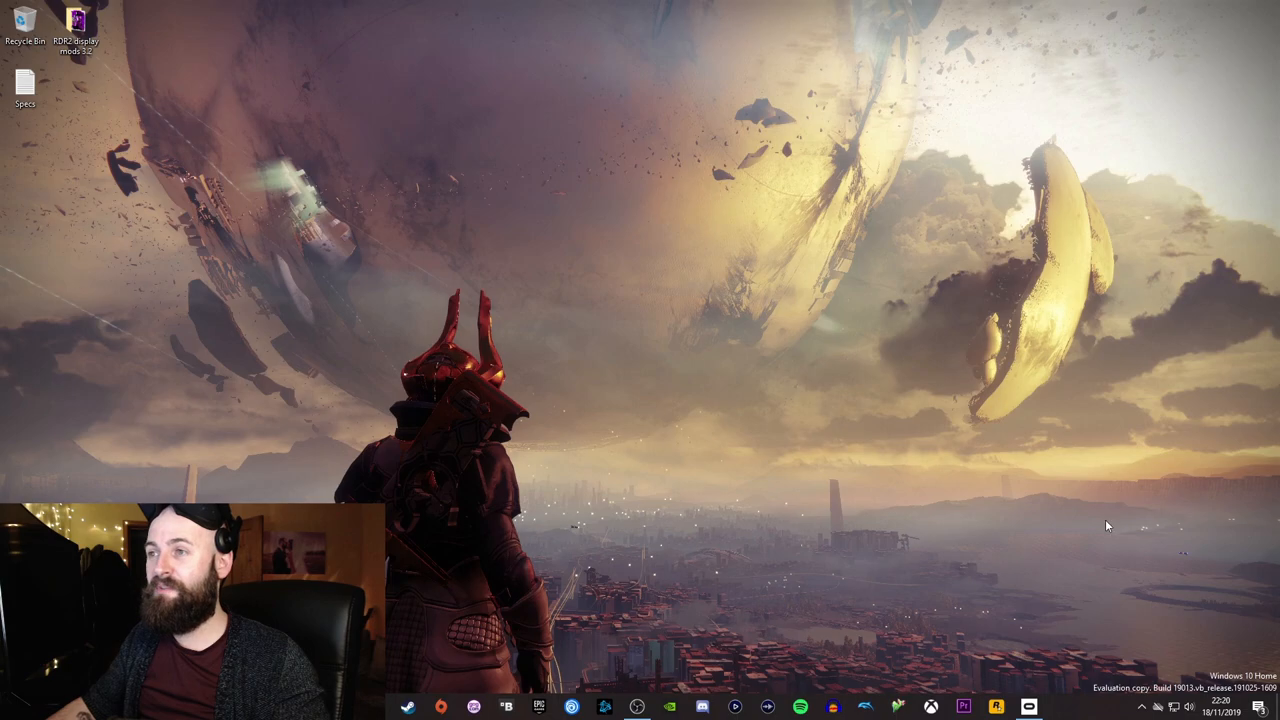
{"action": "mouse_move", "coordinate": [788, 480]}
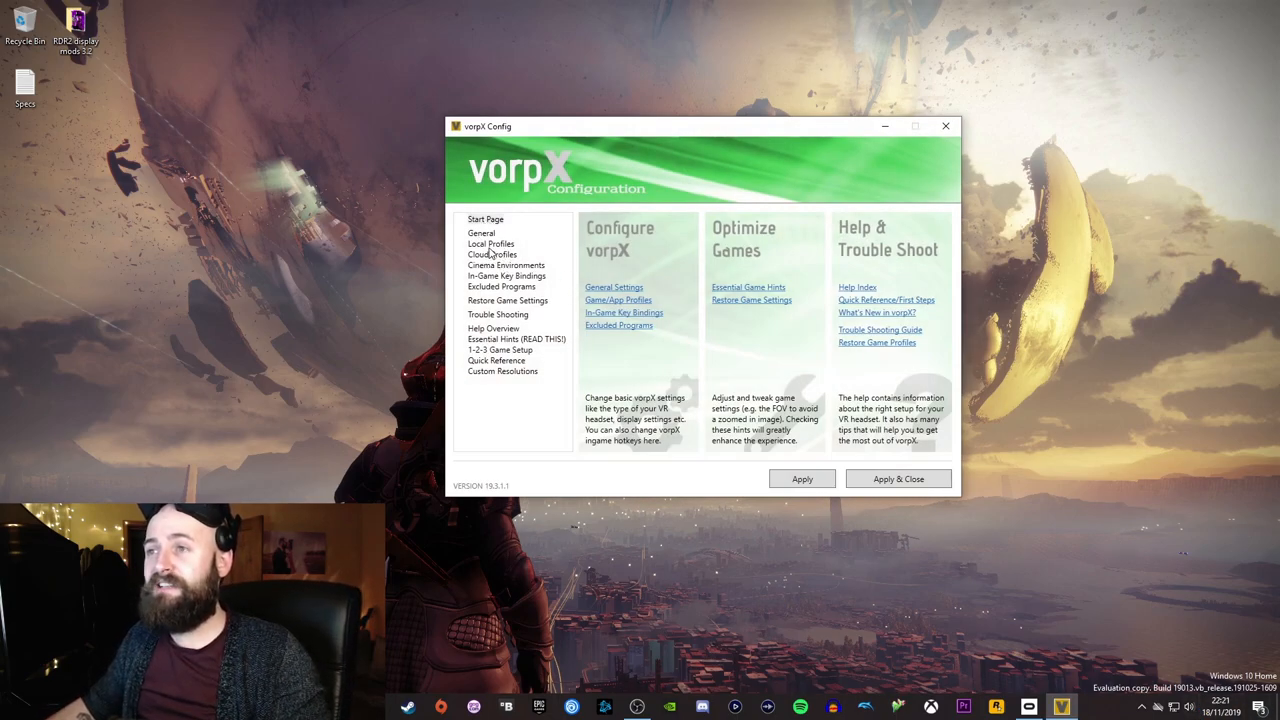
- Search cloud profiles for 'red dead', view dellrifter22's profile, then close vorpX Config
{"action": "left_click", "coordinate": [492, 254]}
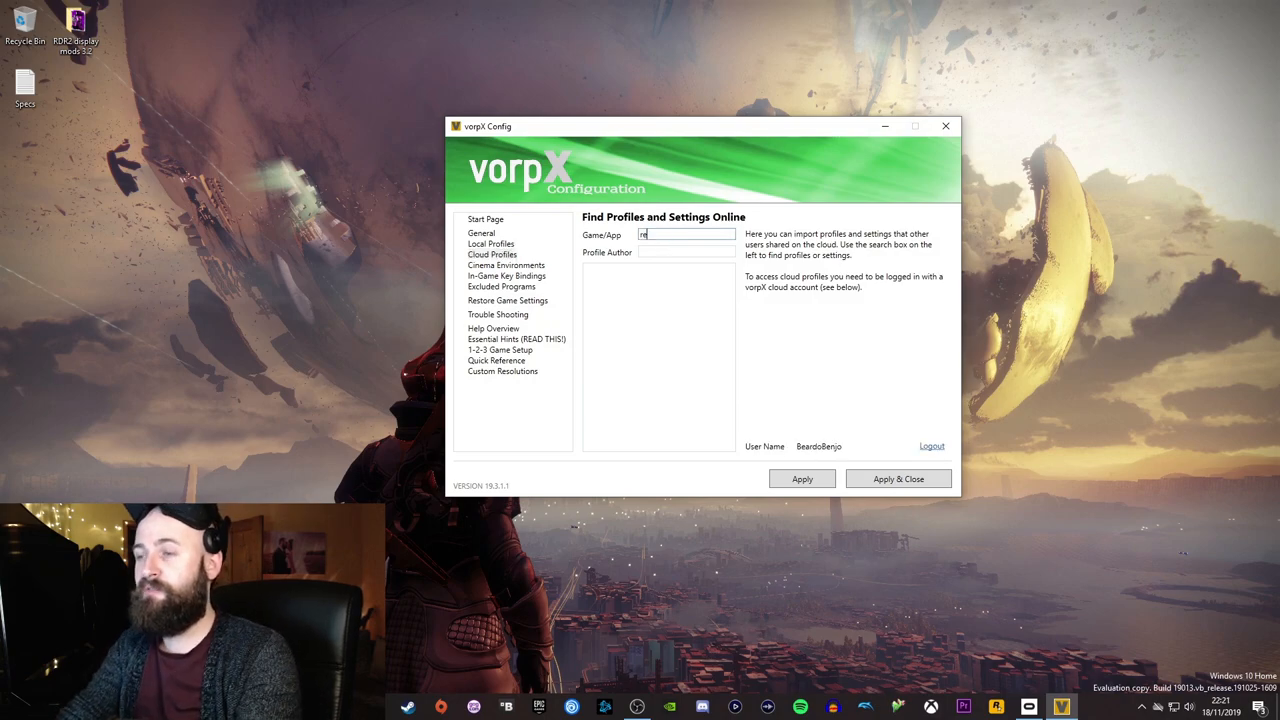
{"action": "type", "text": "red dead"}
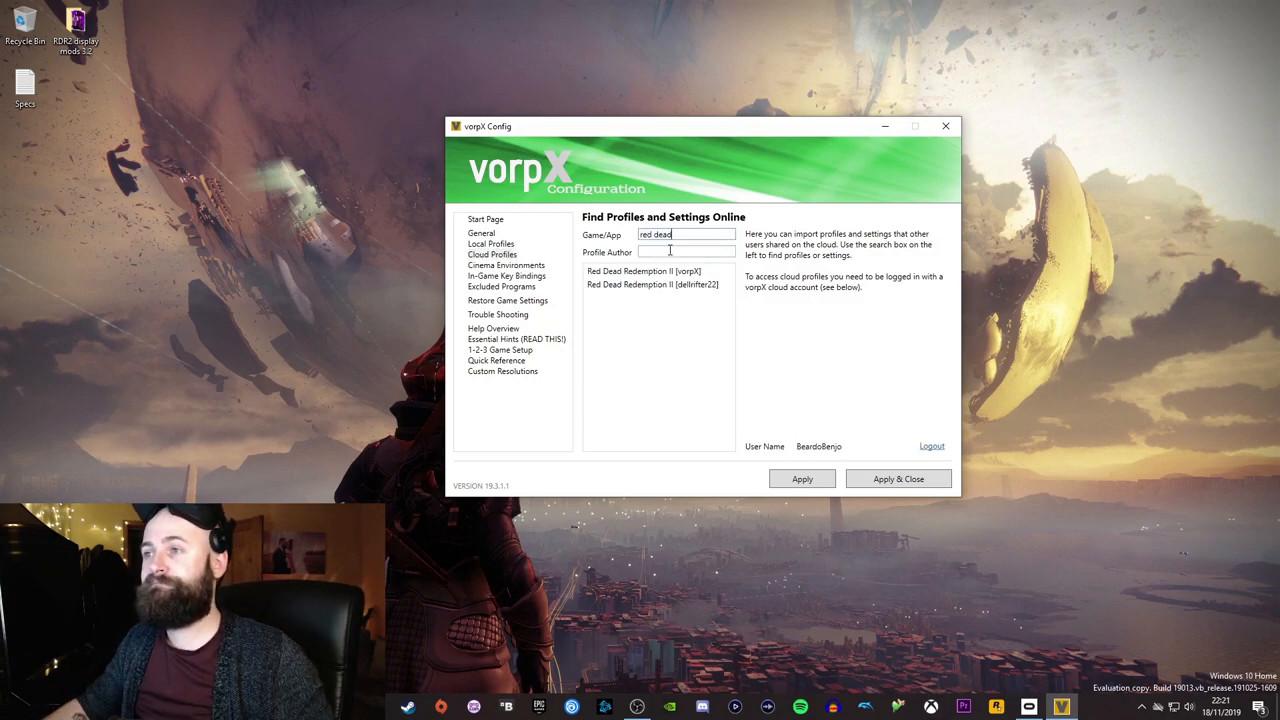
{"action": "left_click", "coordinate": [647, 284]}
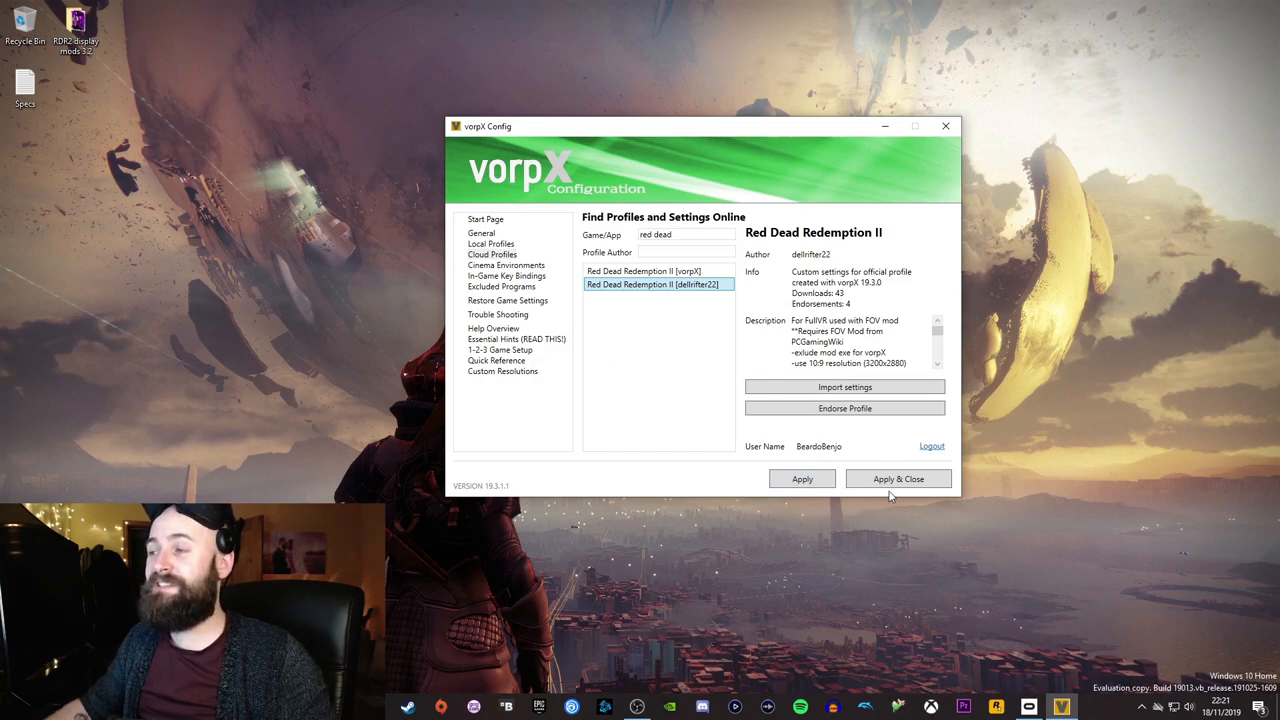
{"action": "left_click", "coordinate": [898, 478]}
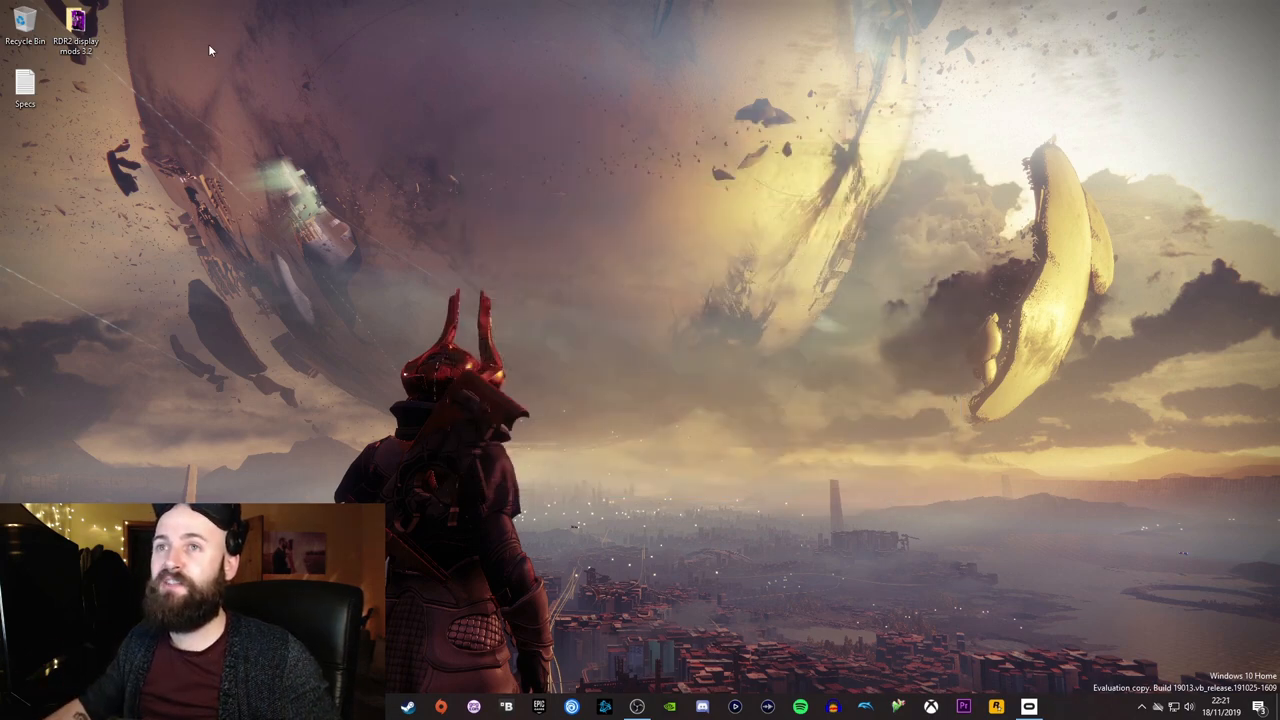
{"action": "left_click", "coordinate": [79, 30]}
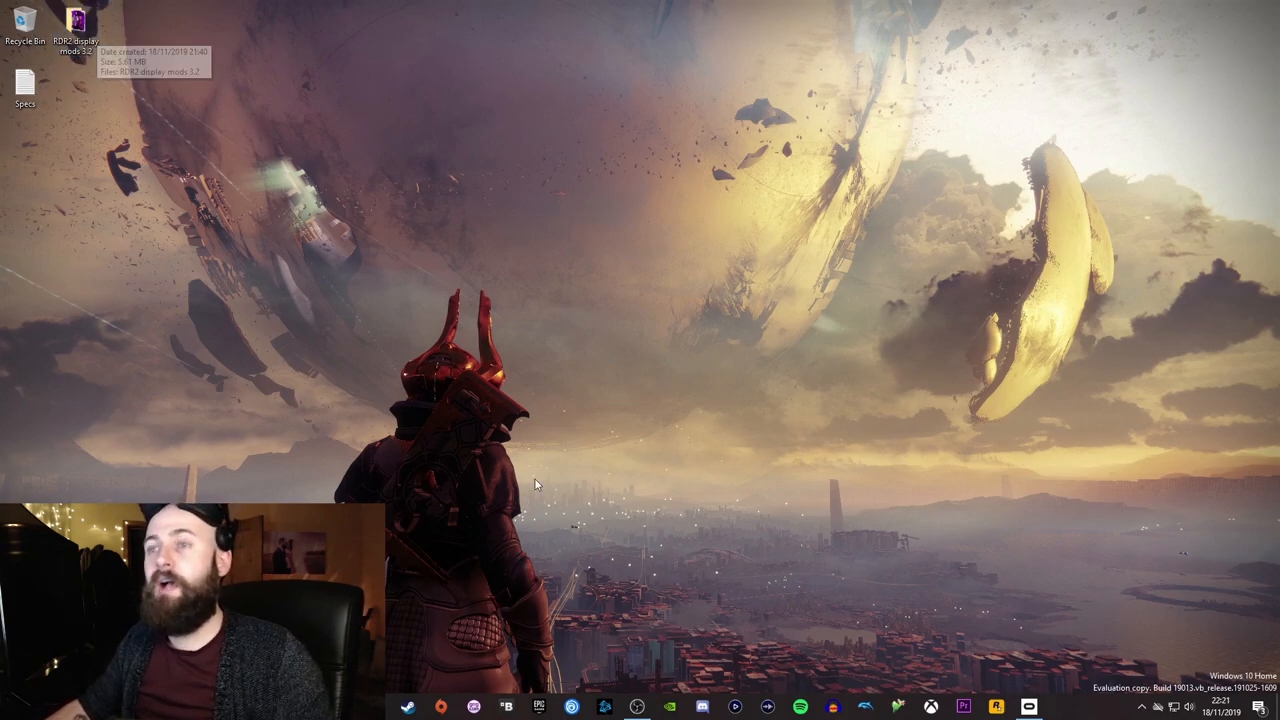
{"action": "mouse_move", "coordinate": [461, 409]}
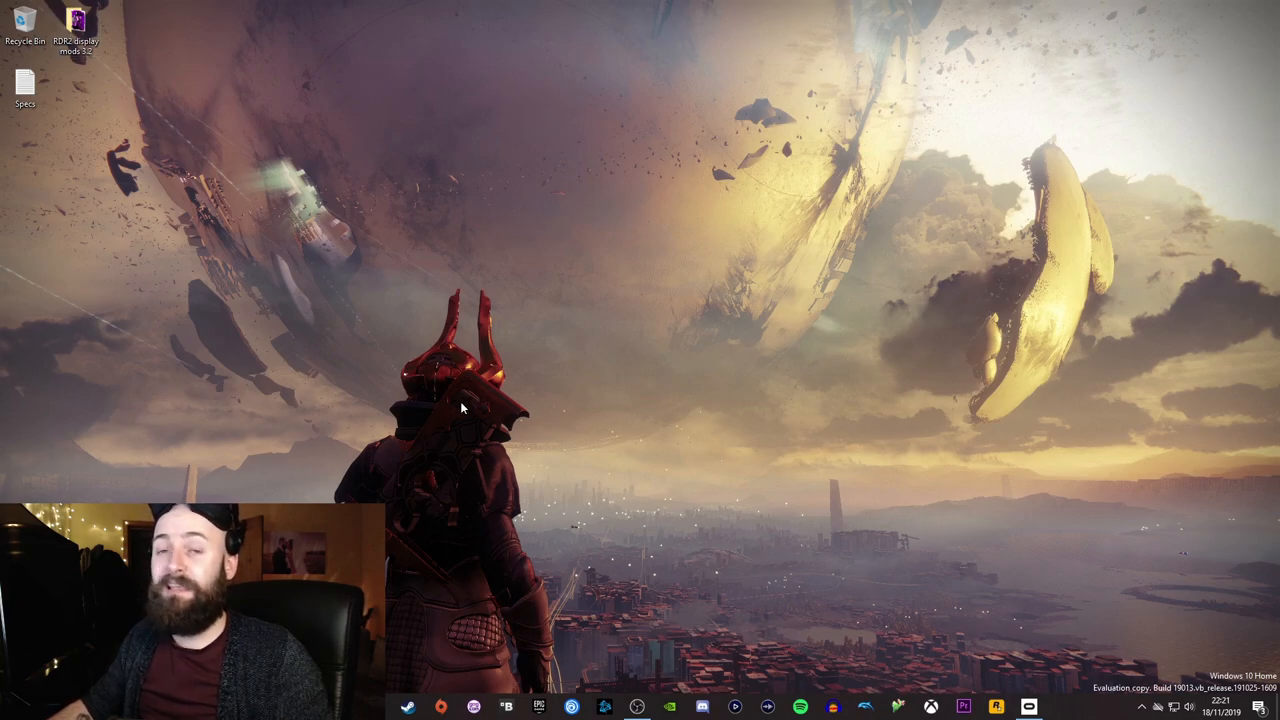